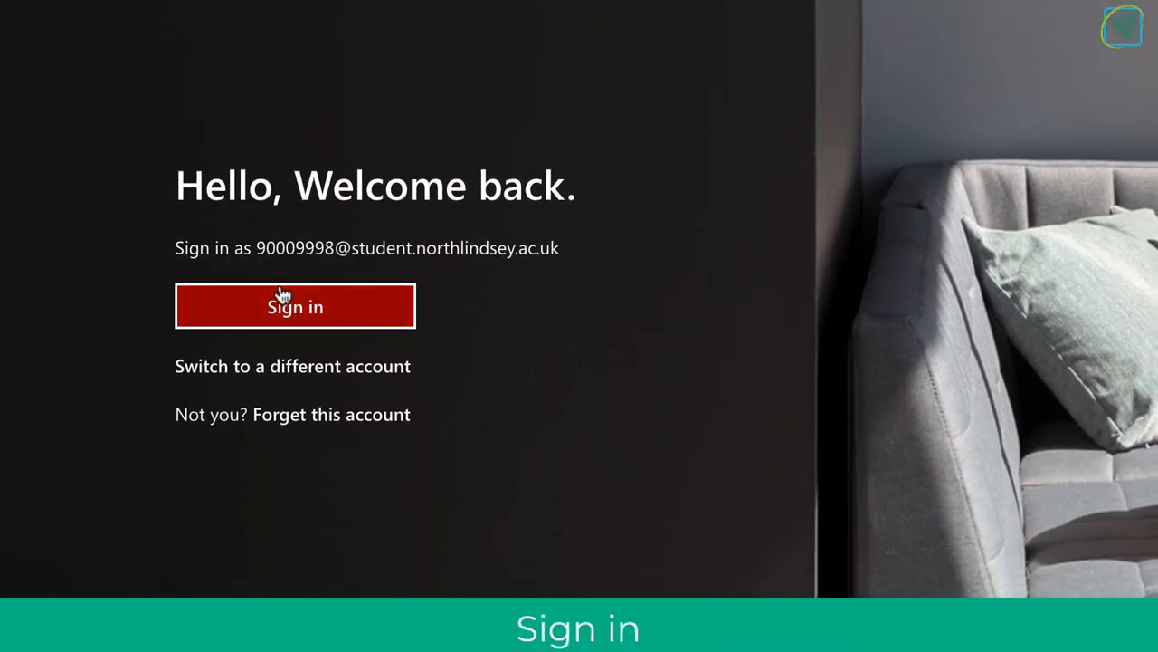
# Step: Sign in to the college Office 365 account with the remembered account and password
pyautogui.click(295, 305)
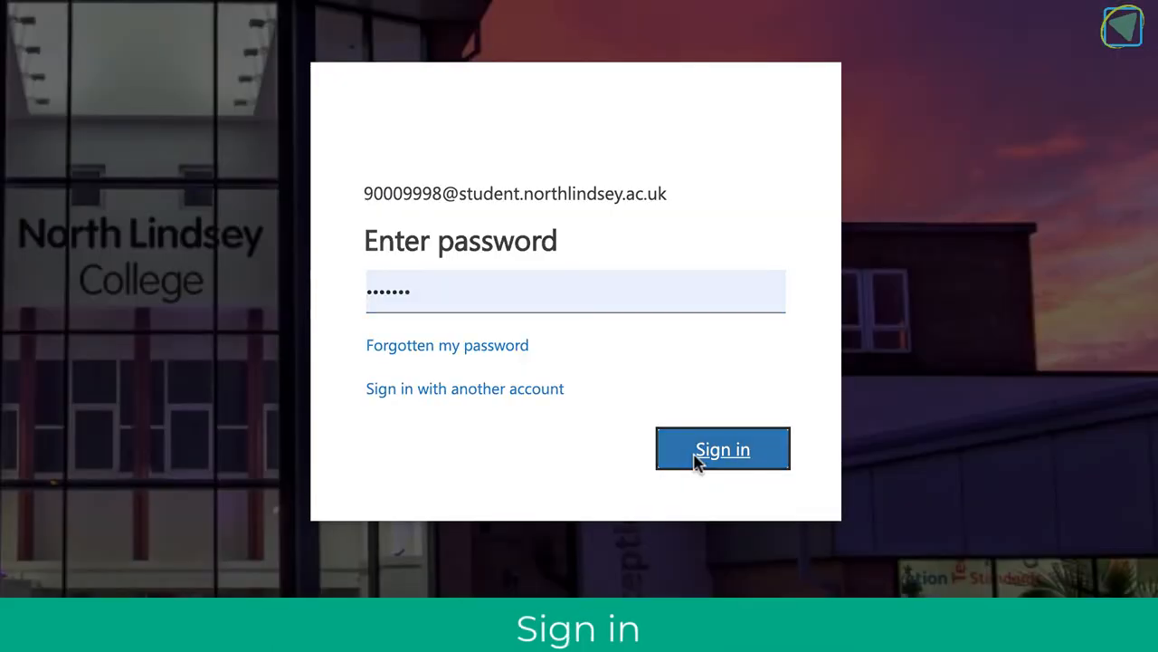
pyautogui.click(722, 449)
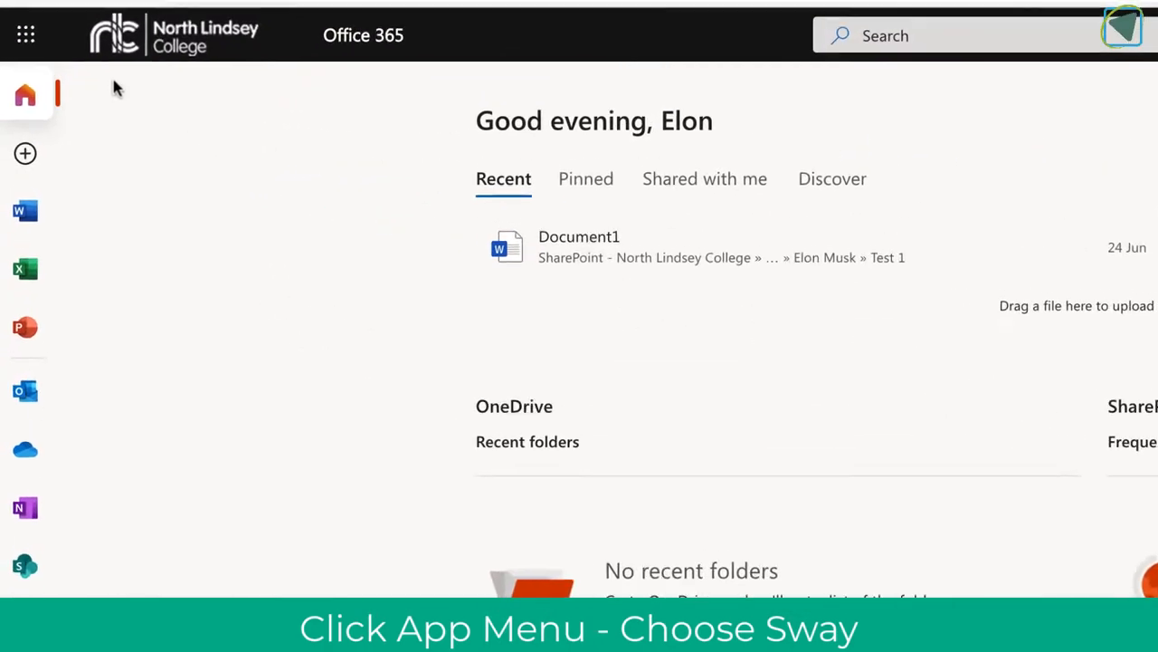
# Step: Launch Sway, scroll through the Newsletter template preview, and return to the Sway start page
pyautogui.click(25, 35)
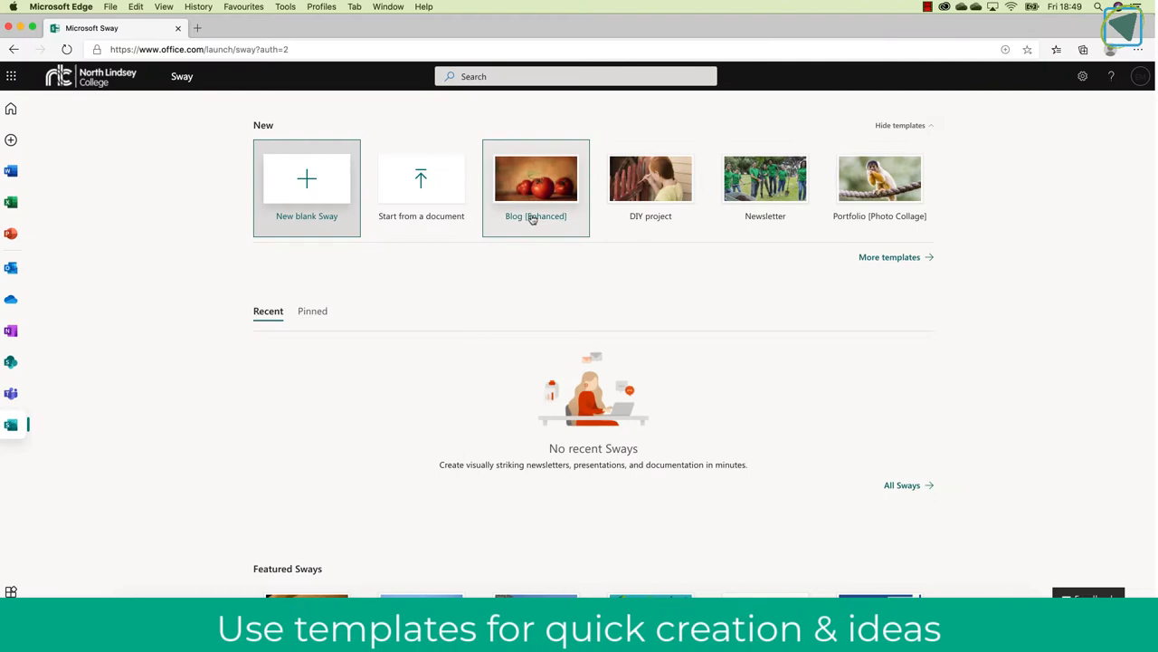
pyautogui.moveTo(766, 187)
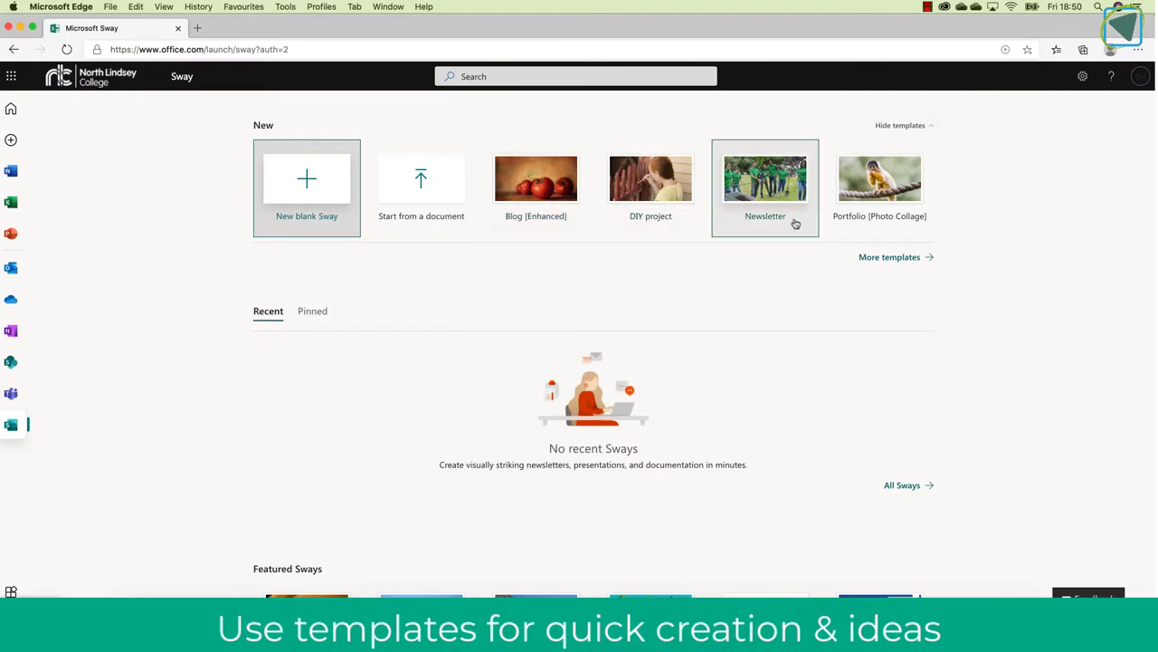
pyautogui.moveTo(733, 249)
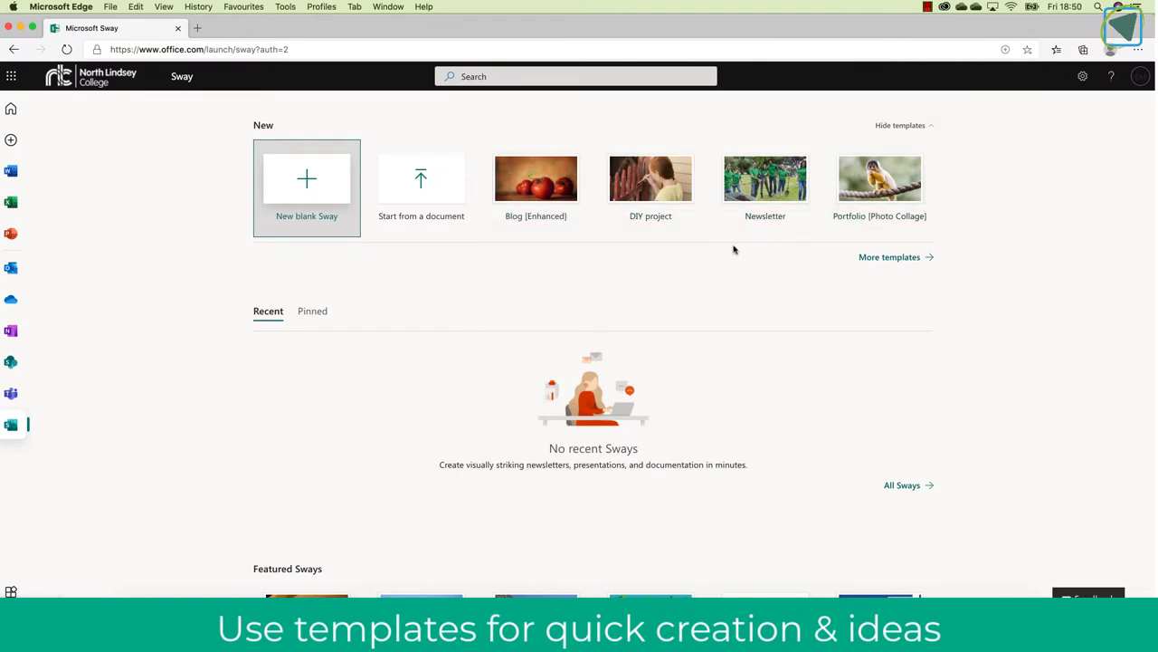
pyautogui.moveTo(766, 178)
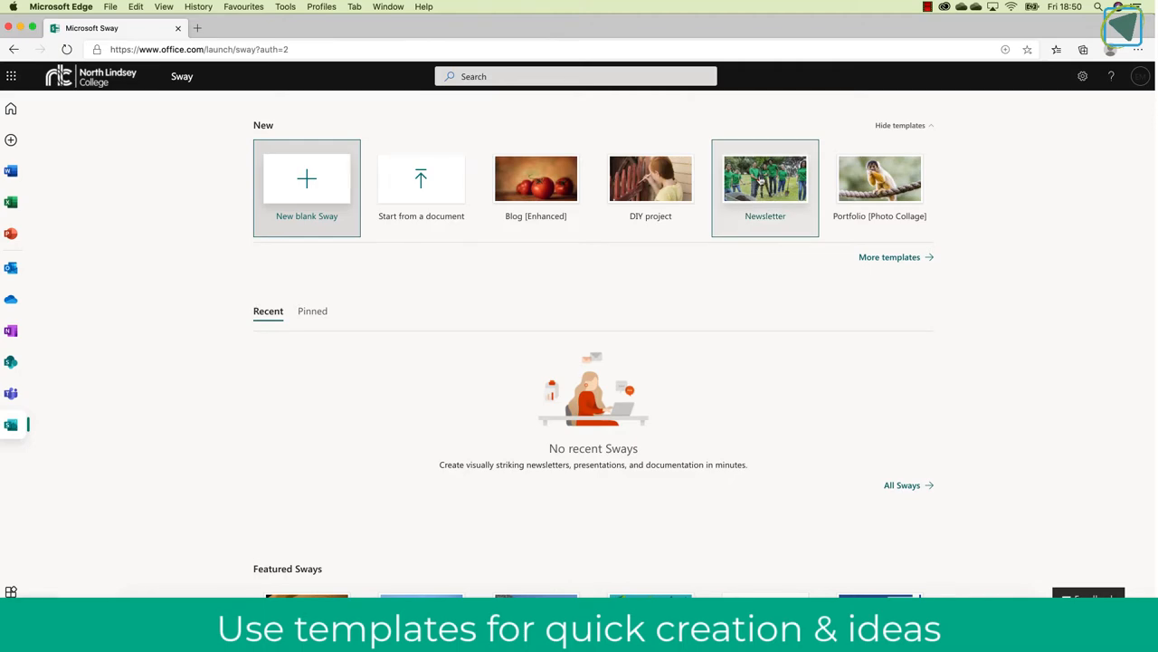
pyautogui.click(765, 178)
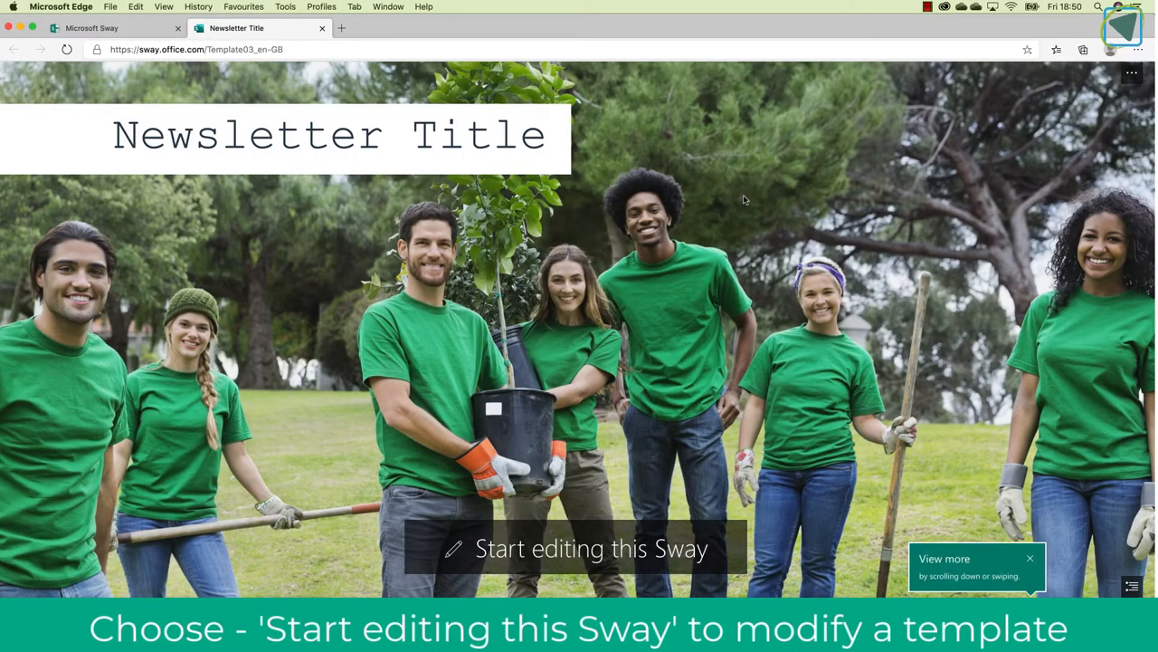
pyautogui.scroll(-3)
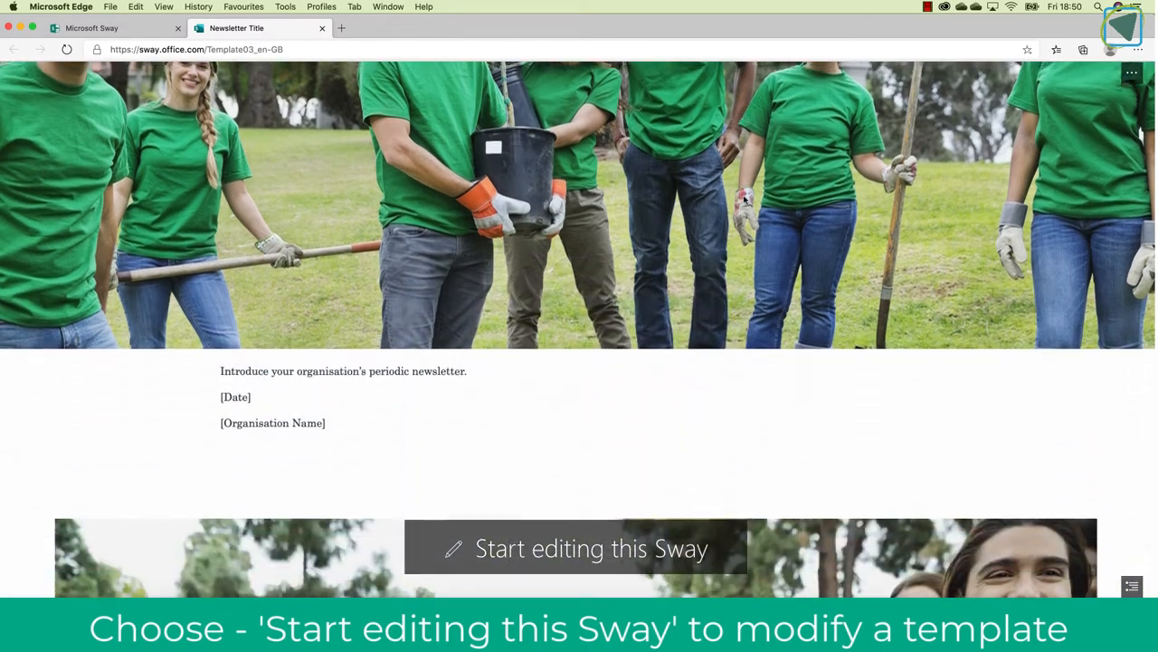
pyautogui.scroll(-3)
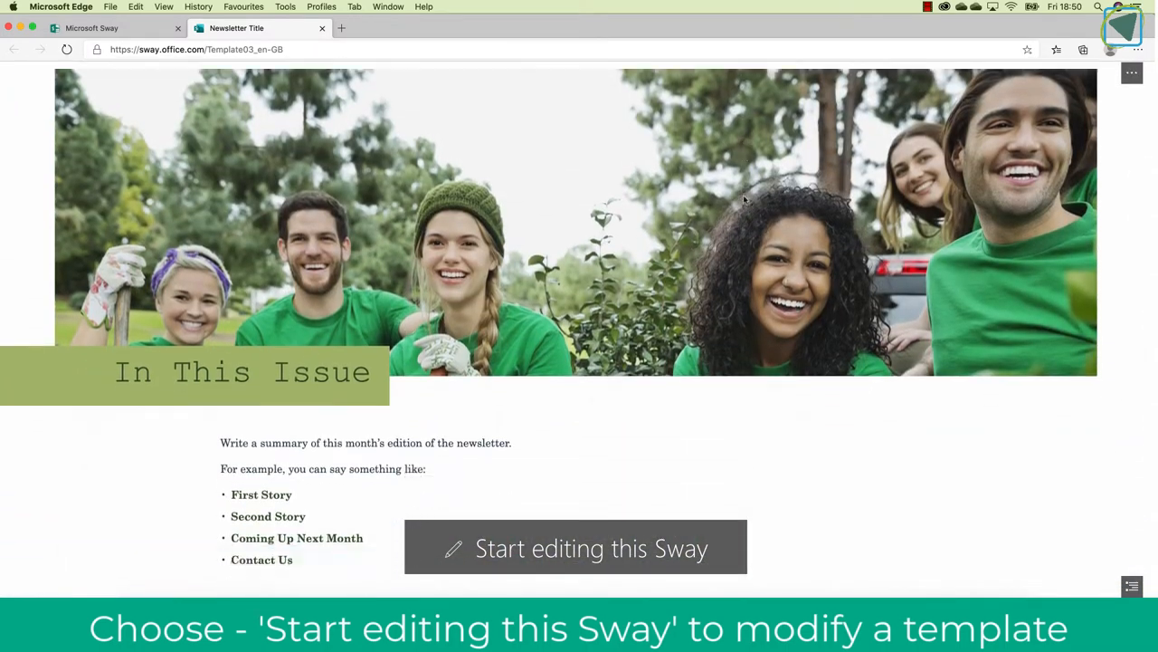
pyautogui.scroll(-3)
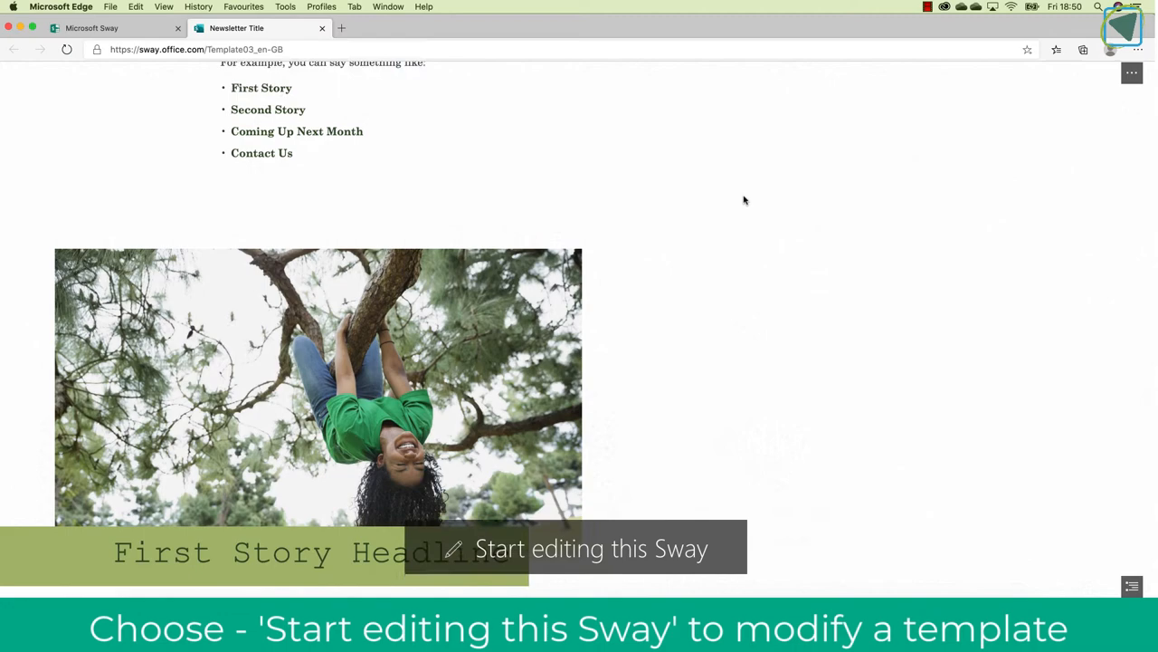
pyautogui.scroll(3)
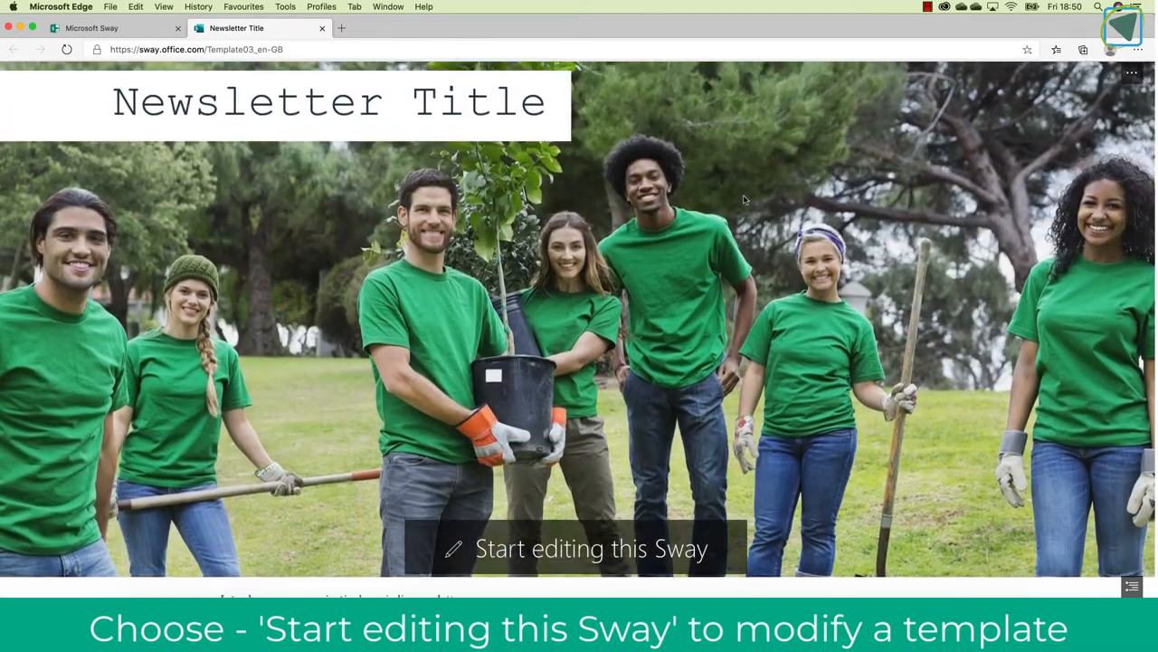
pyautogui.click(591, 547)
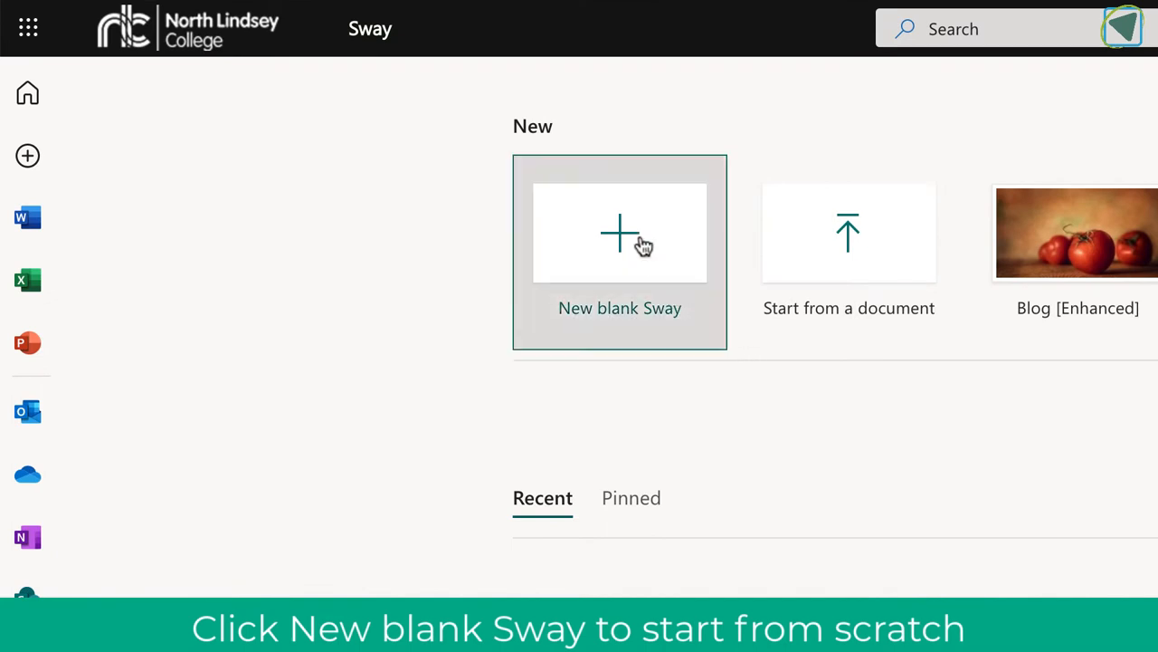
# Step: Start a new blank Sway and type 'Example' as its title
pyautogui.click(619, 232)
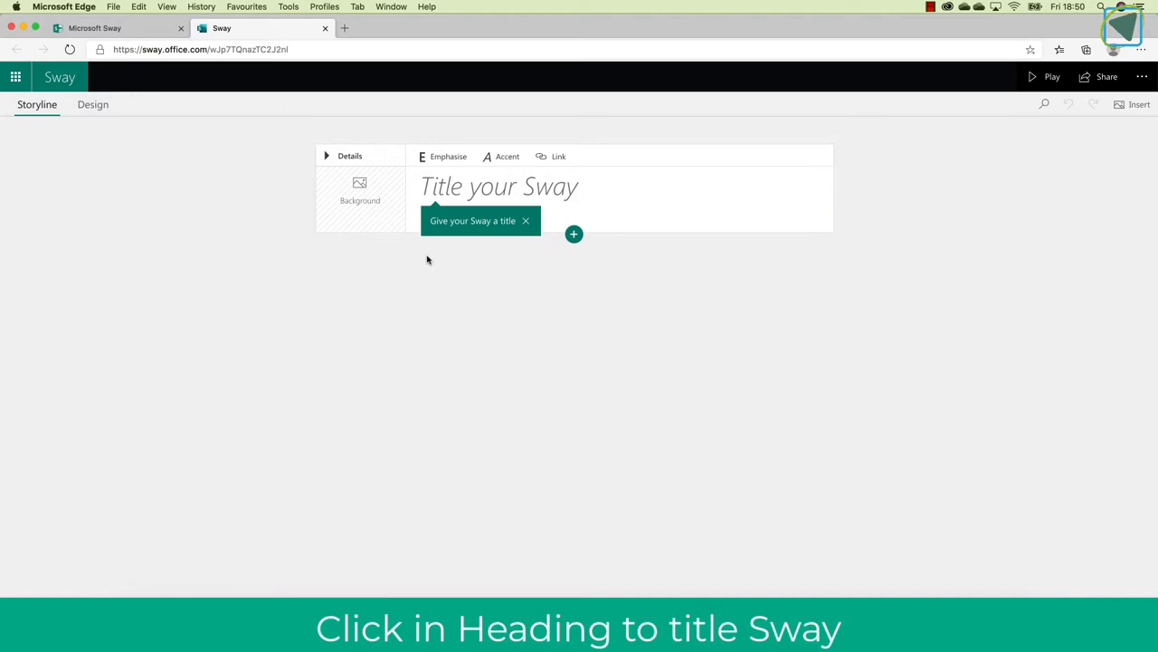
pyautogui.click(499, 187)
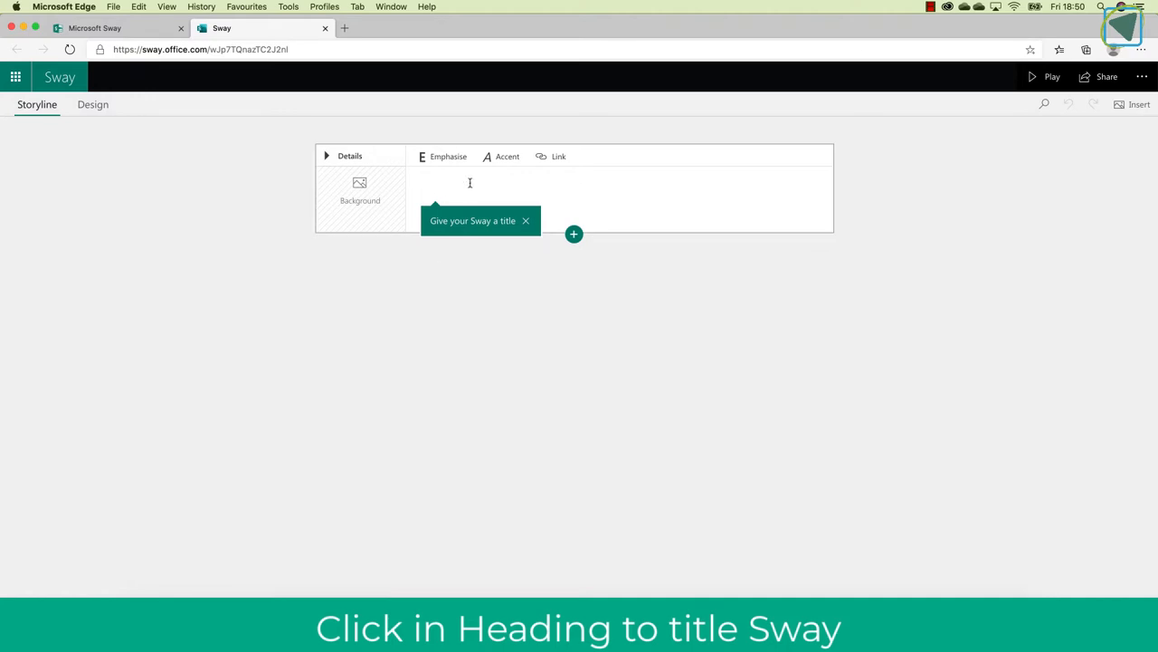
pyautogui.moveTo(574, 234)
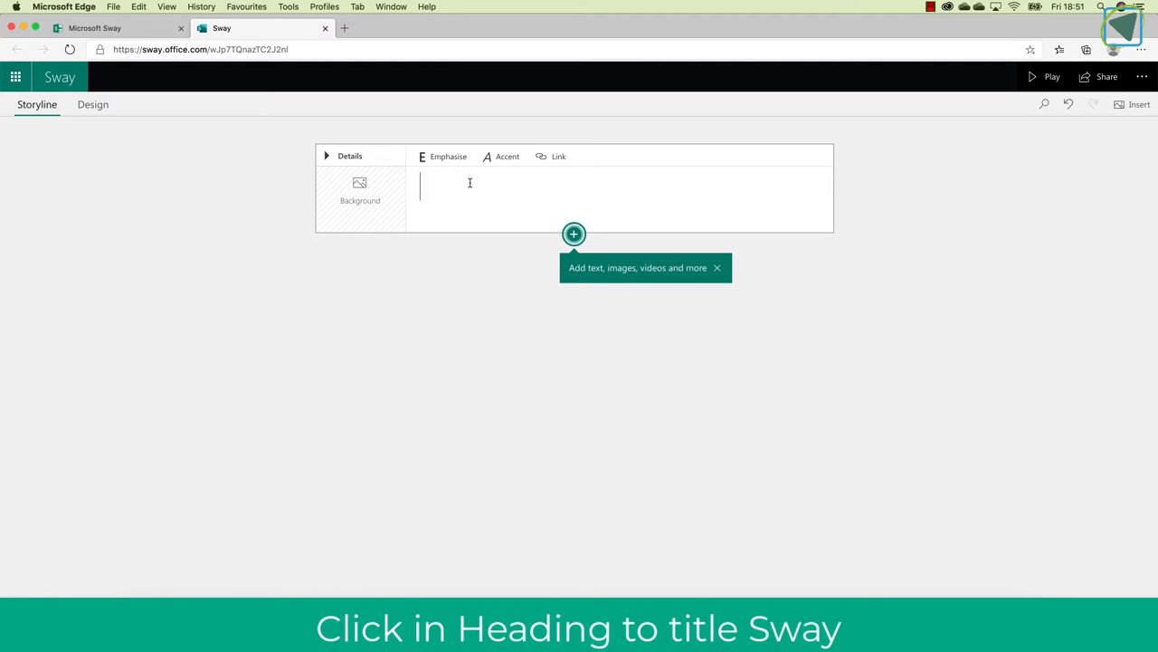
pyautogui.write('Examp')
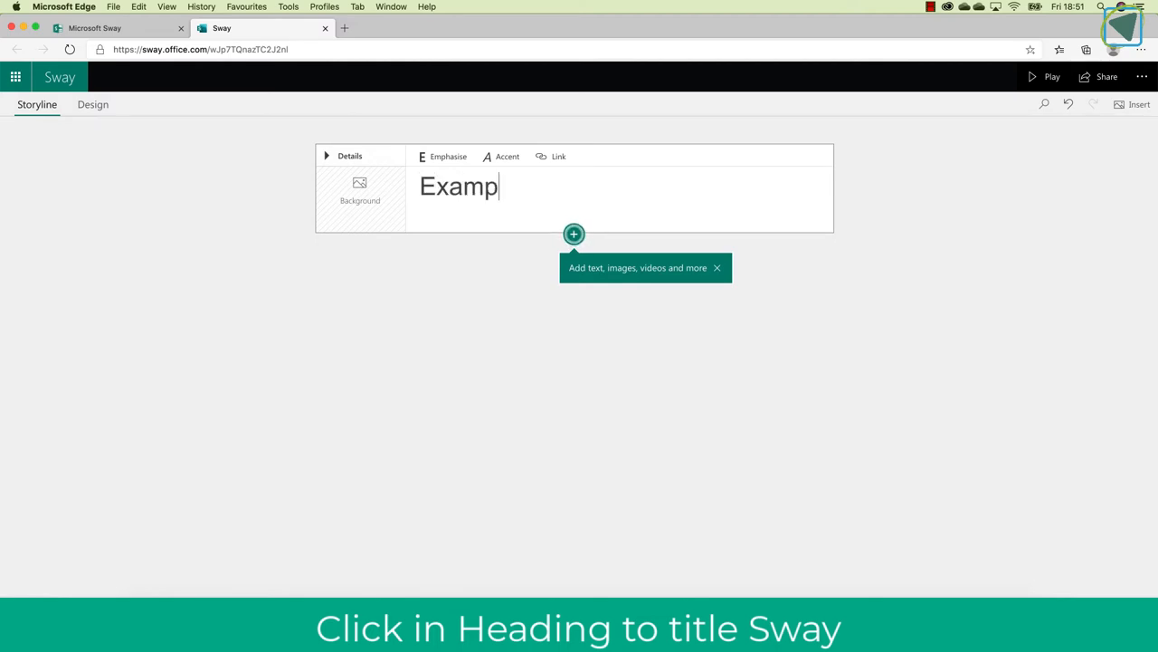
pyautogui.write('le')
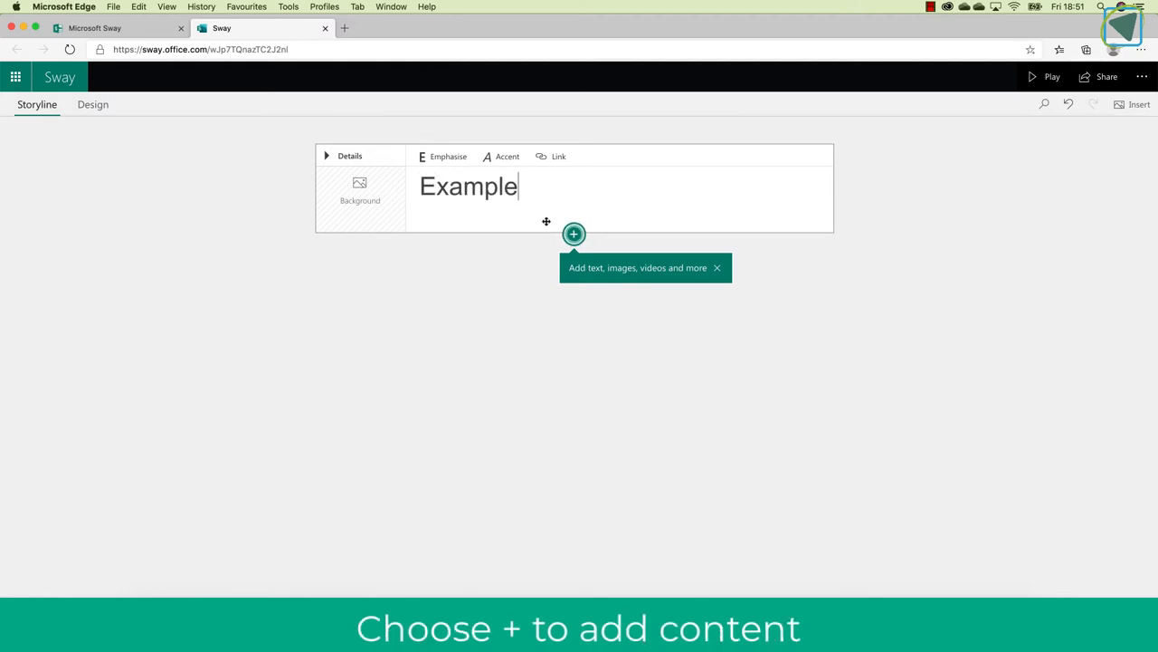
# Step: Open the add-content menu under the title and browse its Text, Media and Group options
pyautogui.click(573, 234)
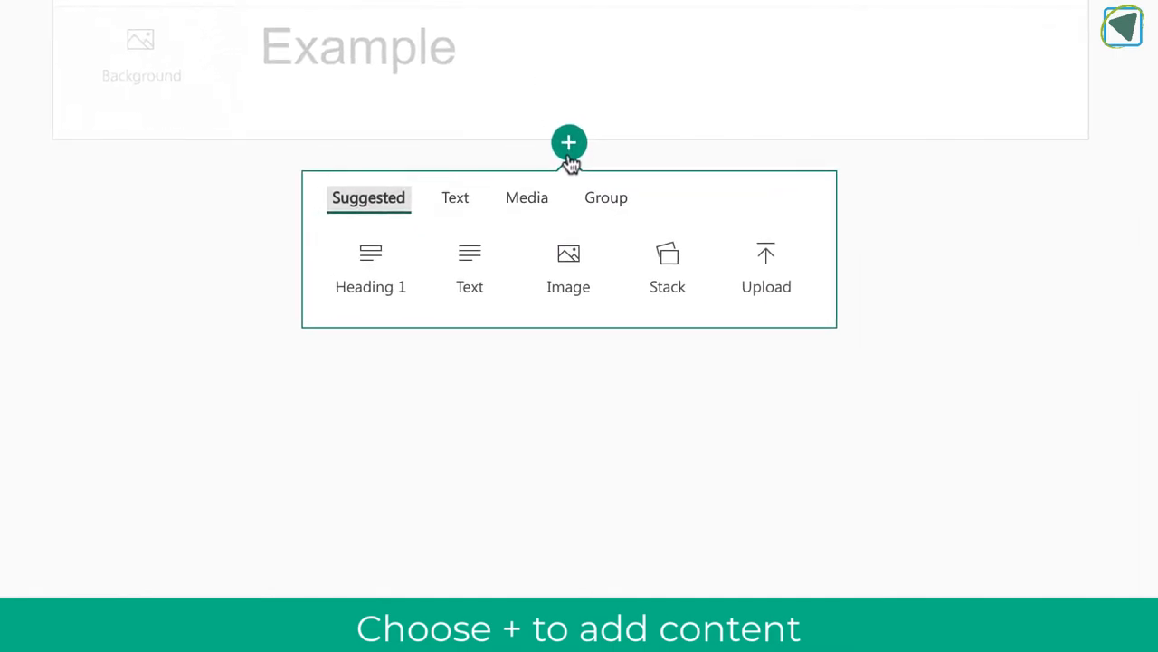
pyautogui.moveTo(369, 198)
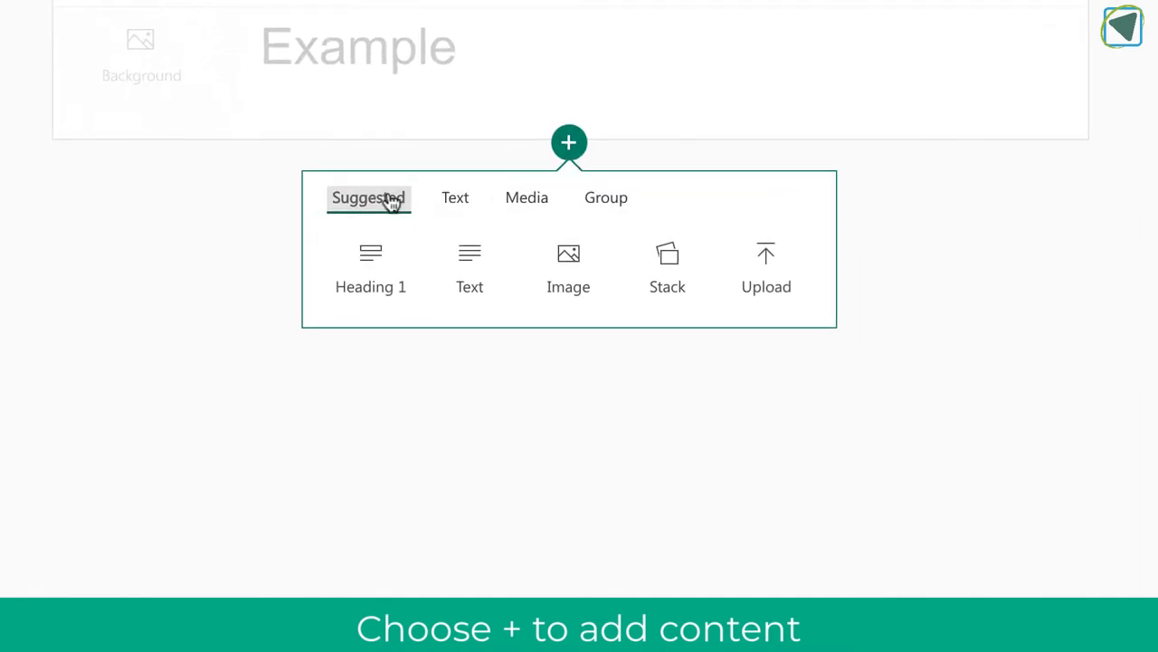
pyautogui.click(456, 198)
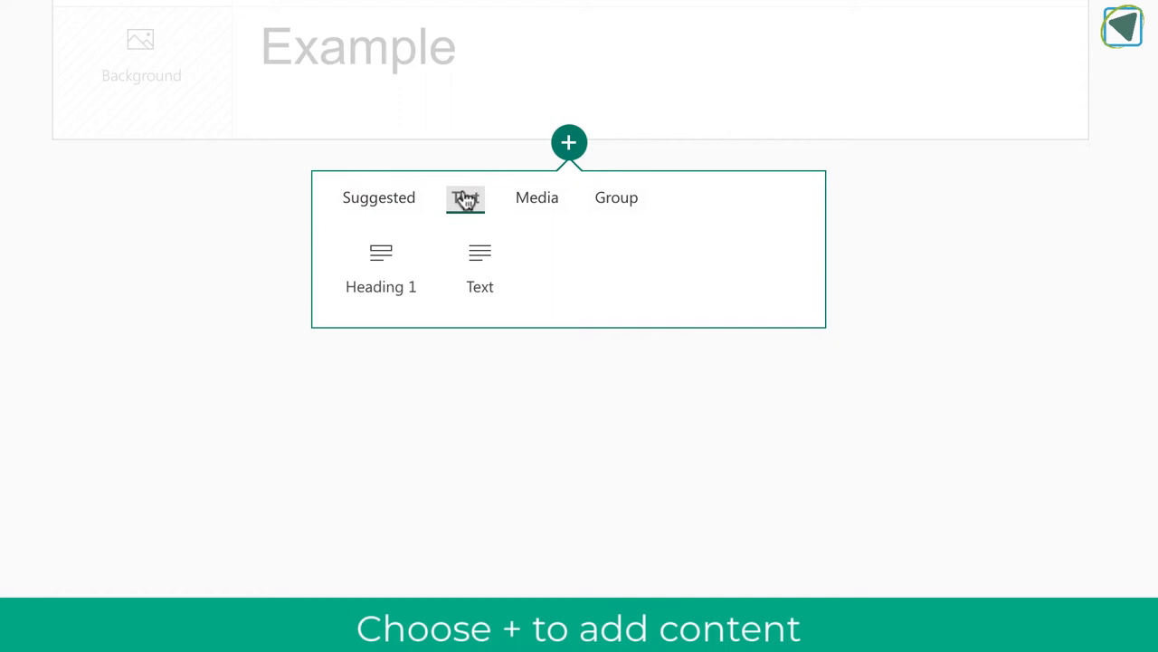
pyautogui.click(527, 197)
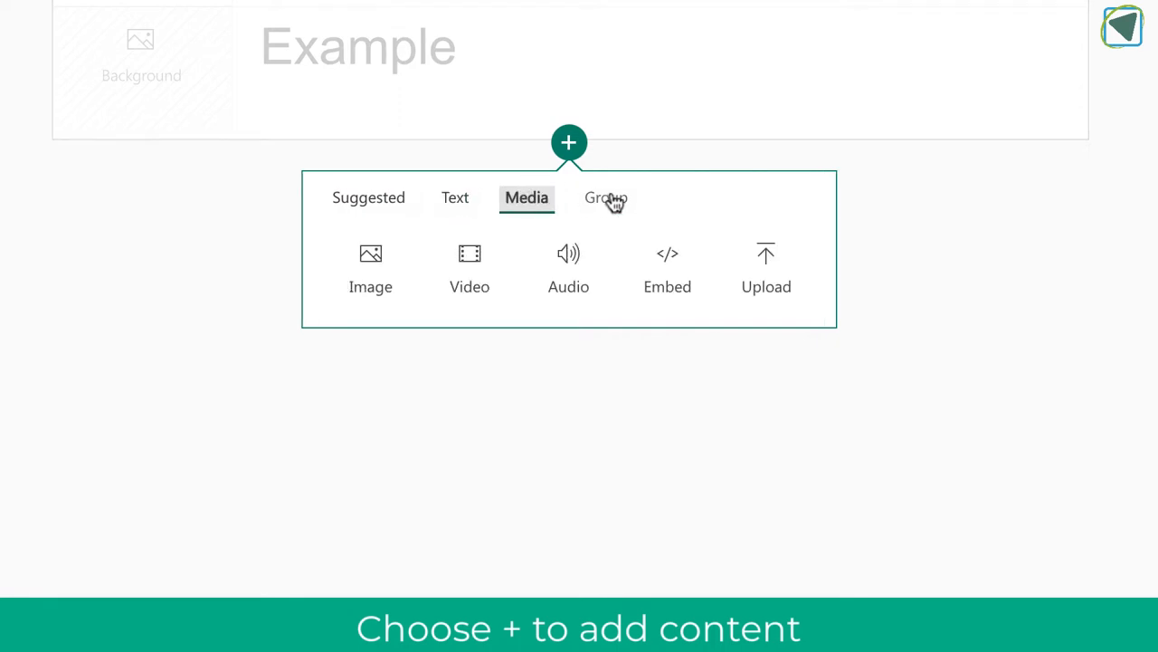
pyautogui.click(603, 197)
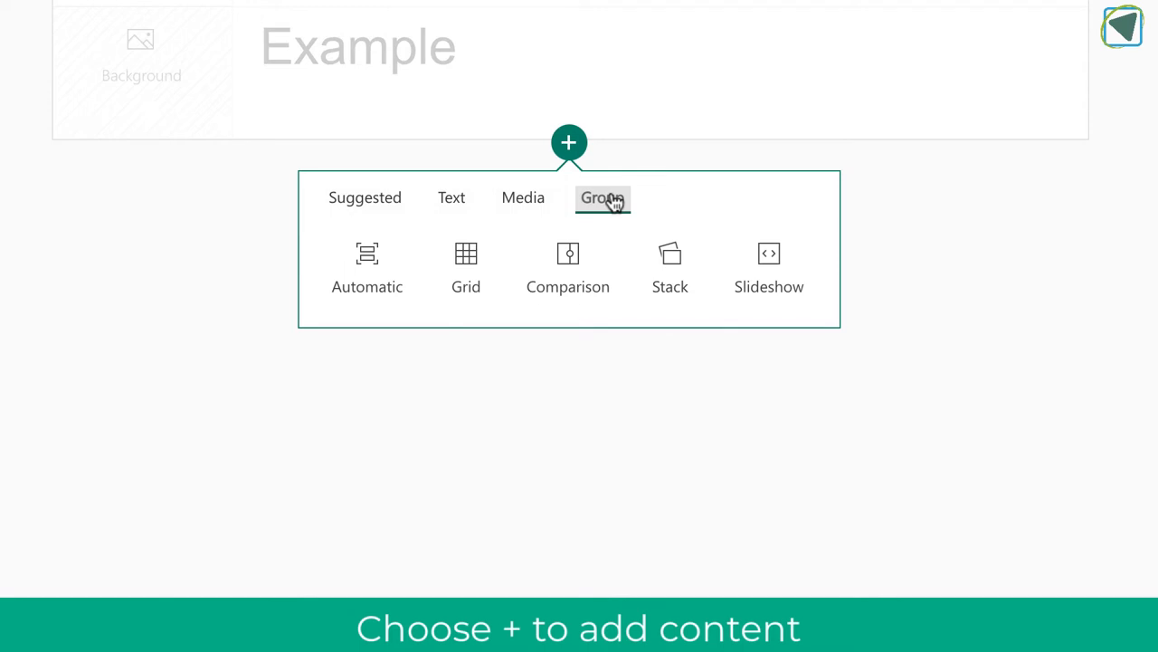
pyautogui.moveTo(513, 201)
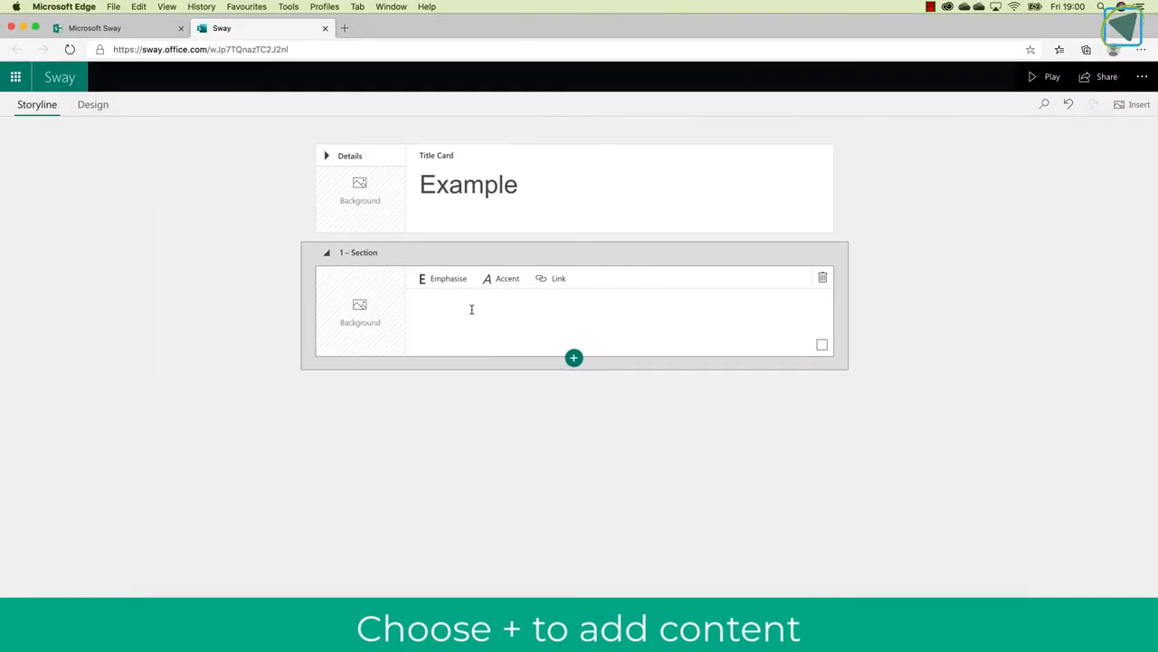
# Step: Type 'Heading 1' into the new section heading card
pyautogui.write('Heading')
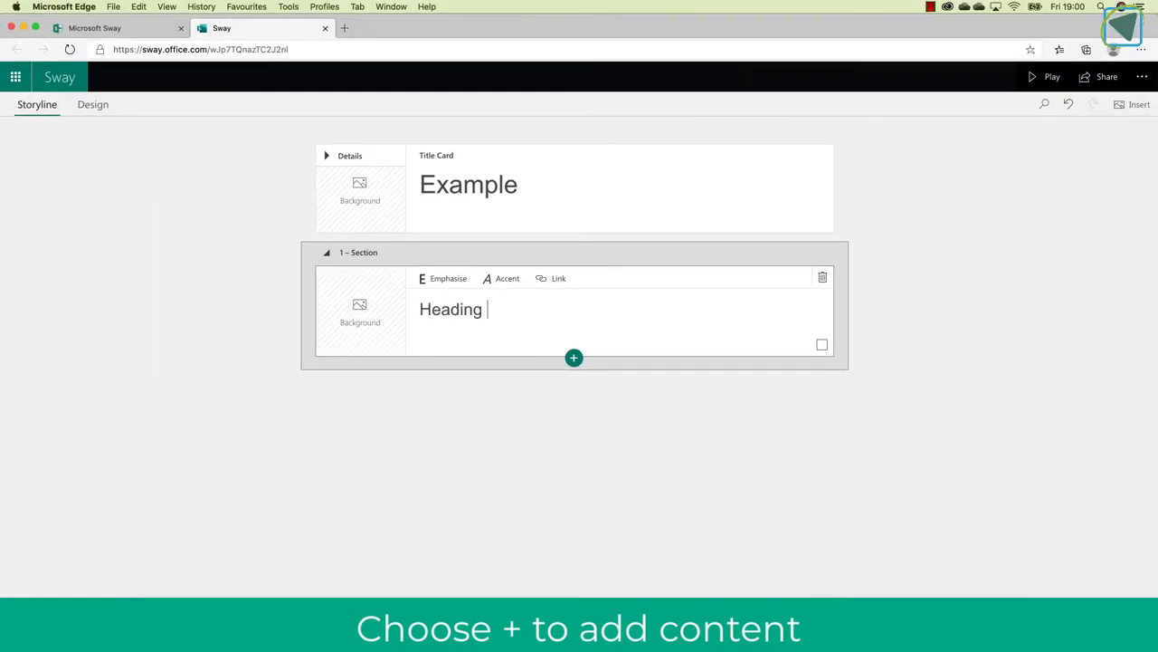
pyautogui.write('1')
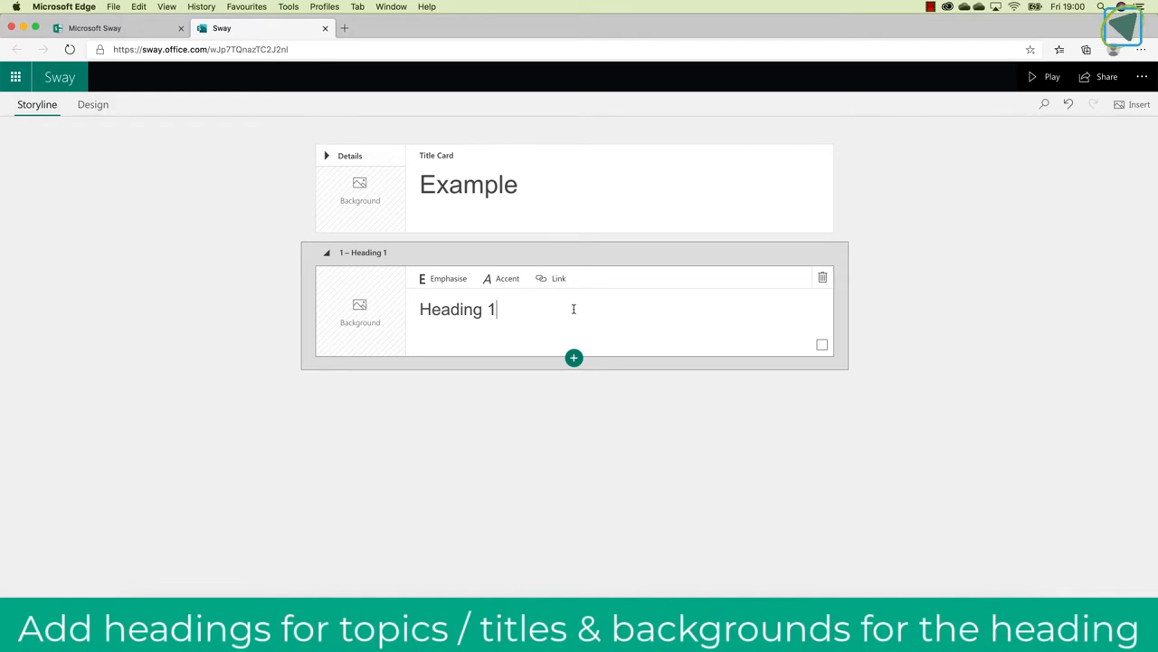
pyautogui.moveTo(360, 313)
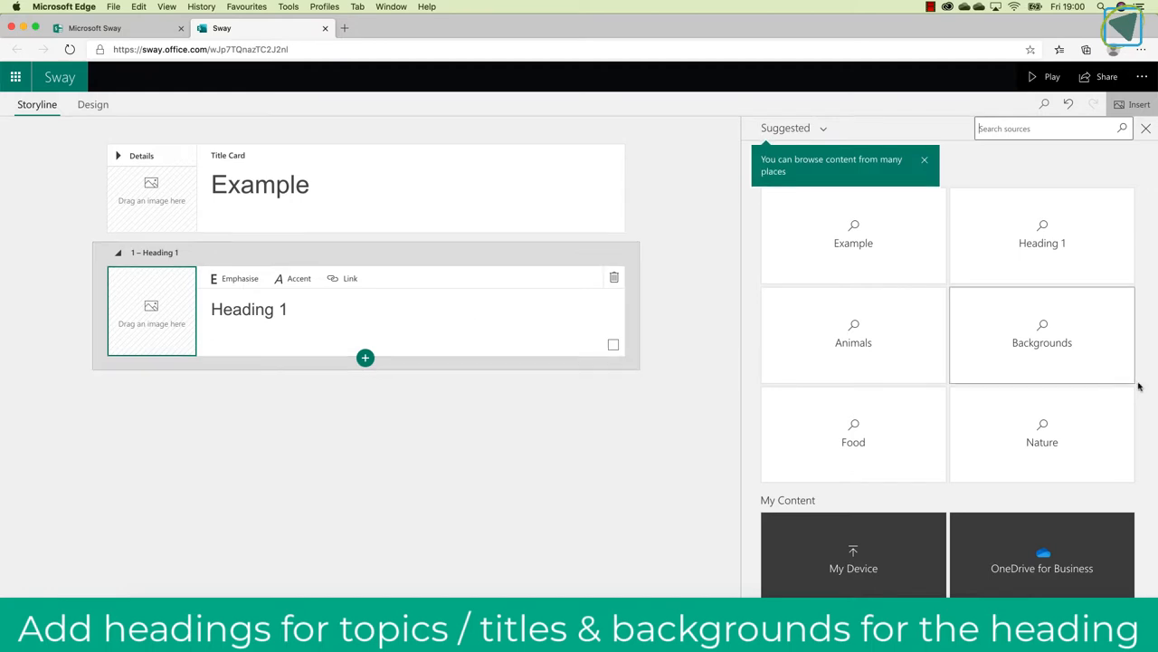
pyautogui.moveTo(1140, 384)
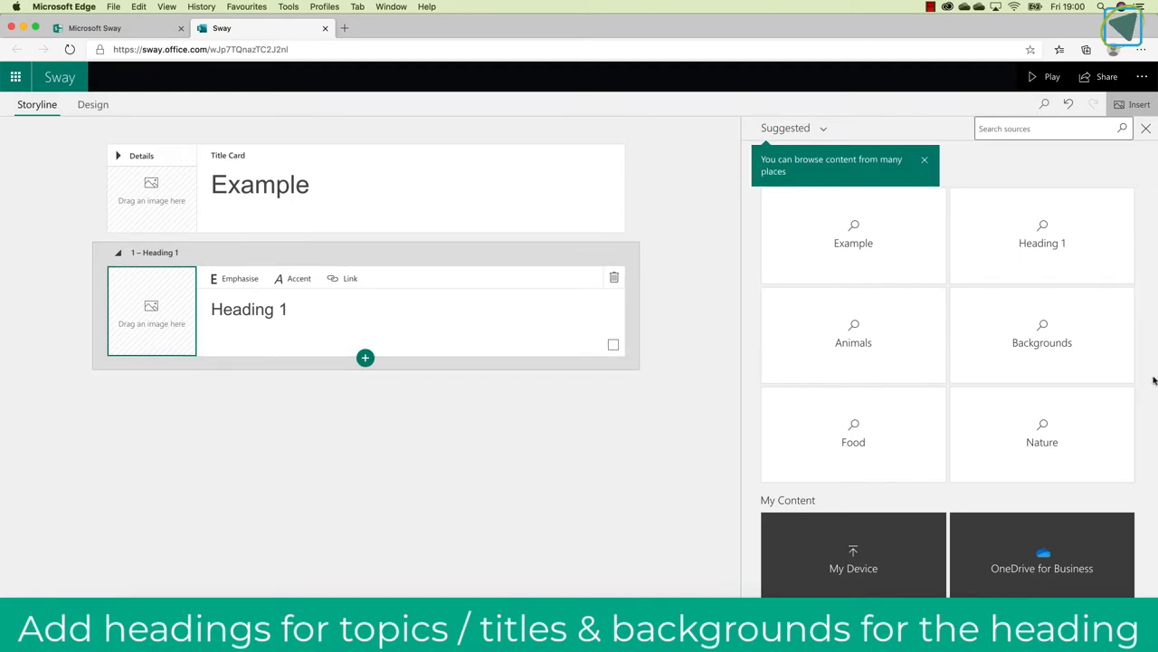
pyautogui.click(1042, 342)
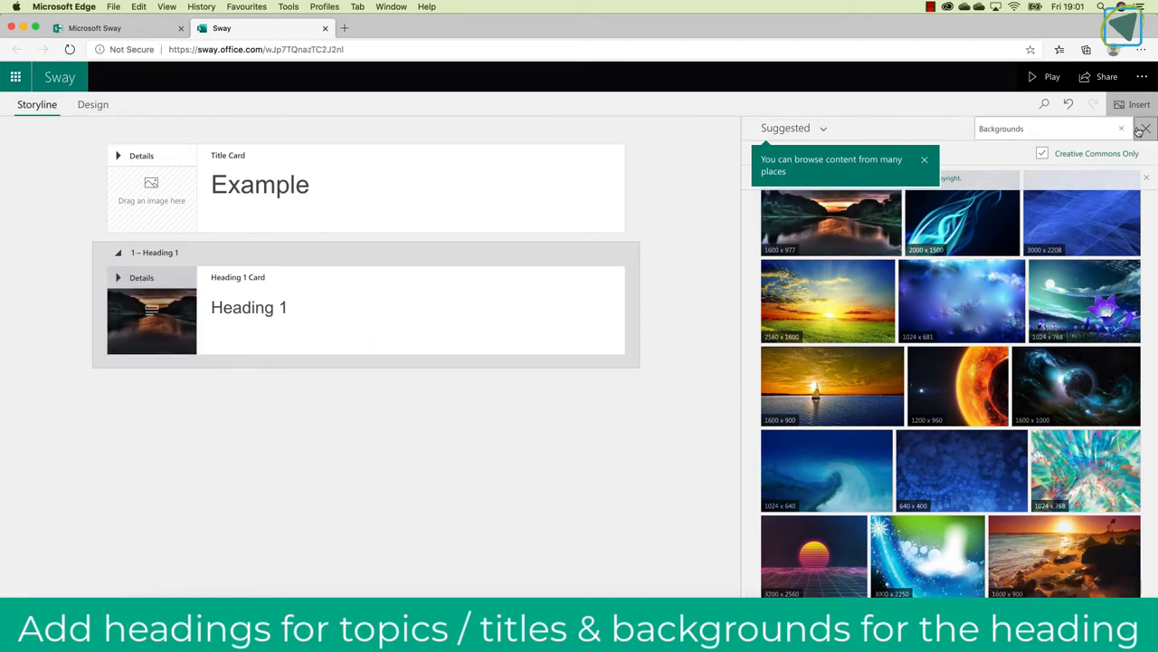
pyautogui.click(1145, 129)
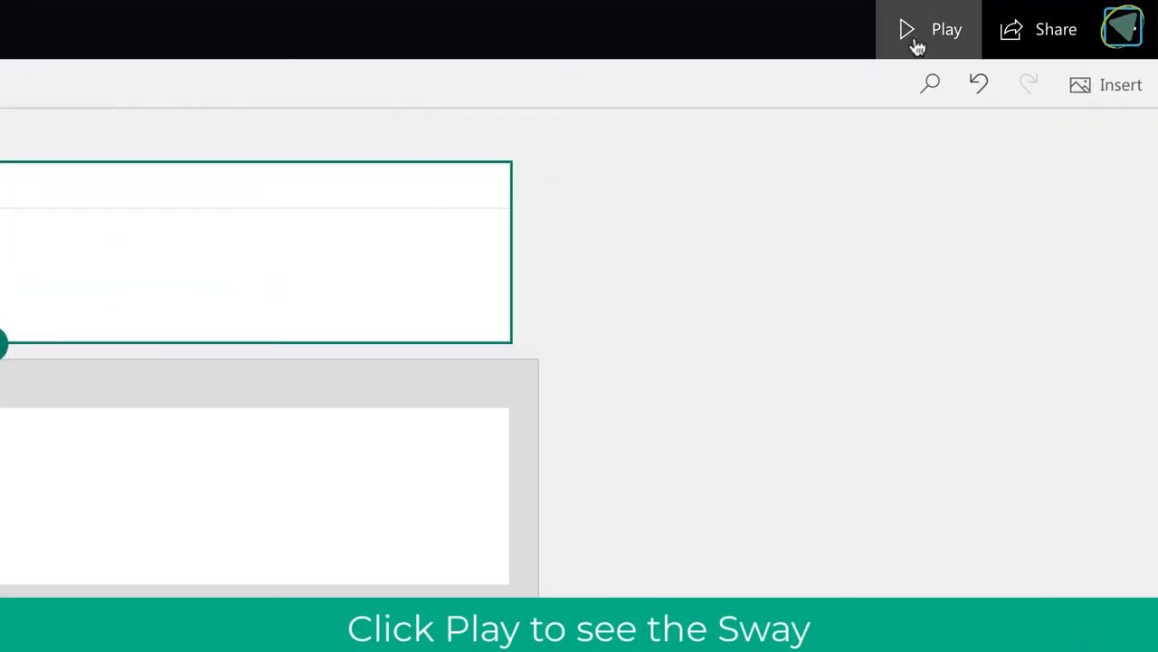
pyautogui.click(906, 29)
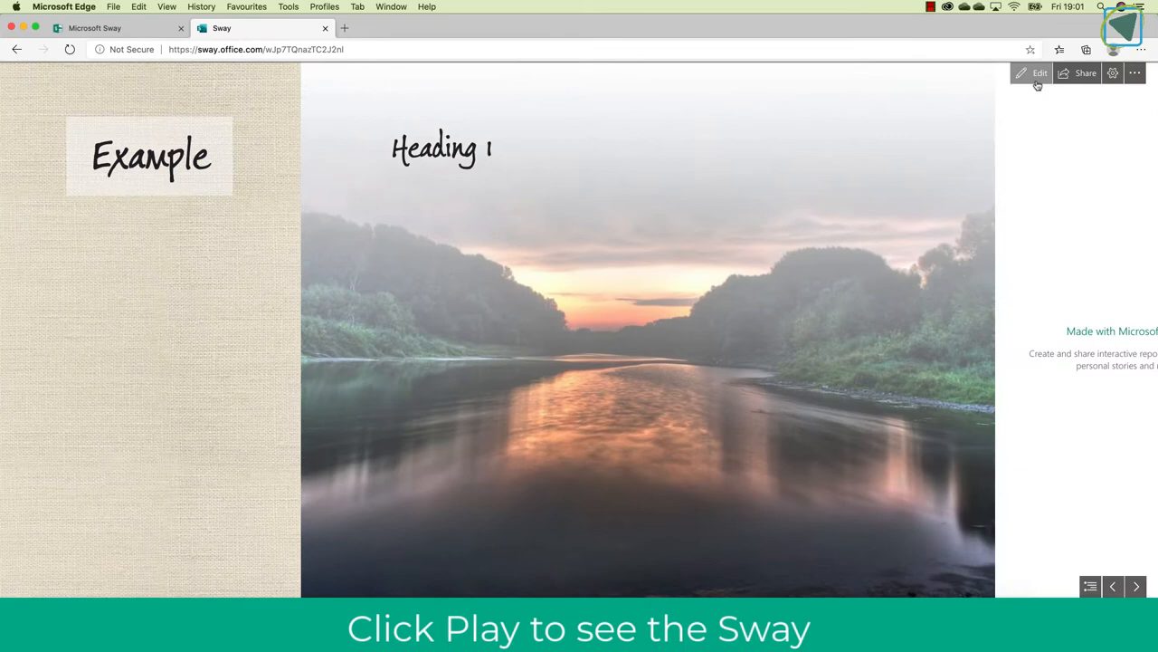
pyautogui.moveTo(1039, 73)
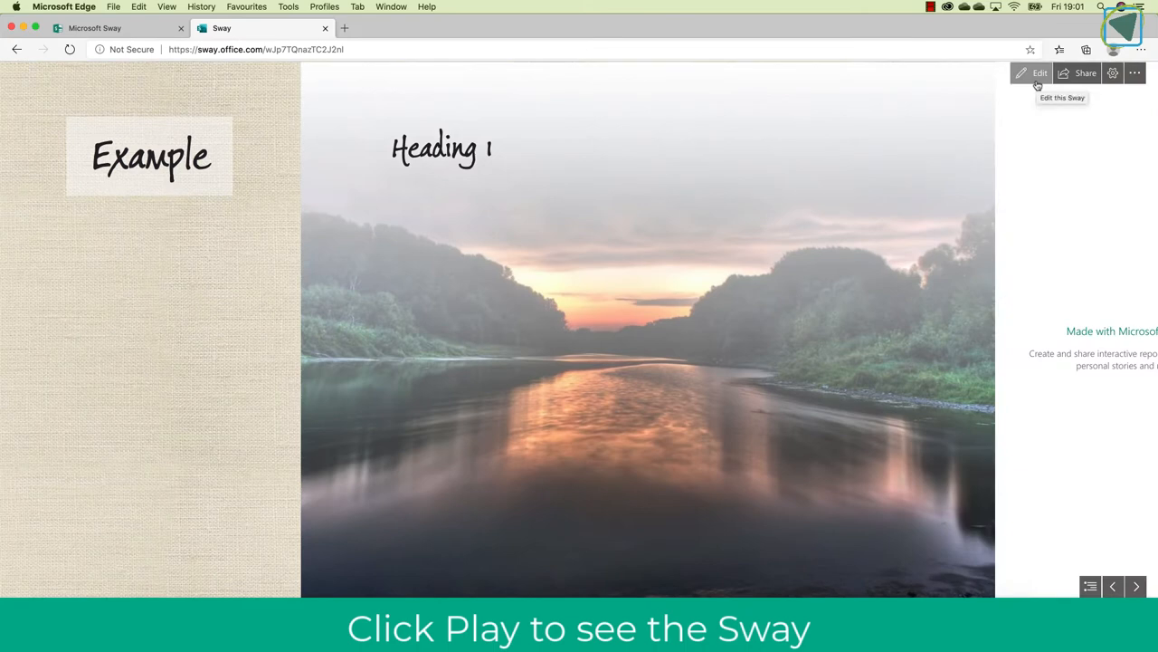
pyautogui.click(1038, 73)
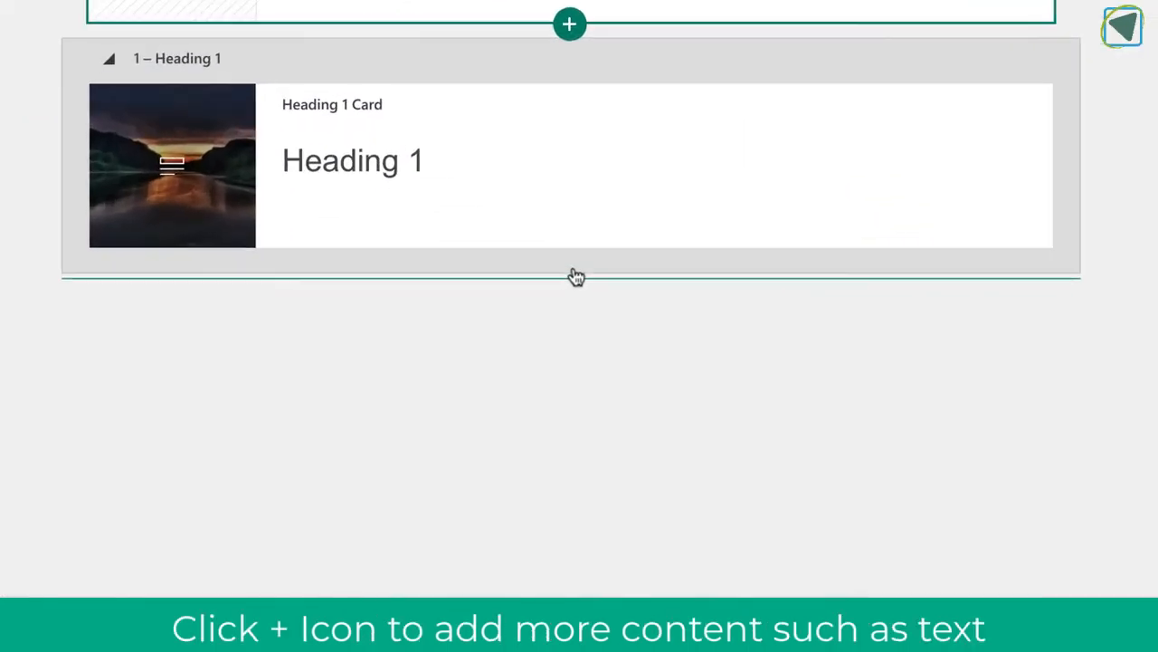
# Step: Insert a text card reading 'This is some example text' and preview the Sway
pyautogui.click(569, 25)
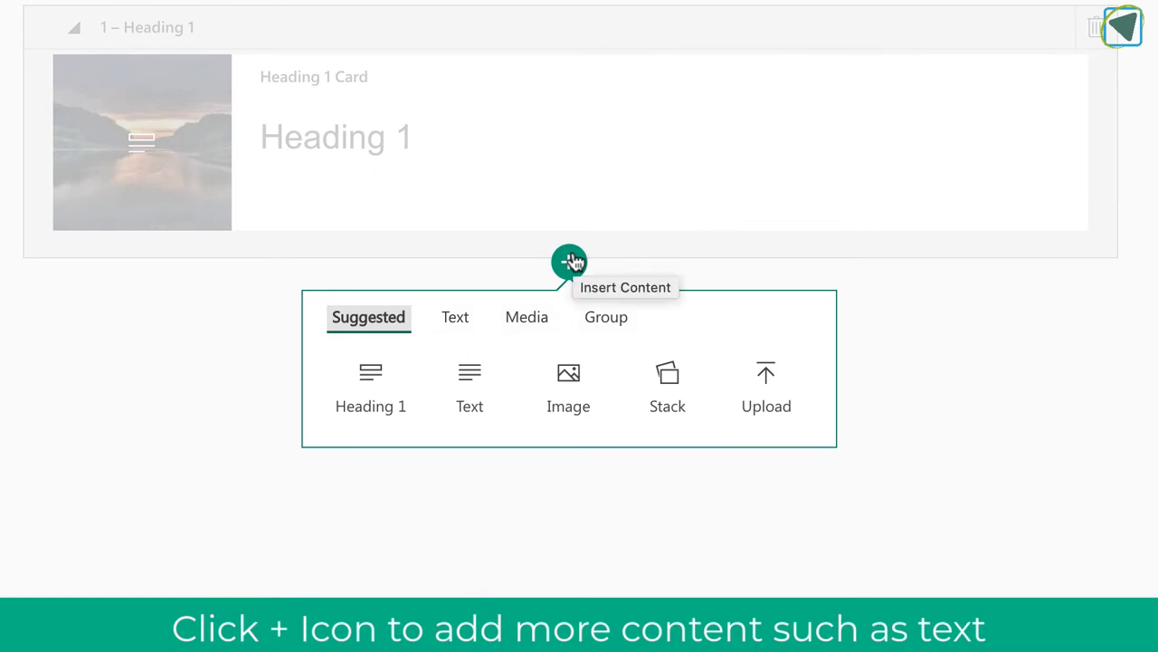
pyautogui.click(455, 317)
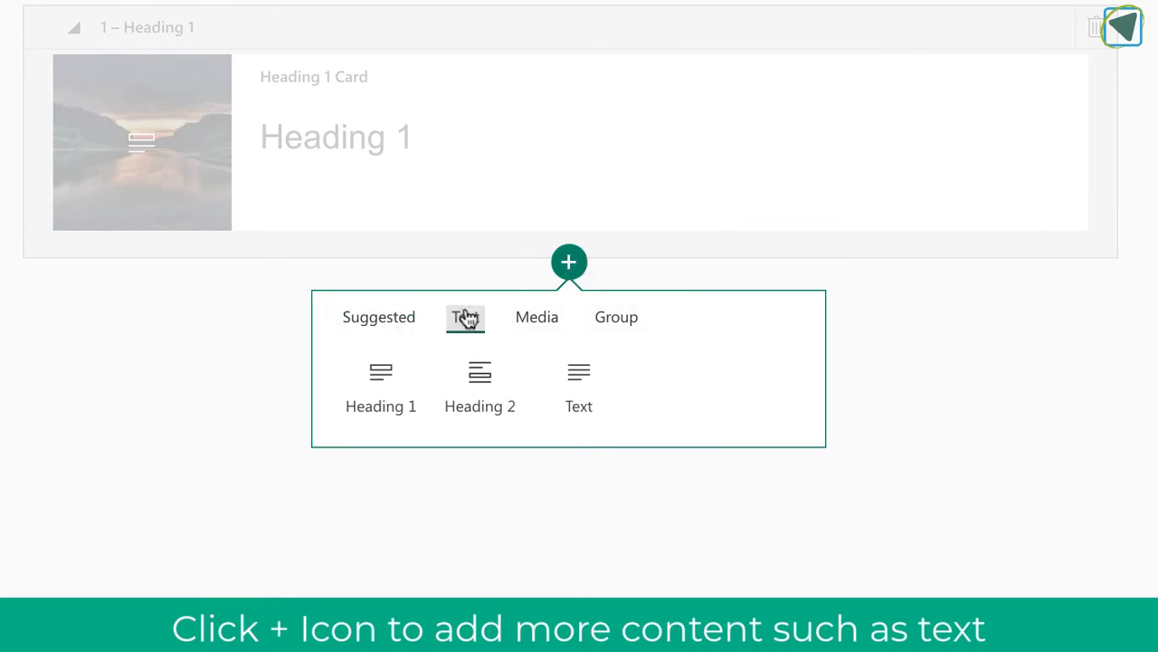
pyautogui.click(579, 389)
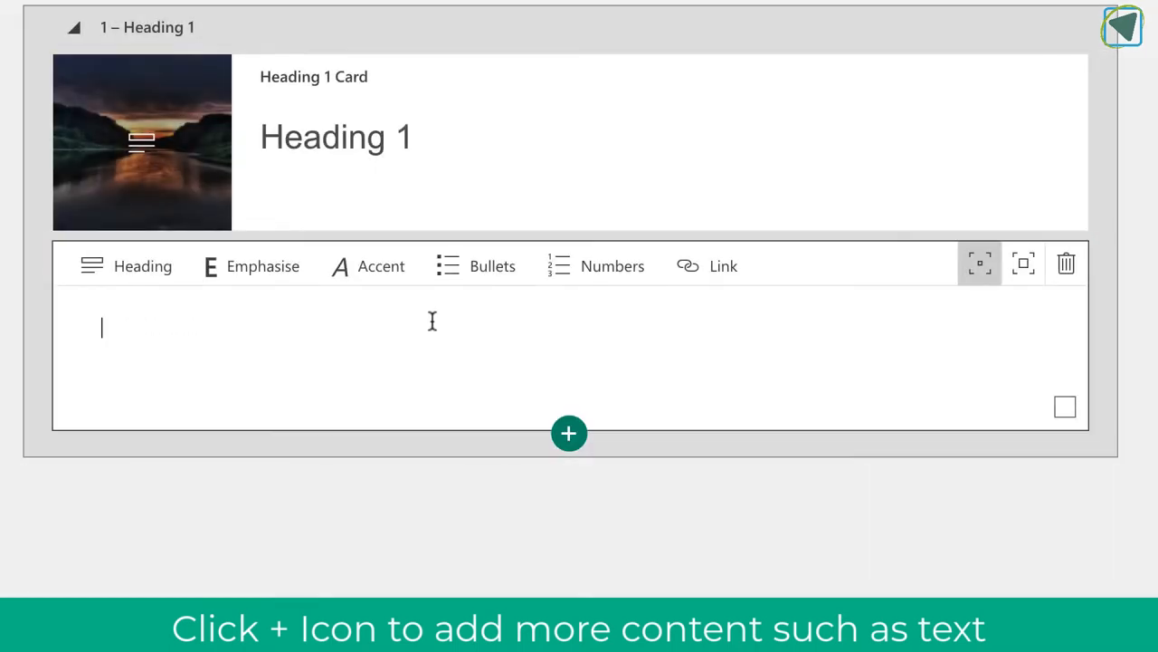
pyautogui.write('This is some example text')
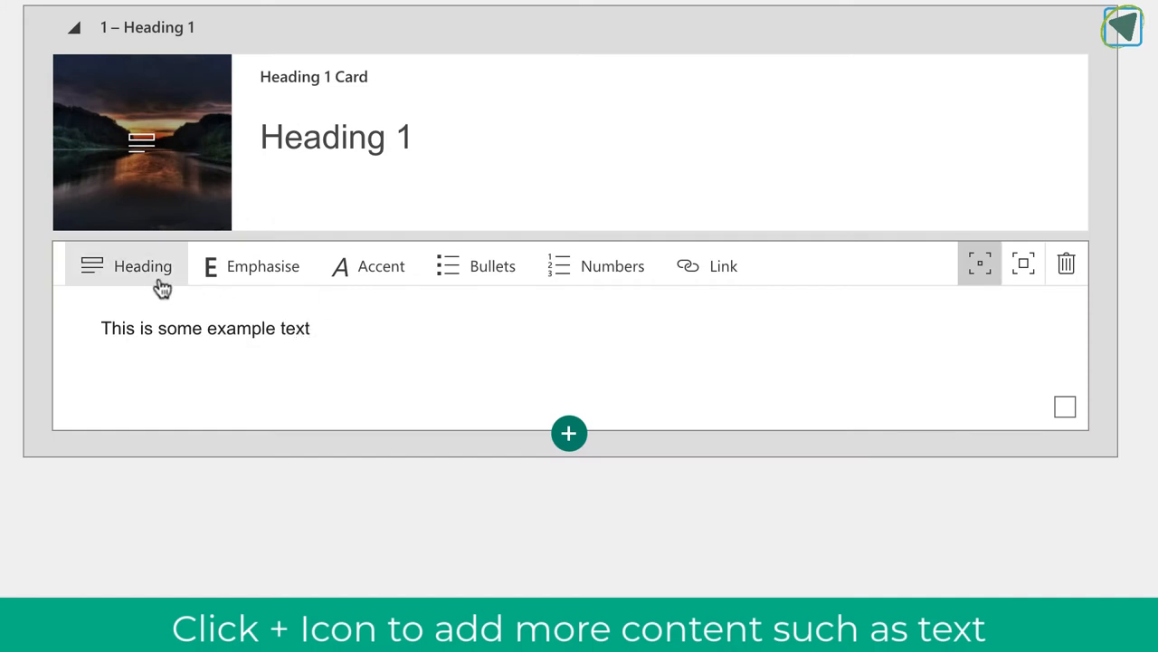
pyautogui.moveTo(622, 294)
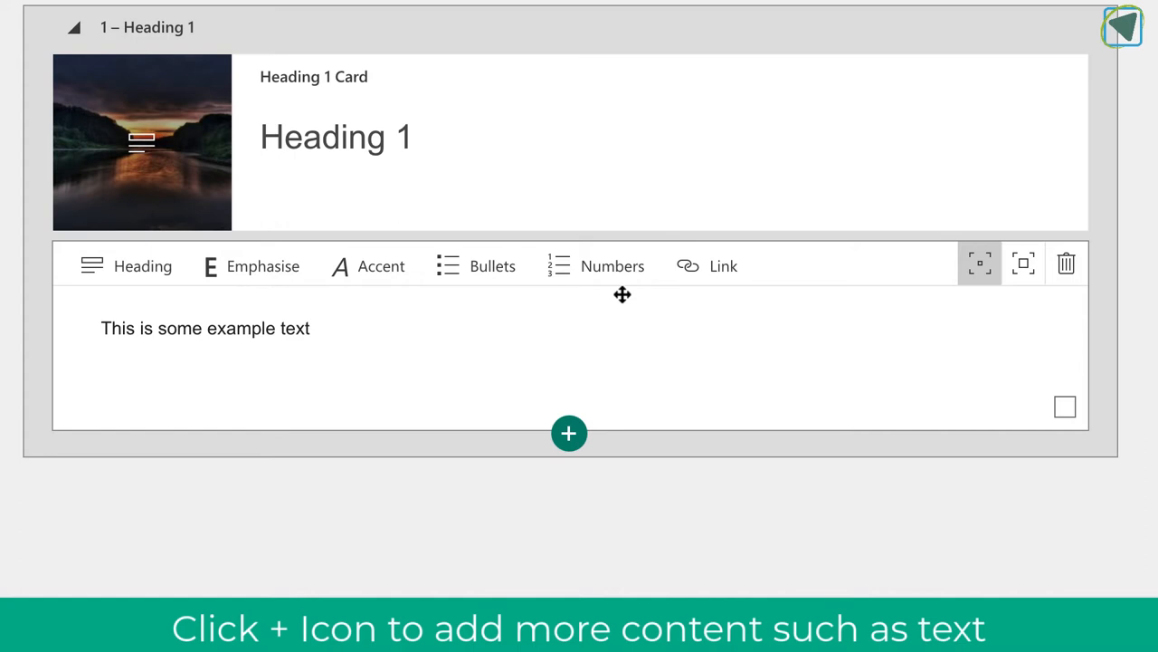
pyautogui.click(1023, 263)
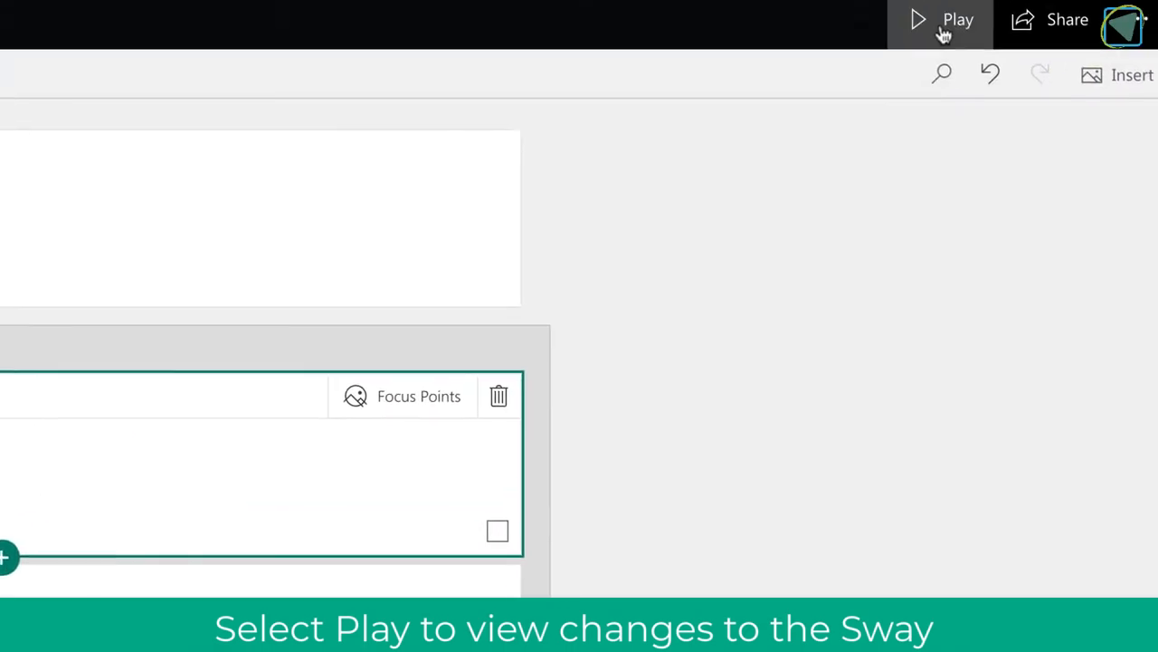
pyautogui.click(941, 19)
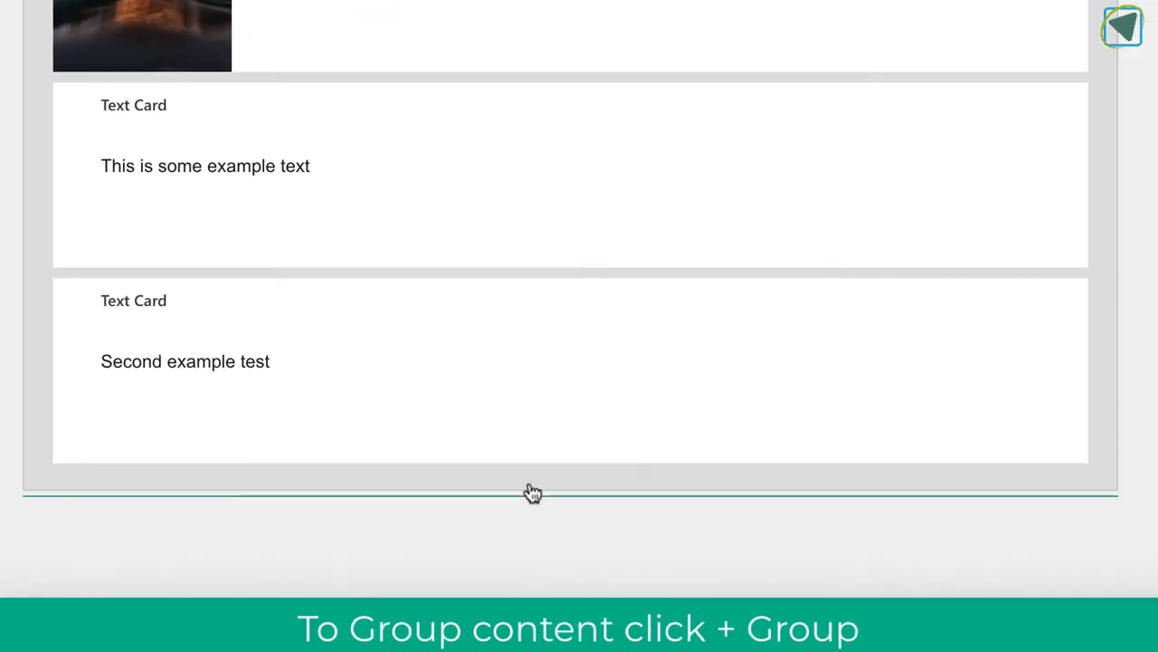
# Step: Insert a Grid group from the Group options below the text cards
pyautogui.click(568, 418)
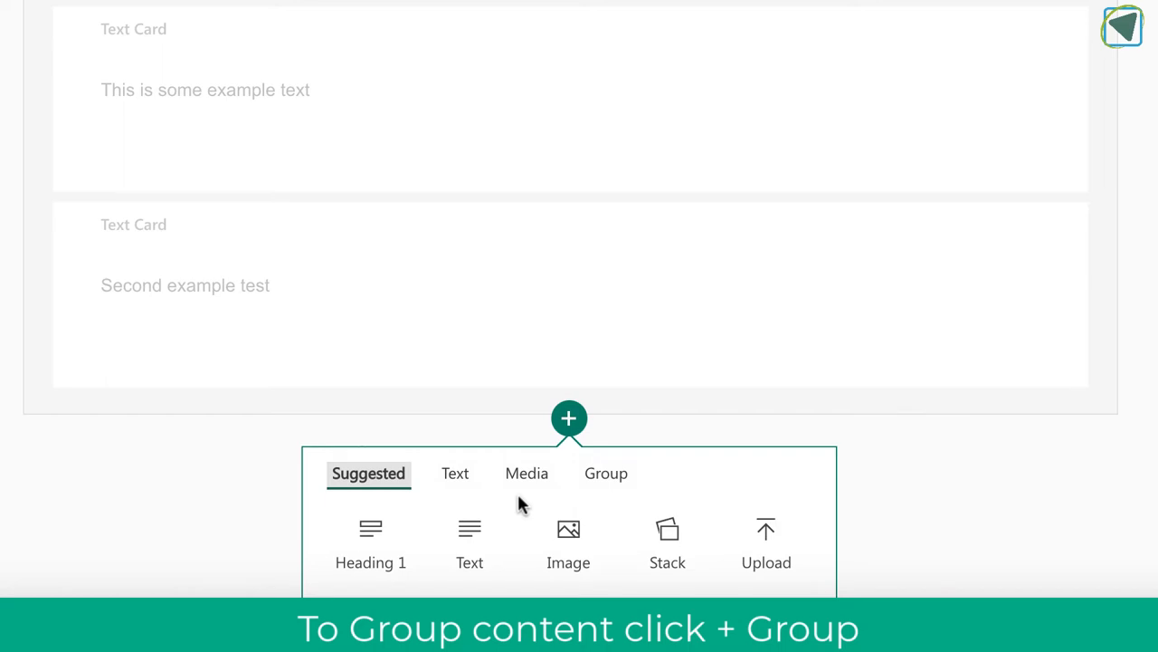
pyautogui.moveTo(509, 507)
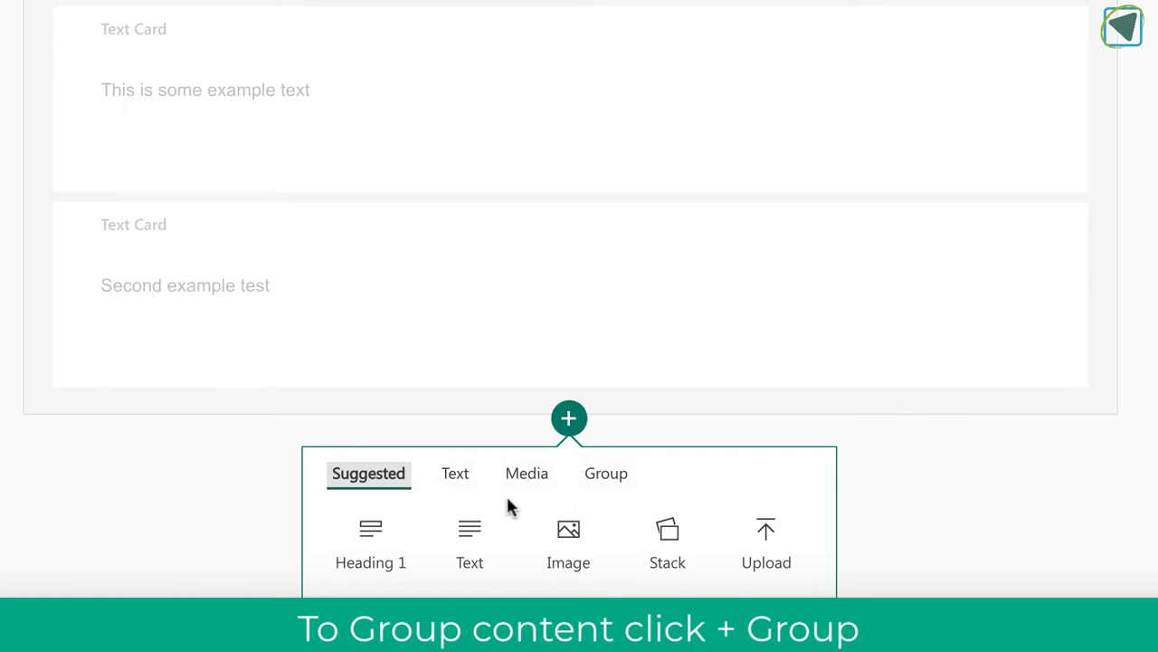
pyautogui.click(605, 473)
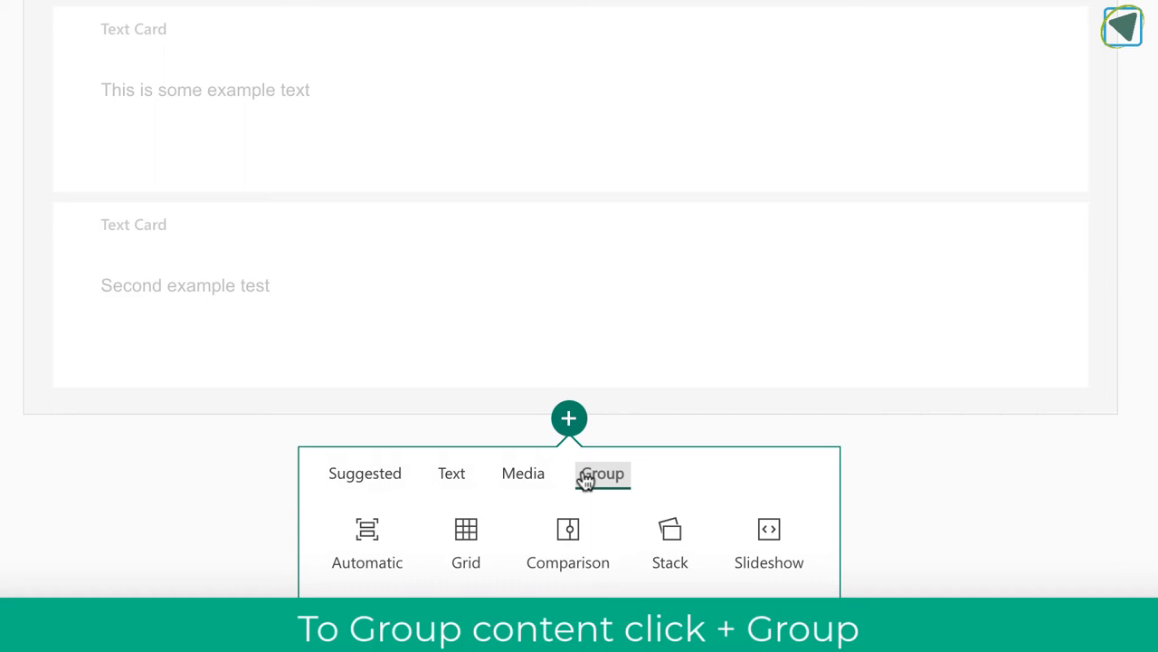
pyautogui.moveTo(601, 473)
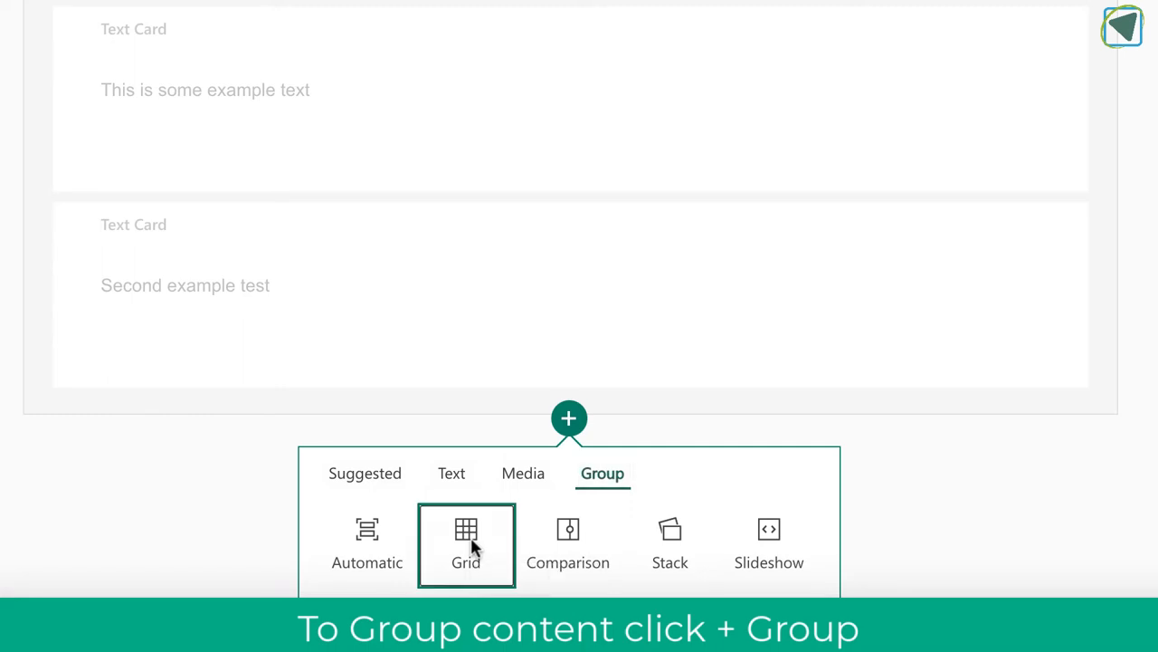
pyautogui.click(465, 543)
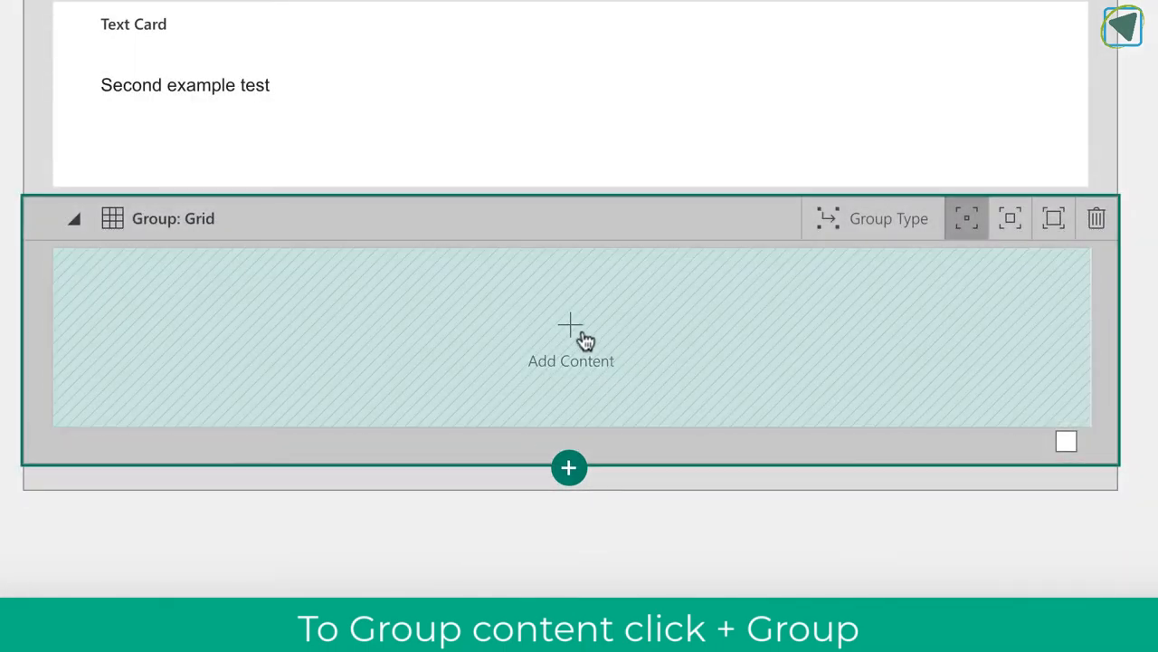
# Step: Add four suggested images to the grid: blue light streaks, blue abstract, sunset field, blue sky
pyautogui.click(571, 343)
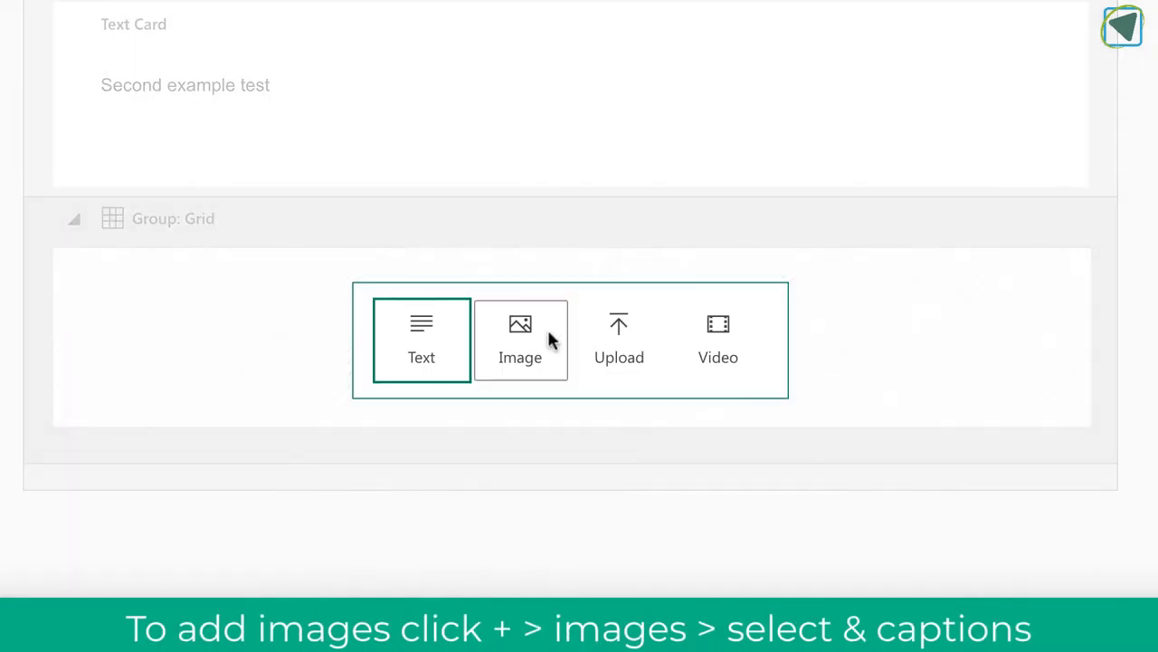
pyautogui.click(519, 340)
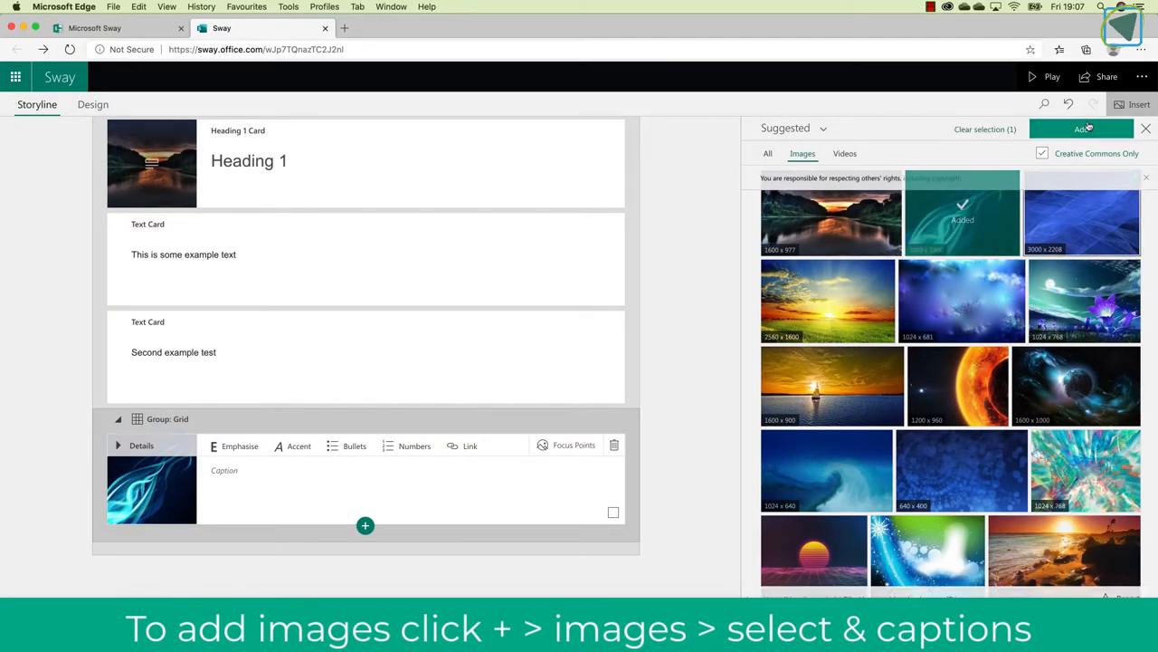
pyautogui.click(1081, 128)
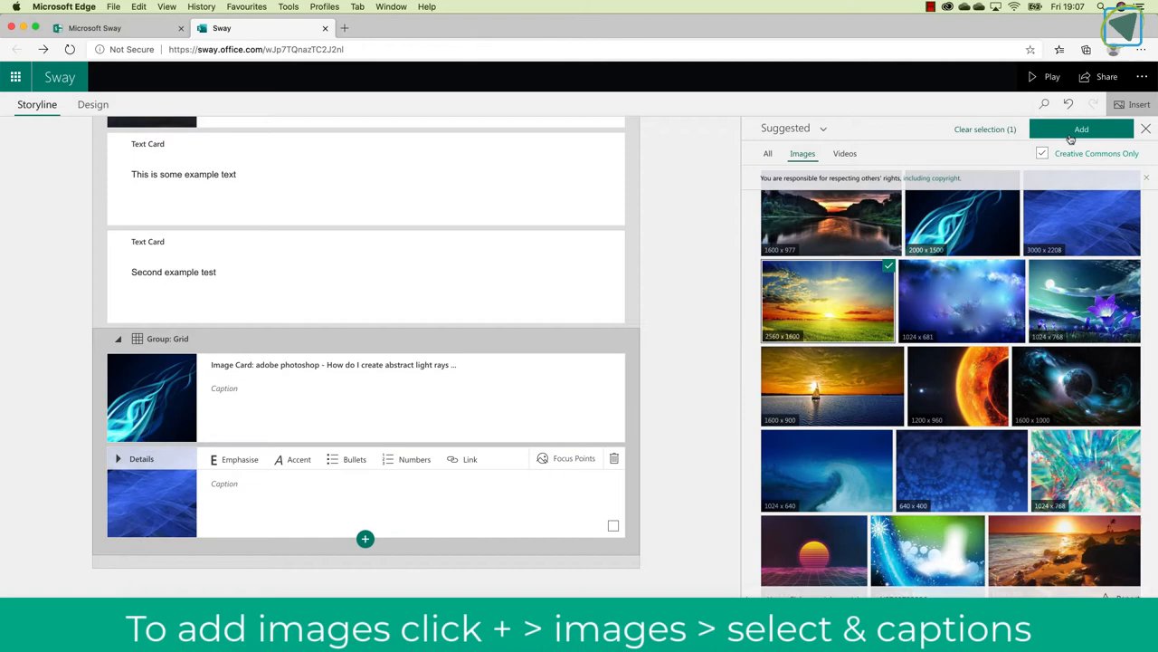
pyautogui.click(1082, 129)
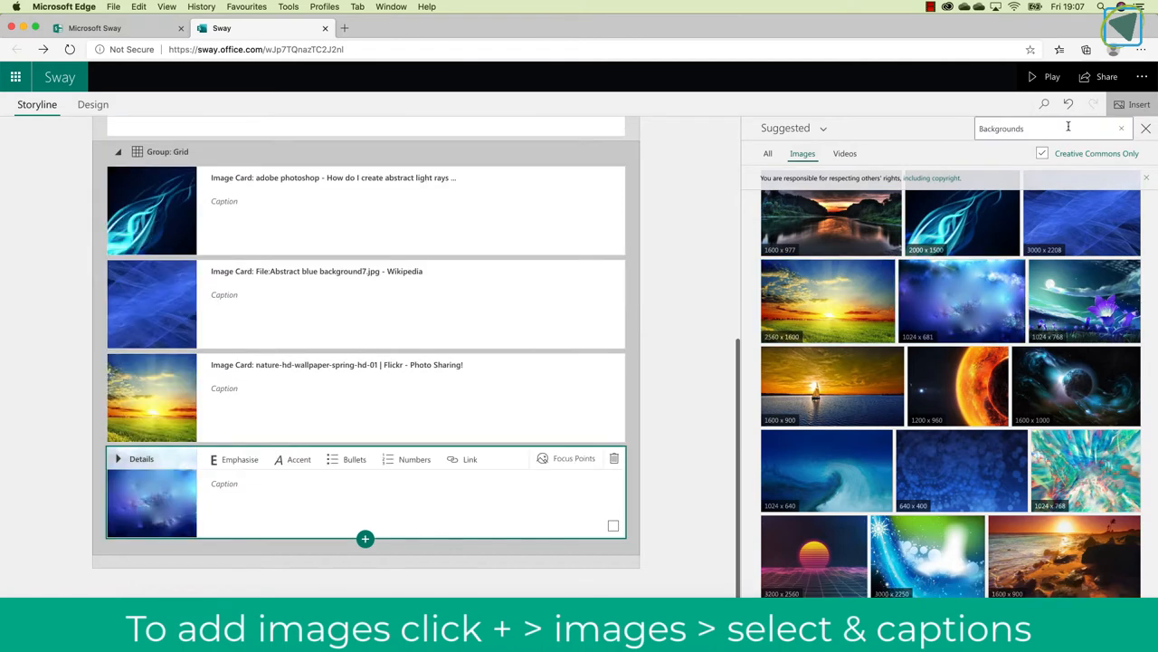
pyautogui.click(1146, 128)
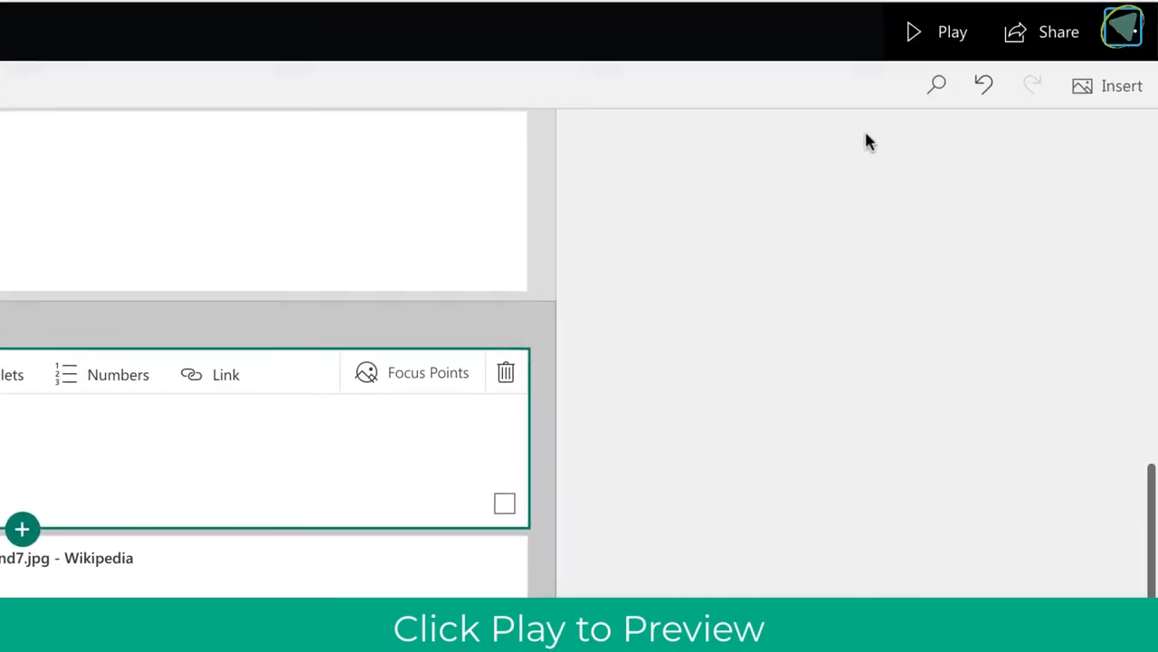
pyautogui.click(913, 31)
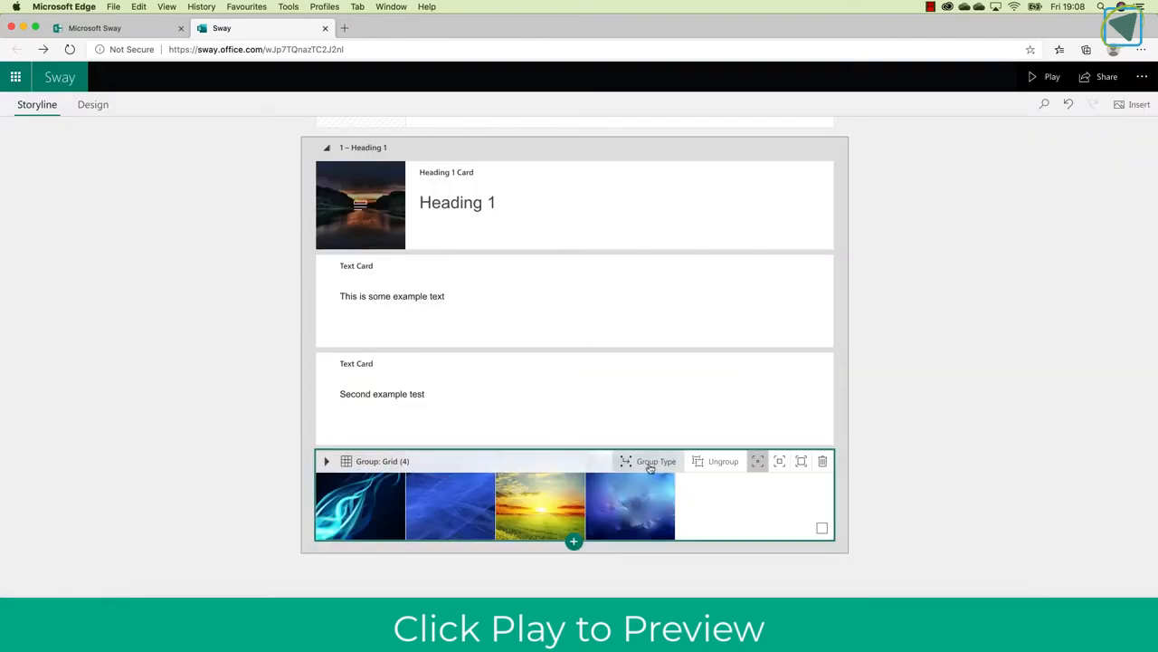
# Step: Switch the picture group's type to Stack and preview the stacked pictures
pyautogui.click(656, 460)
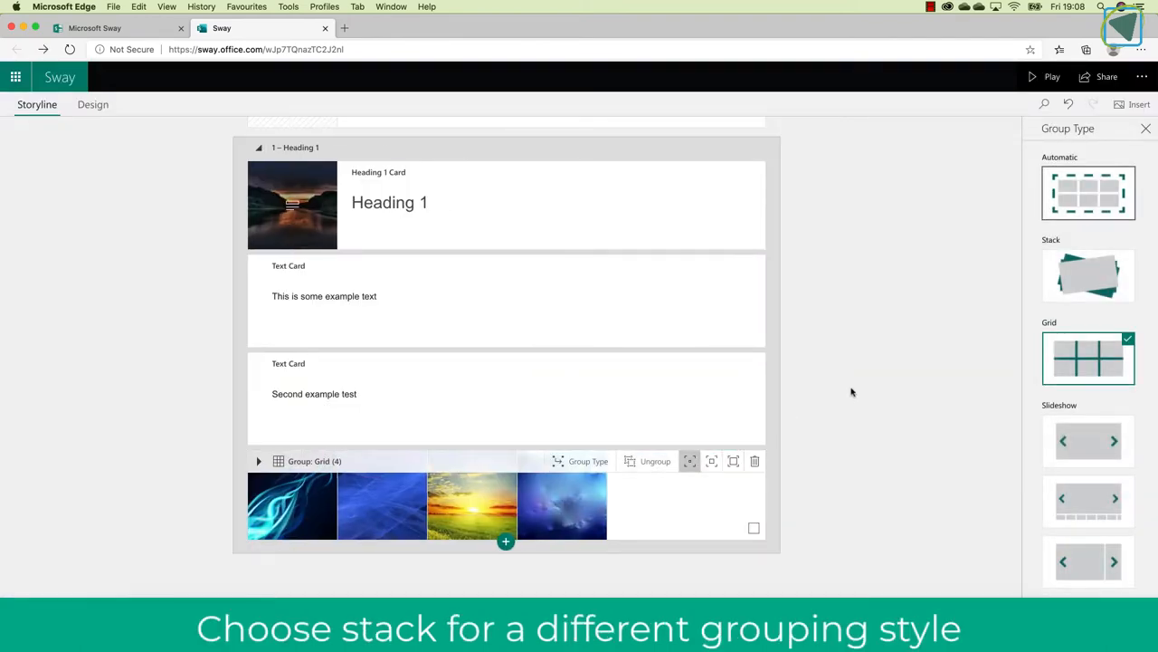
pyautogui.click(1088, 275)
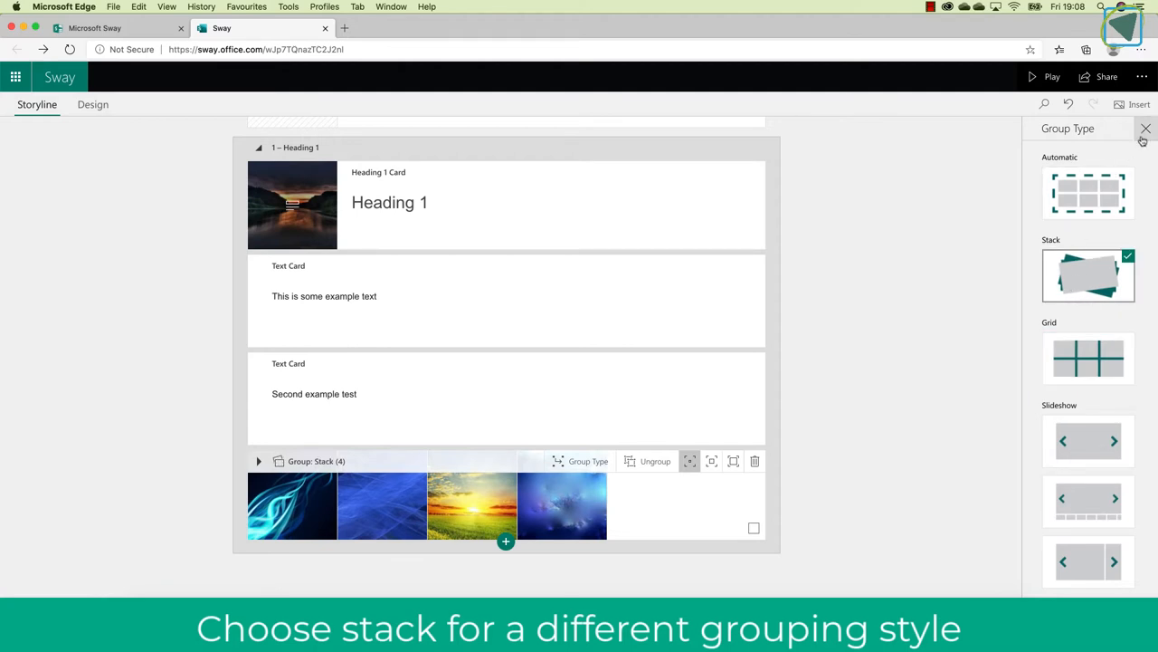
pyautogui.click(1145, 129)
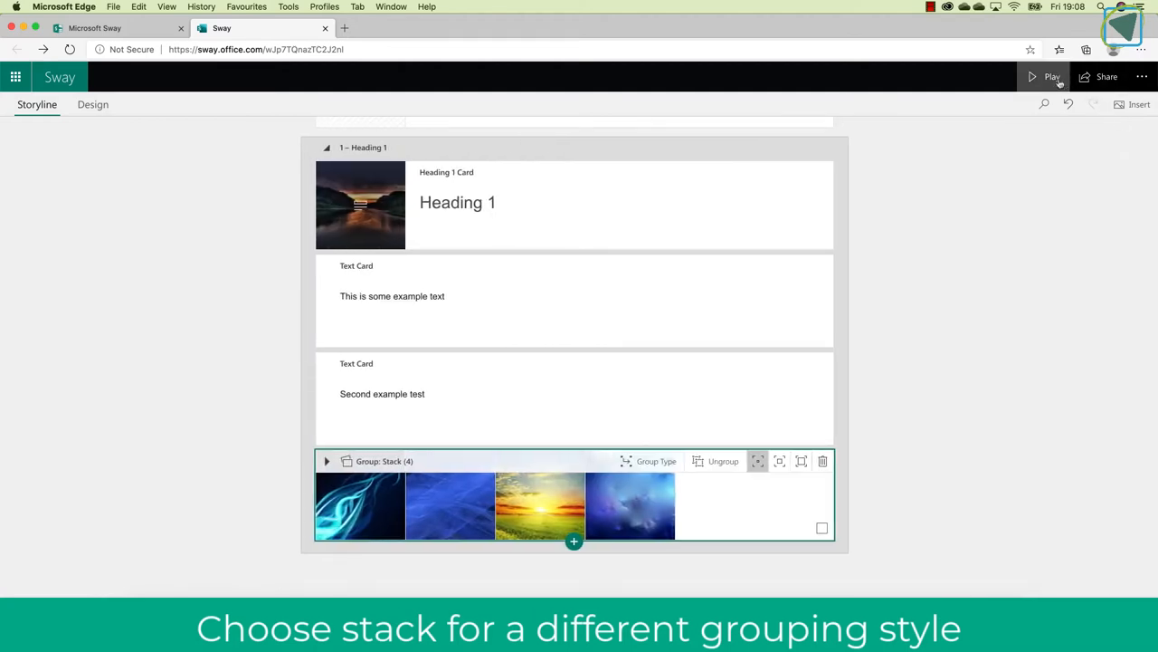
pyautogui.click(1051, 77)
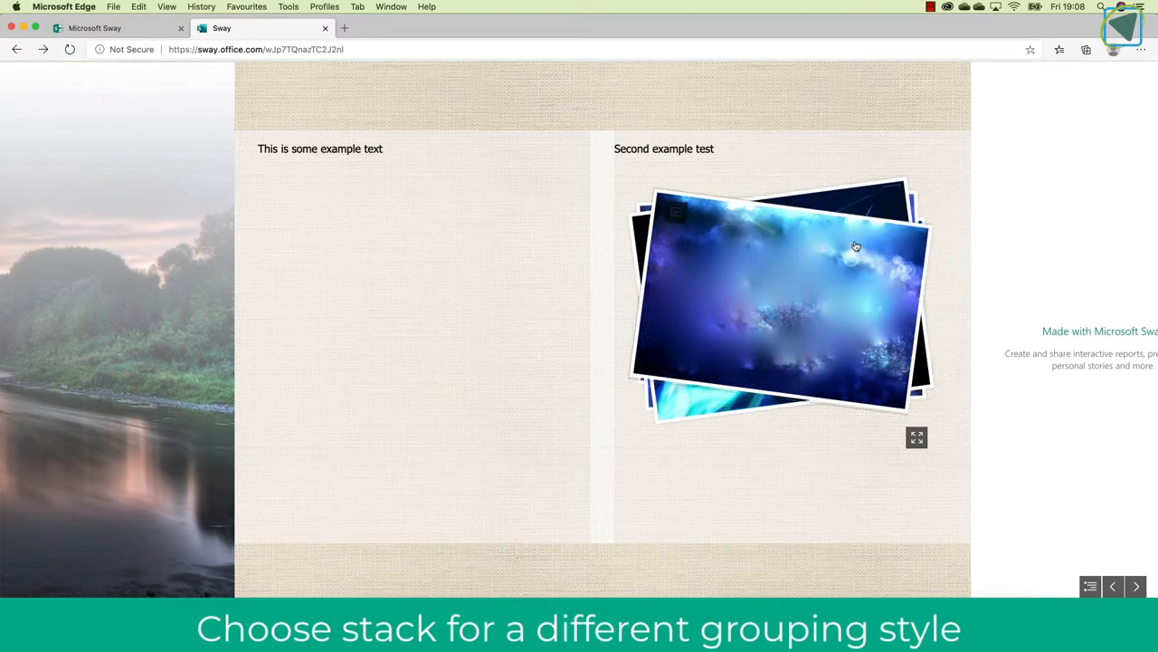
pyautogui.moveTo(916, 323)
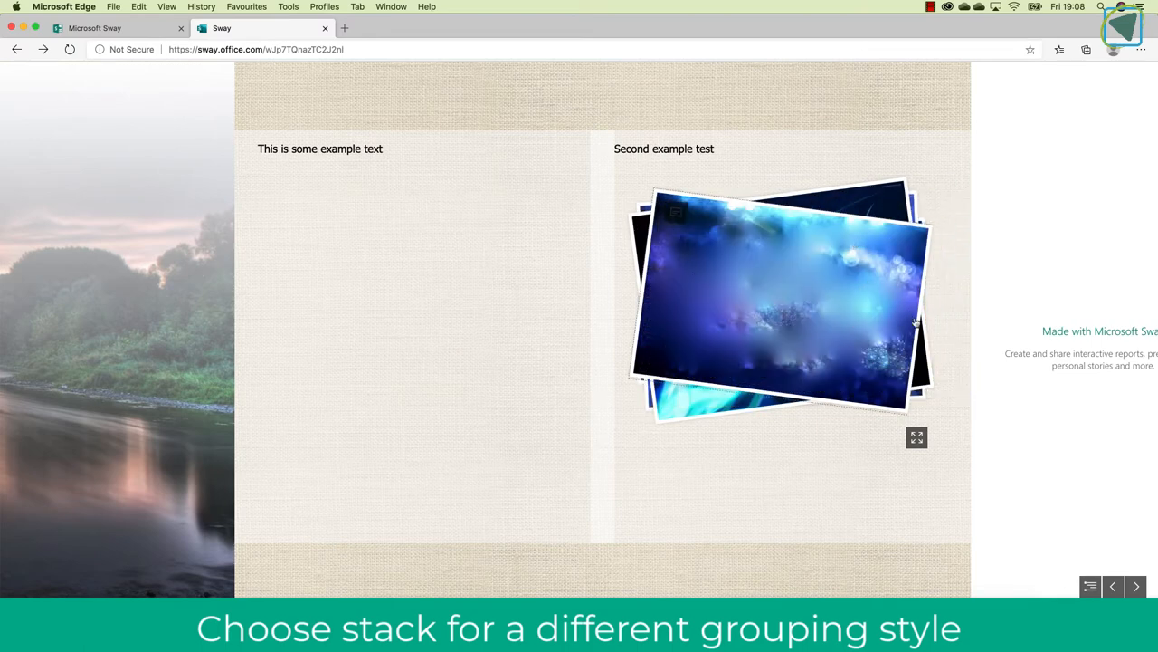
# Step: Fill a video card with 'Dominican Beach with Waves Rolling' from the Backgrounds video search
pyautogui.click(574, 516)
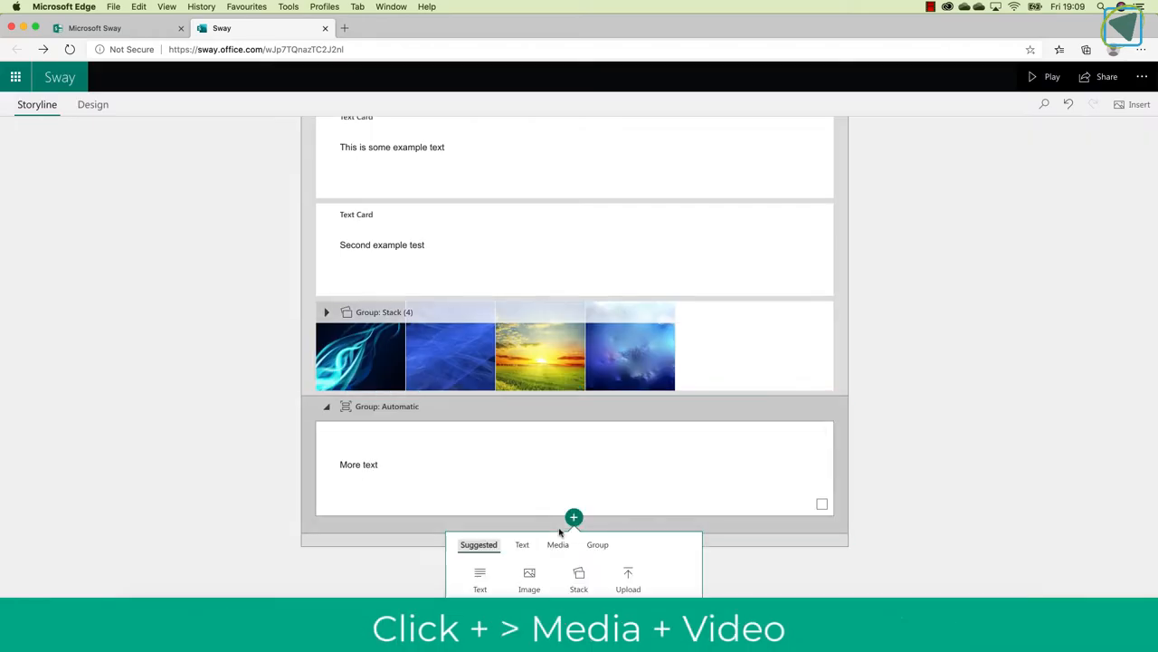
pyautogui.click(557, 544)
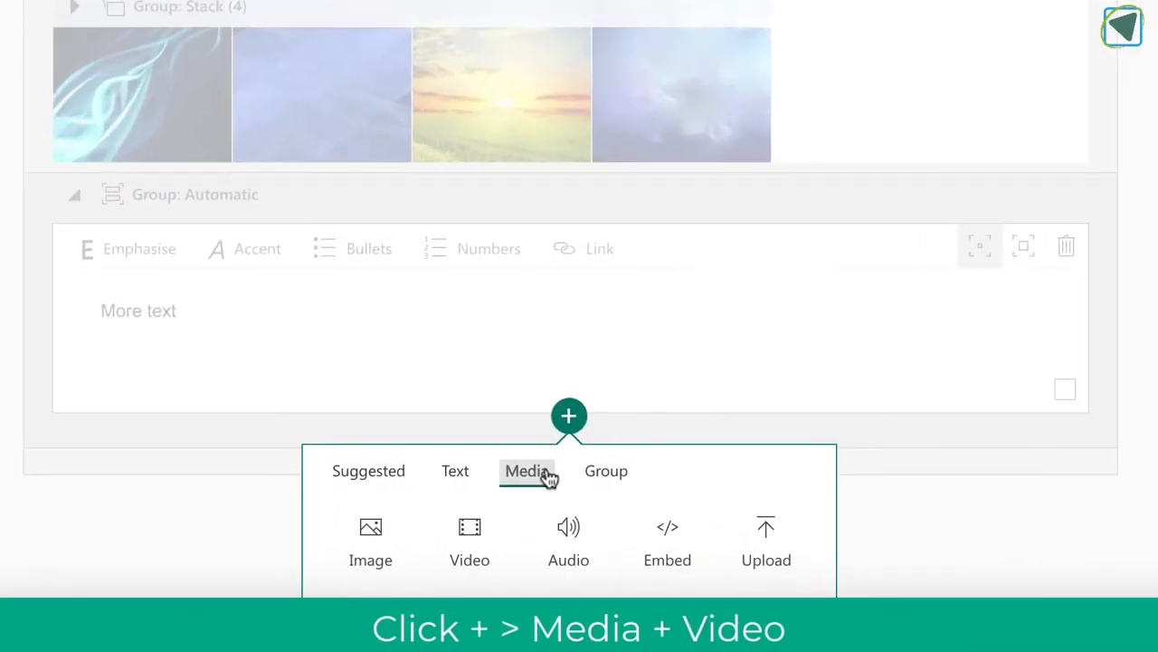
pyautogui.click(469, 543)
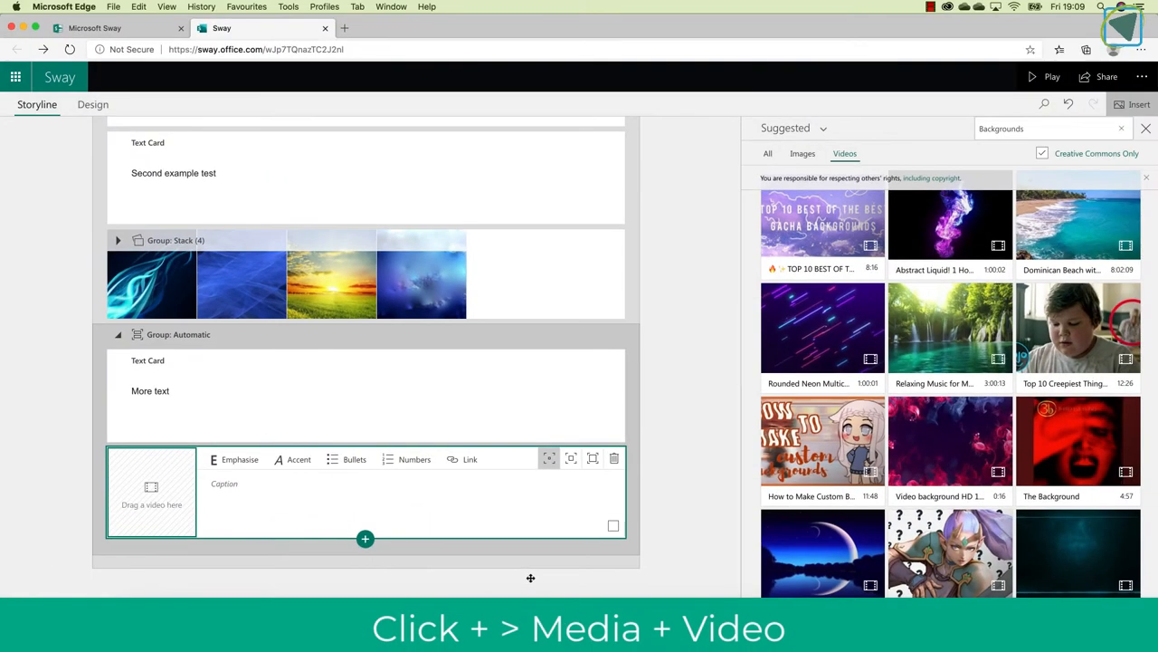
pyautogui.tripleClick(1040, 128)
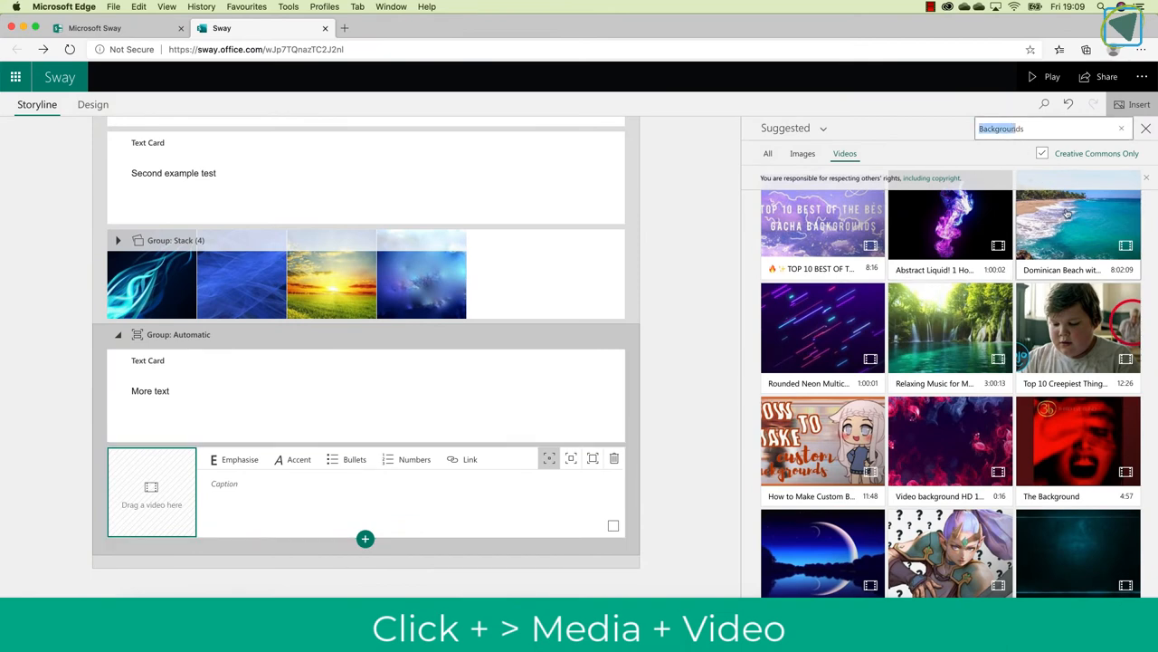
pyautogui.click(1077, 226)
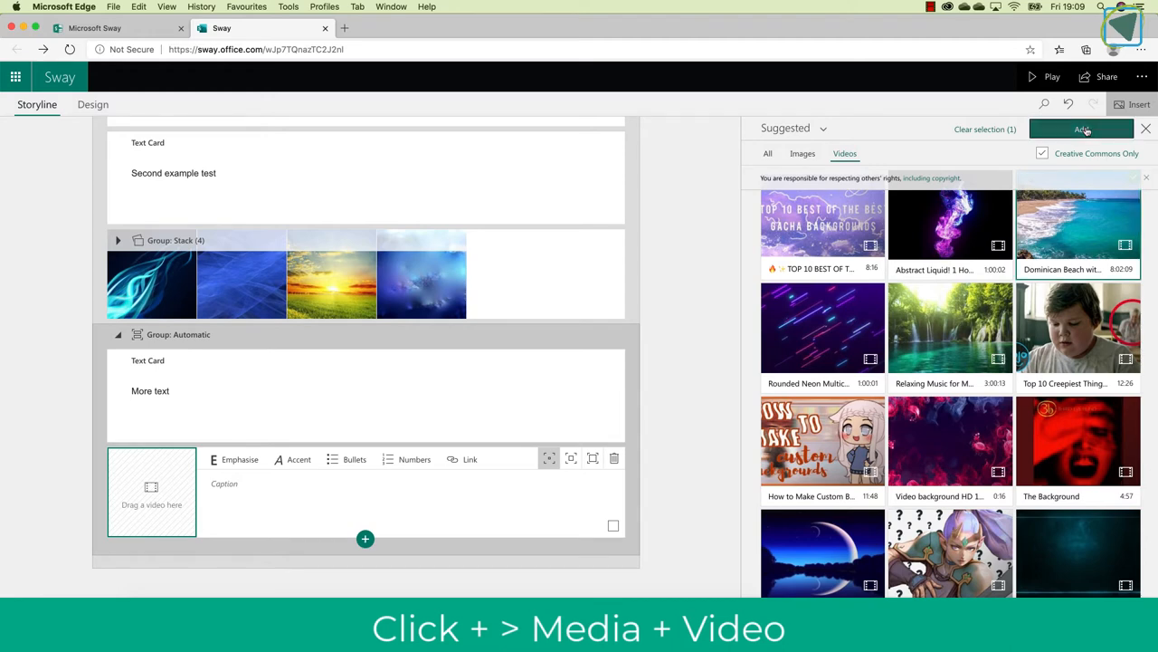
pyautogui.click(1080, 128)
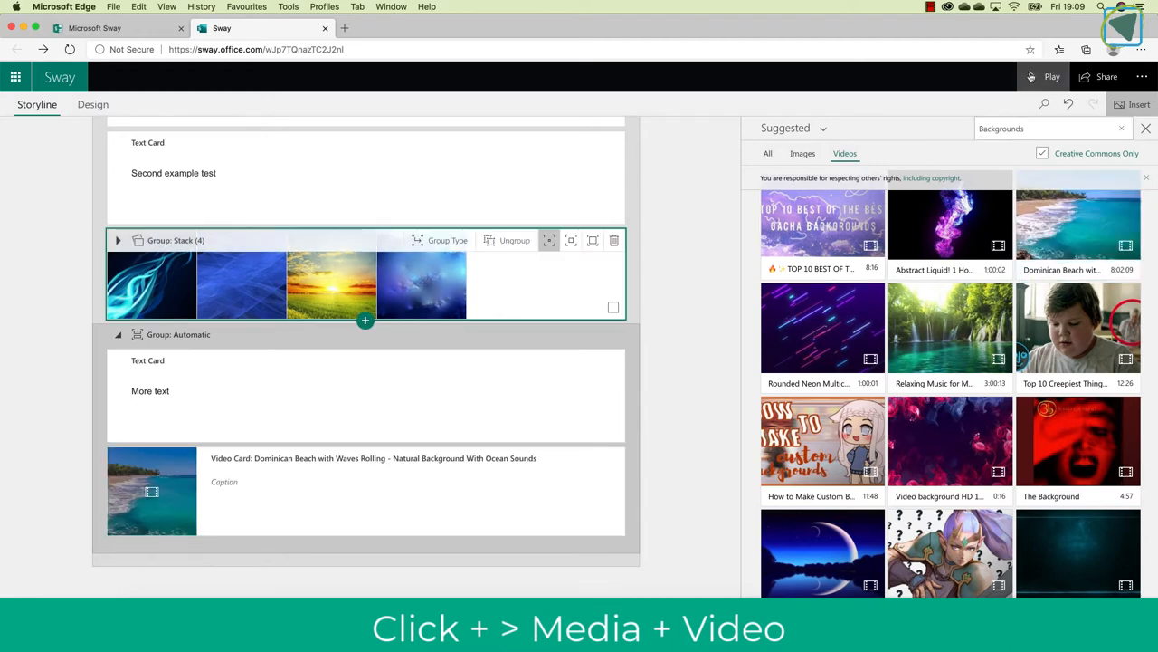
pyautogui.click(1051, 76)
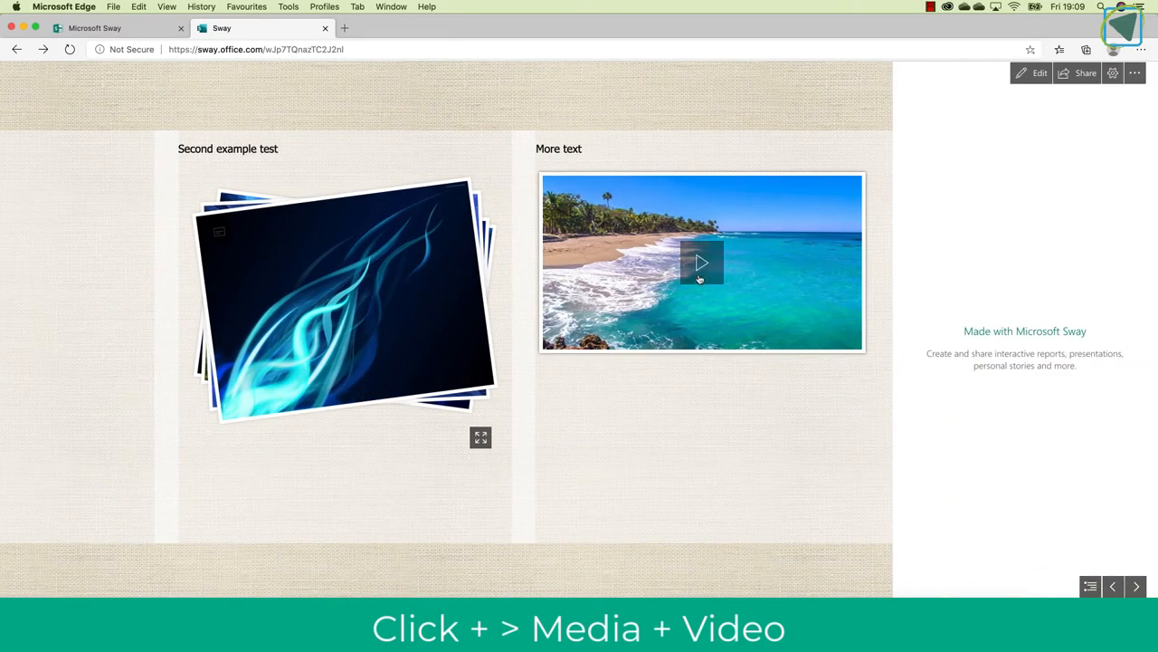
pyautogui.click(701, 263)
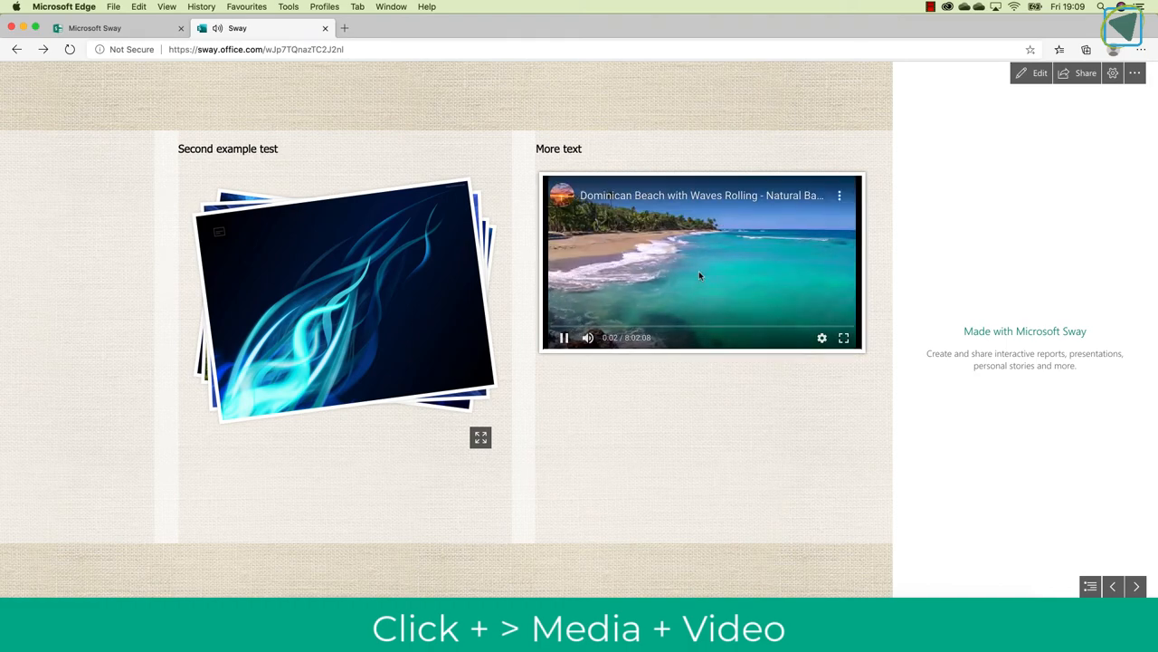
pyautogui.click(1039, 73)
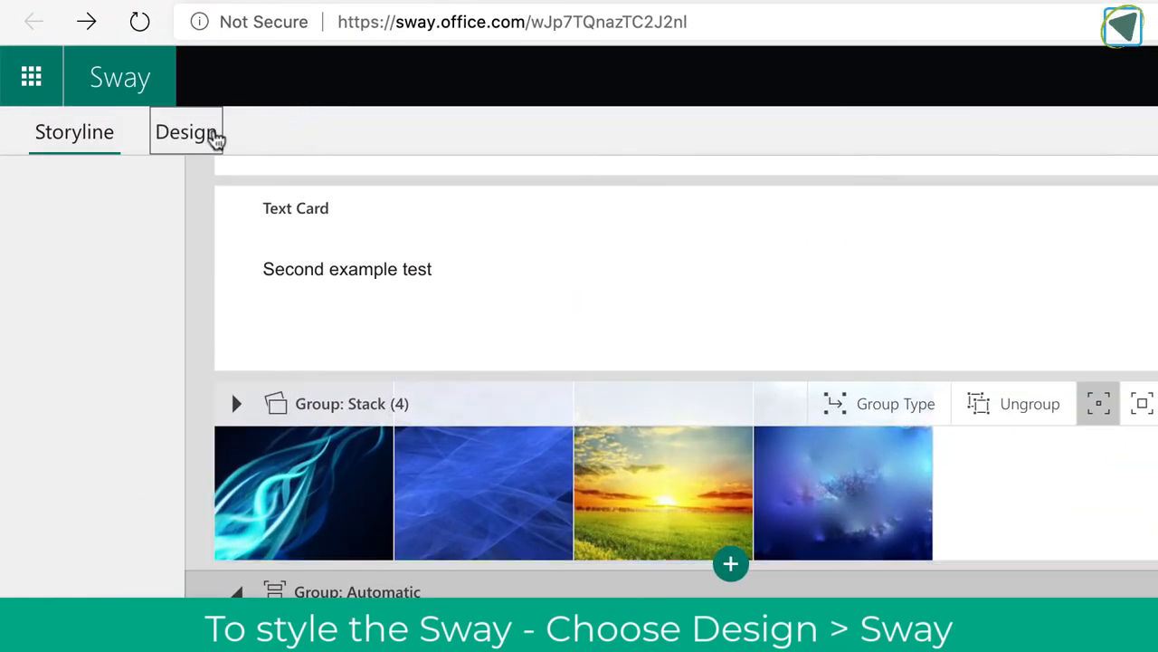
# Step: Bring up the Design styles and try the Vertical layout
pyautogui.click(185, 132)
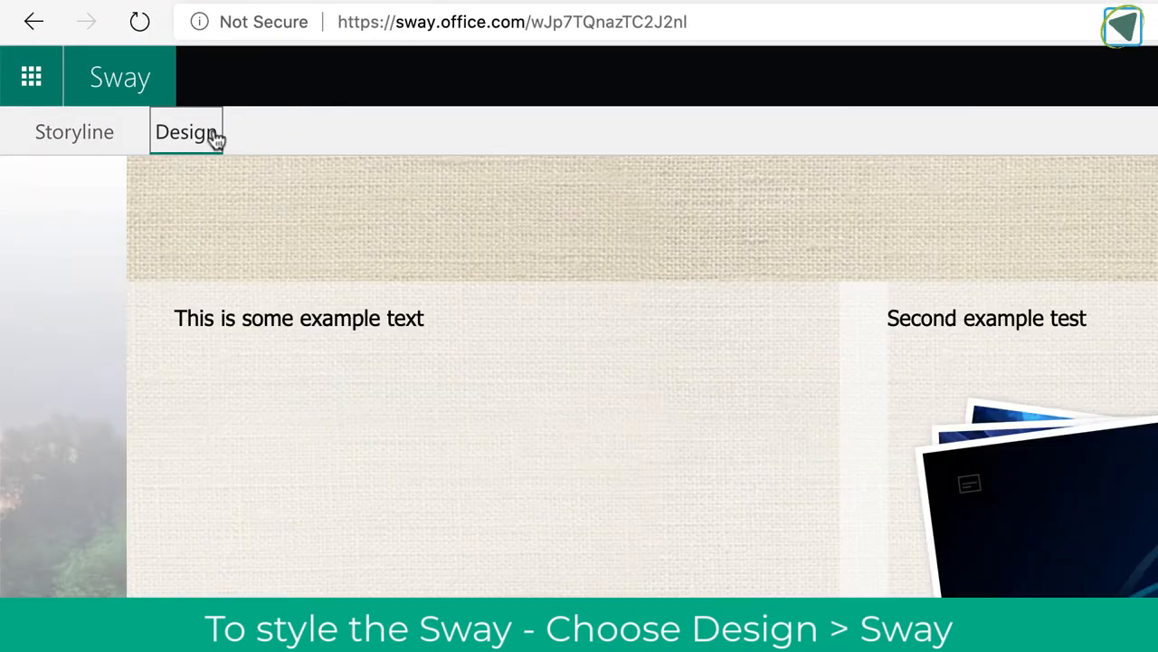
pyautogui.click(186, 132)
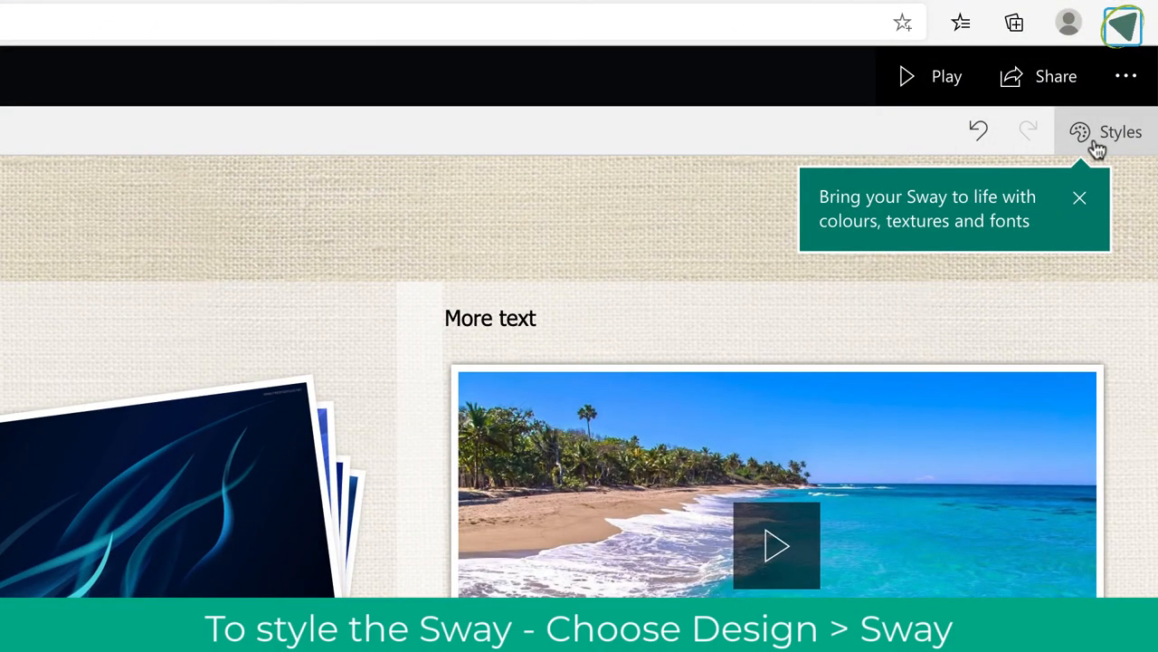
pyautogui.click(1121, 131)
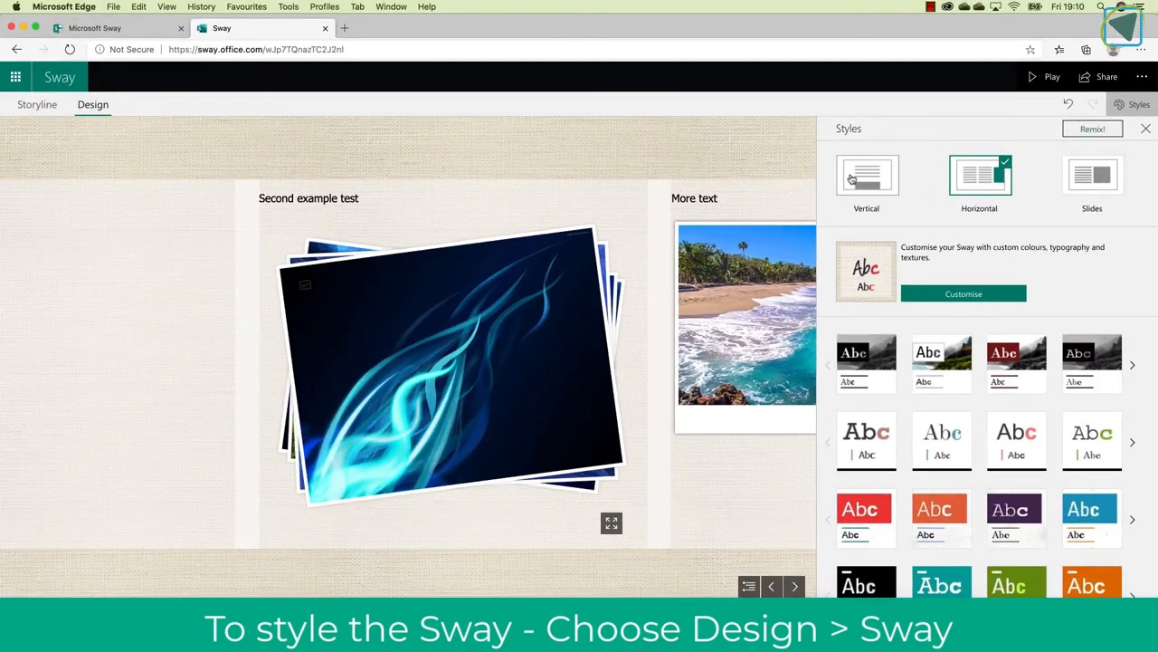
pyautogui.click(866, 174)
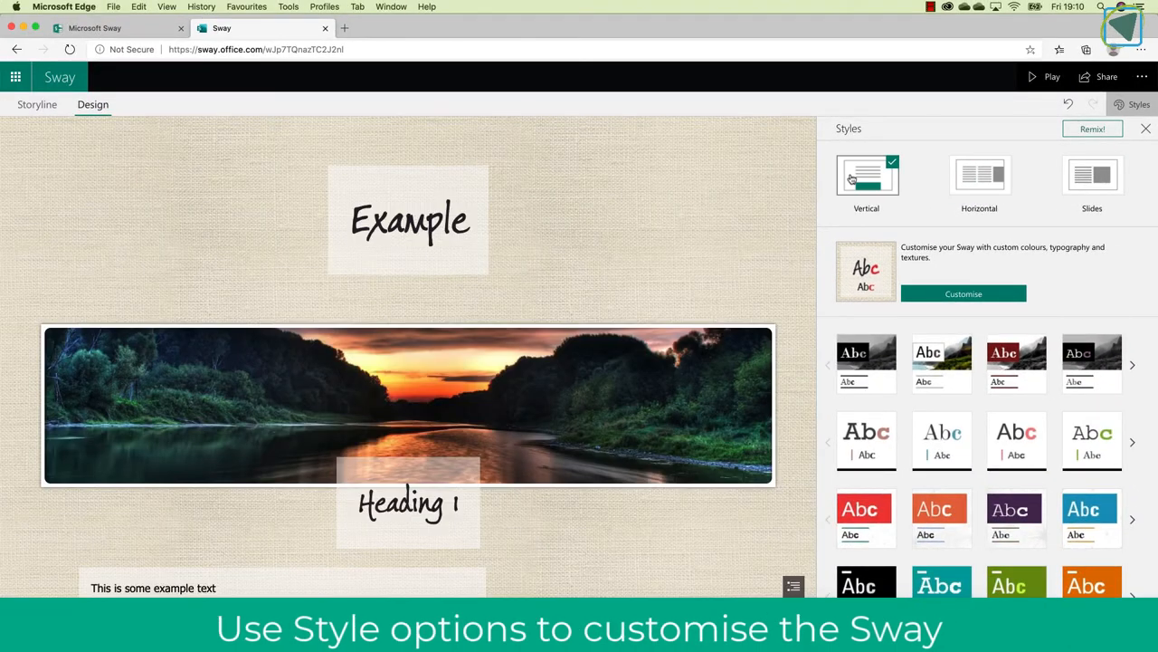
pyautogui.scroll(-3)
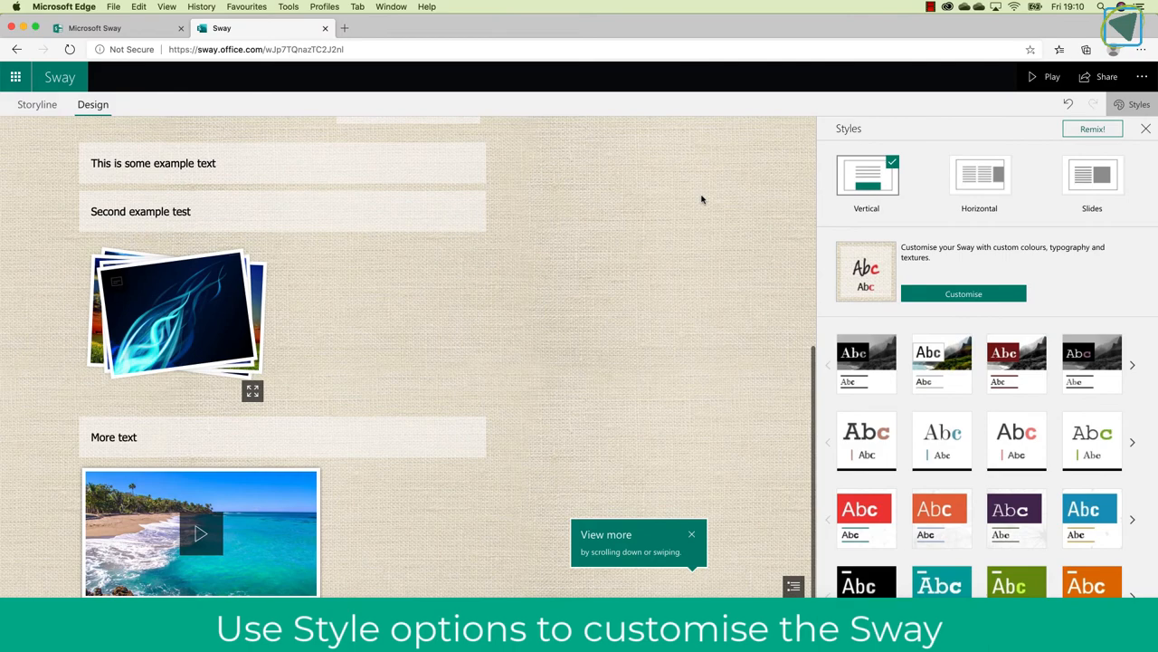
pyautogui.scroll(3)
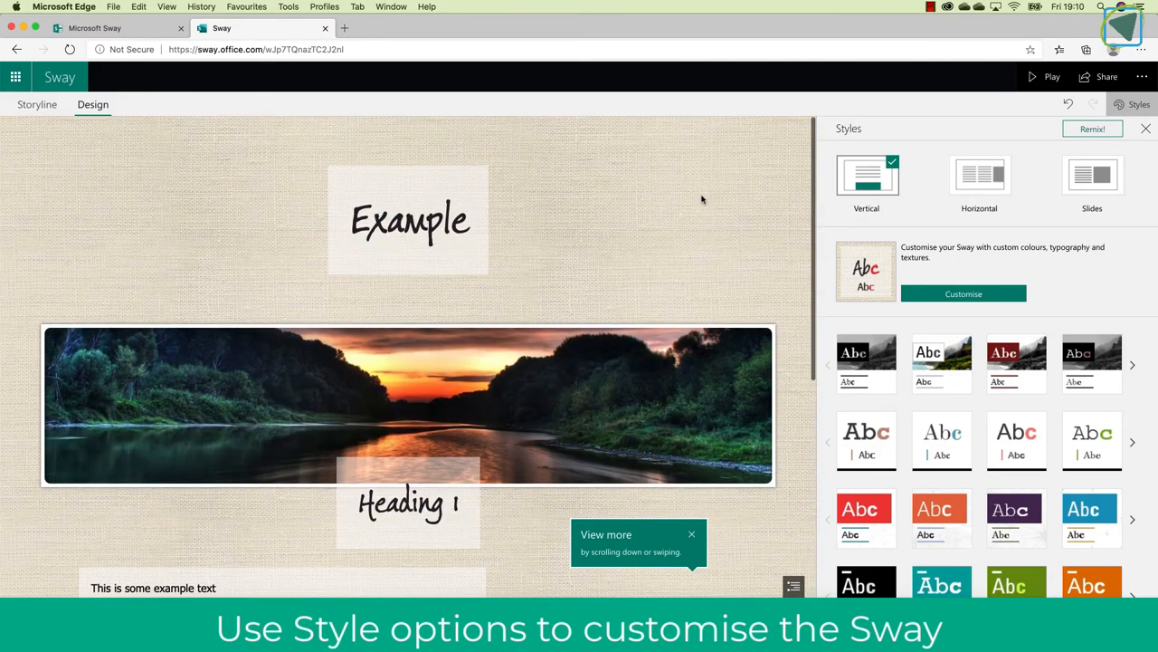
# Step: Try Horizontal, then switch to Slides and advance through two slides
pyautogui.click(979, 173)
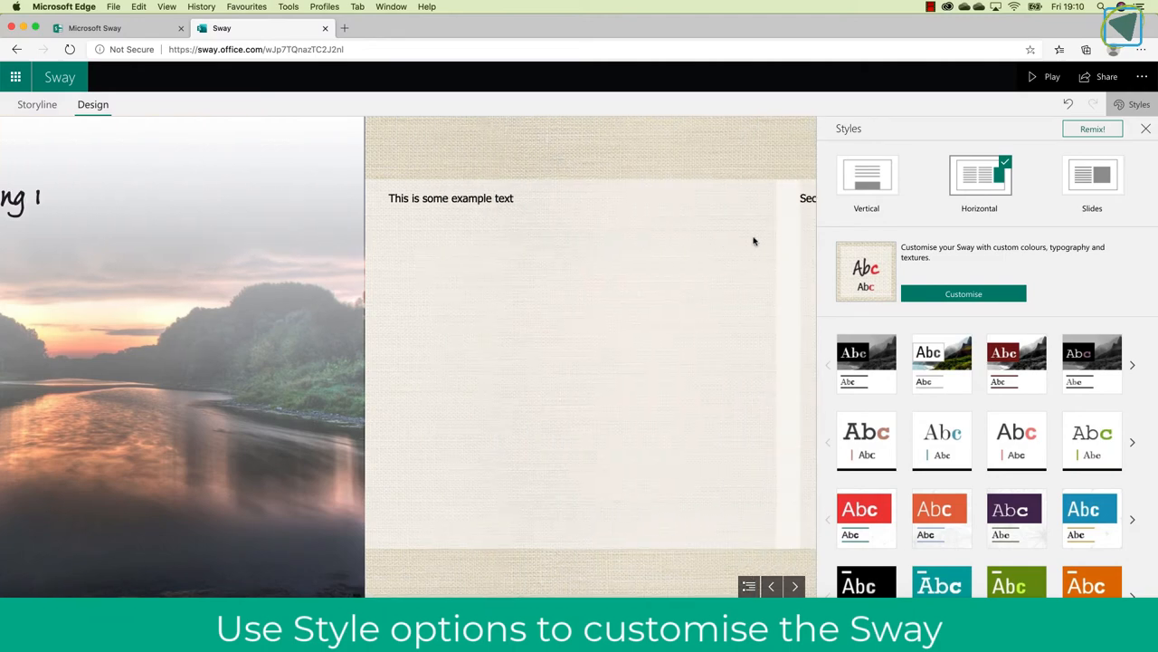
pyautogui.click(1092, 174)
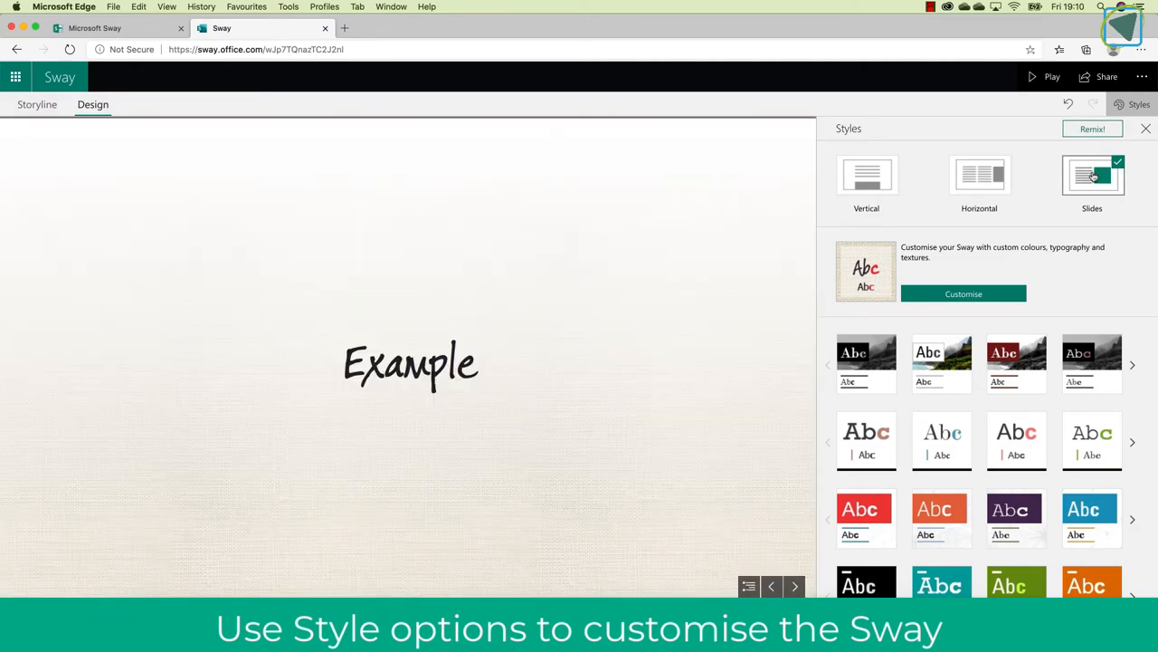
pyautogui.moveTo(710, 245)
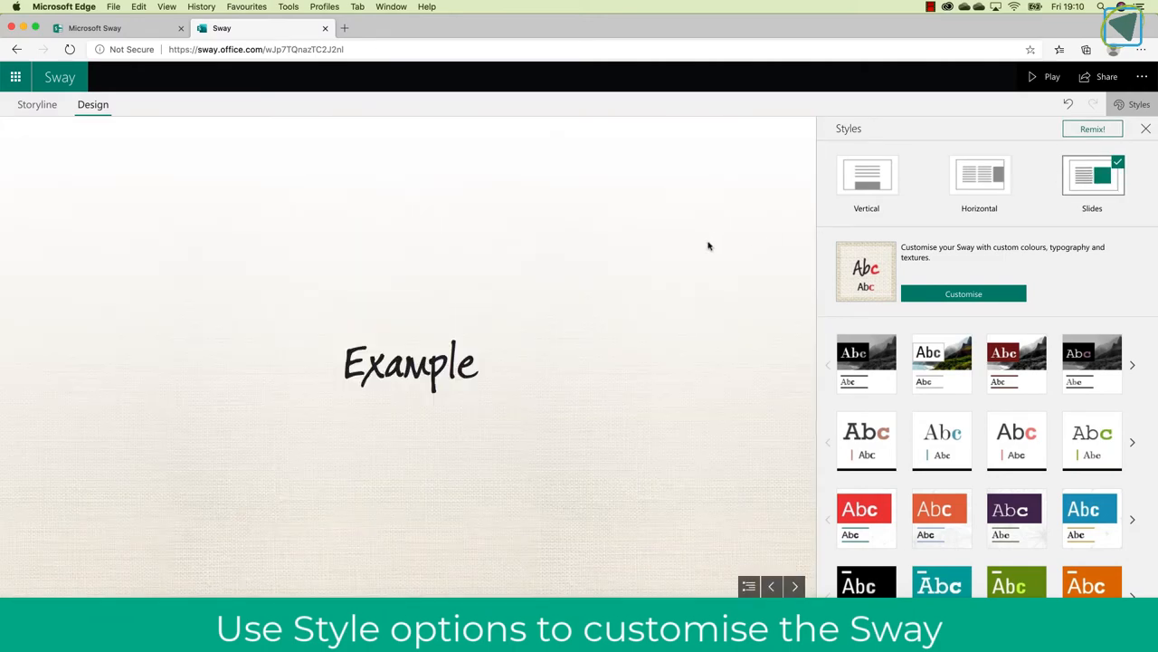
pyautogui.click(794, 586)
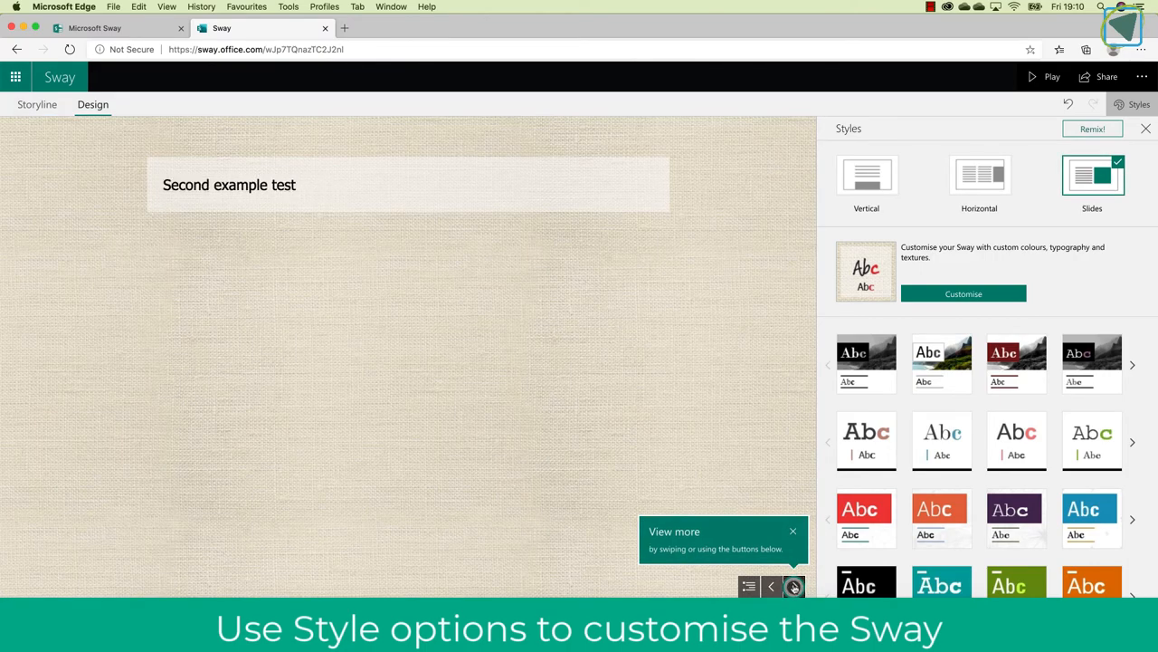
pyautogui.click(794, 586)
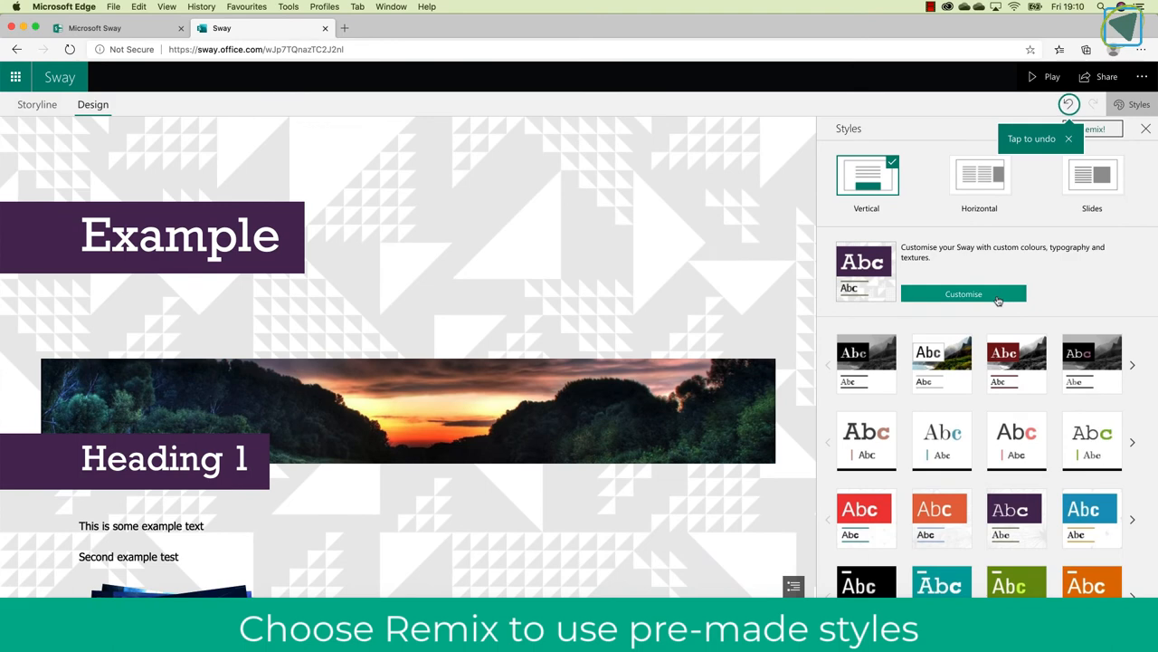
# Step: Try the black monochrome, white colour-photo and dark red themes
pyautogui.click(866, 362)
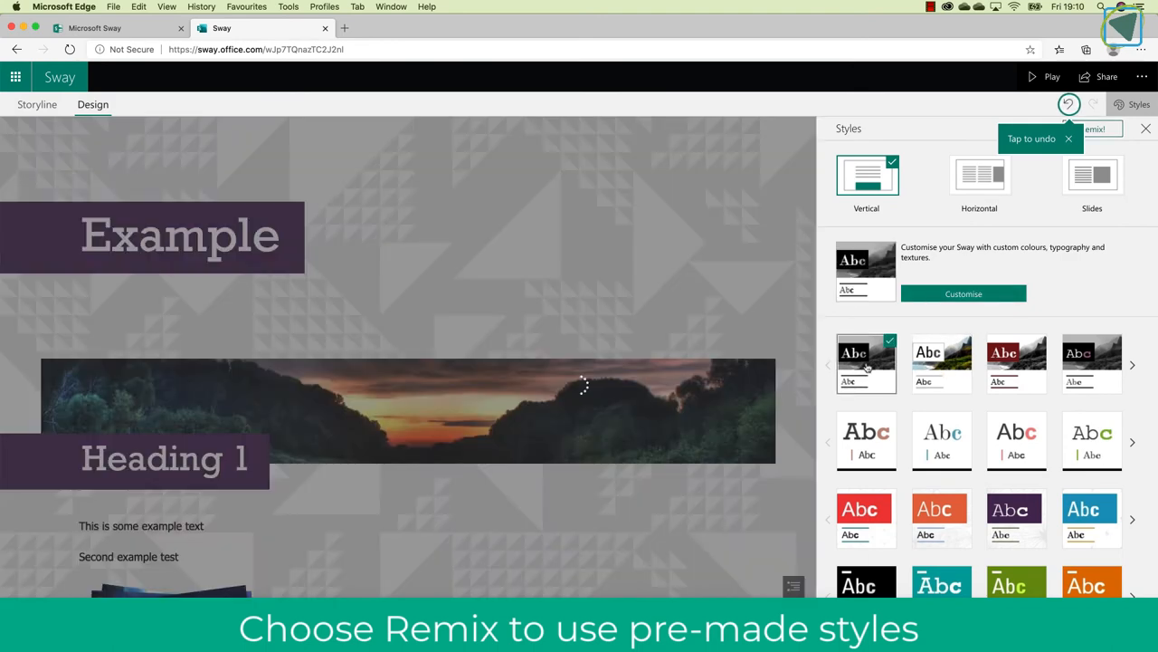
pyautogui.click(941, 363)
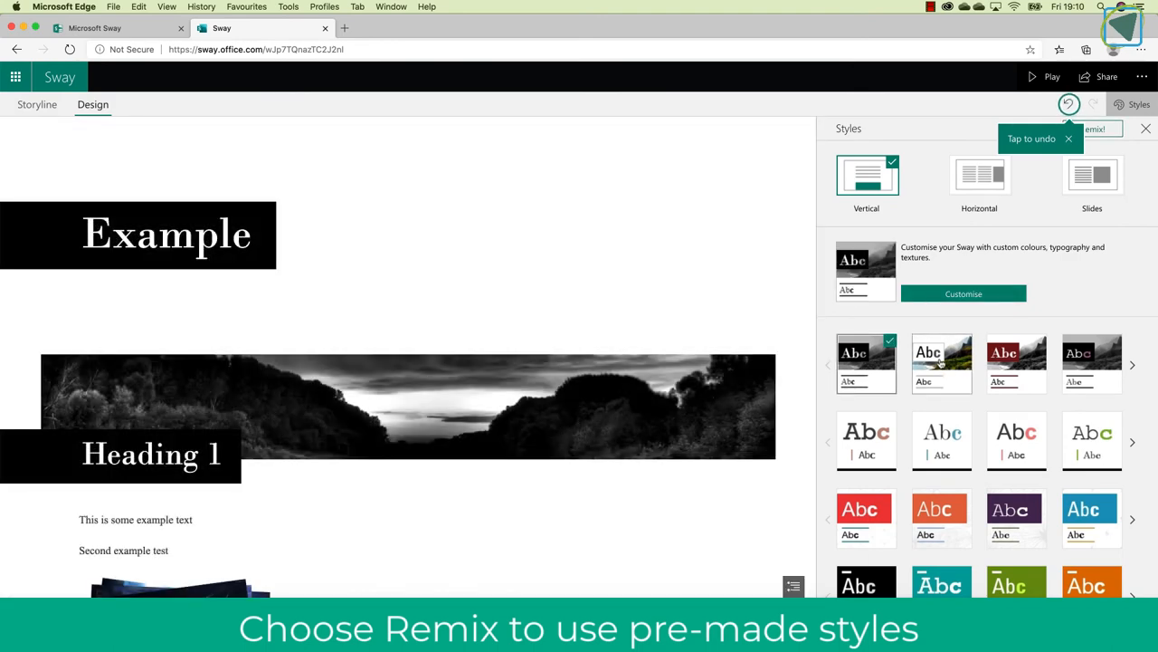
pyautogui.click(941, 362)
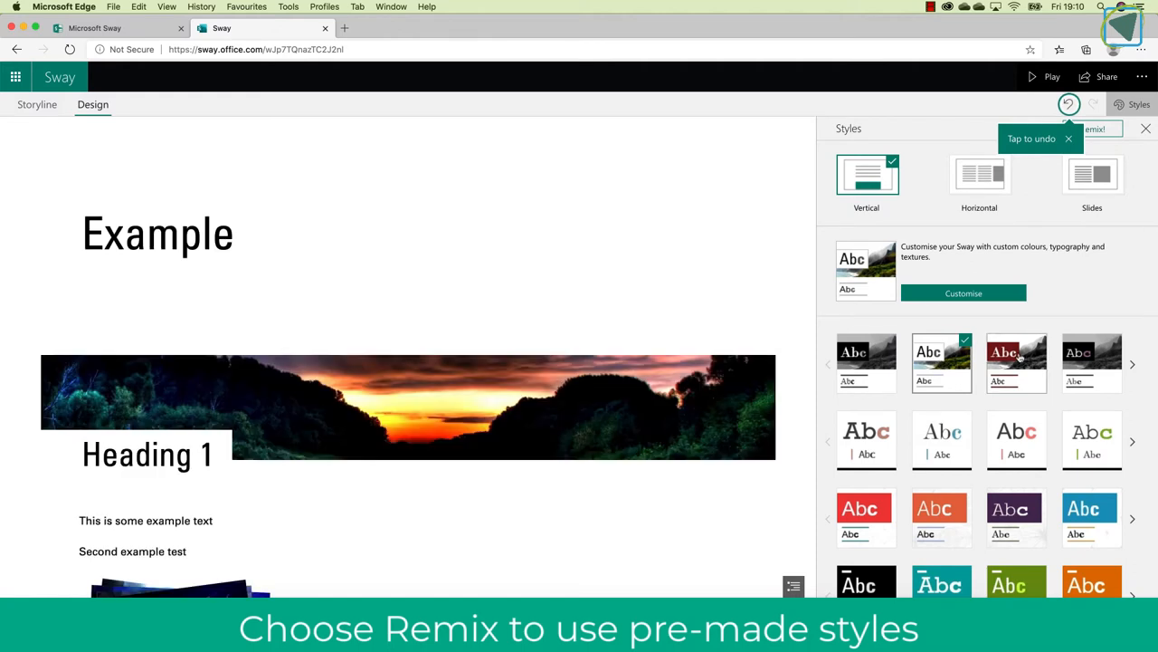
pyautogui.click(1017, 362)
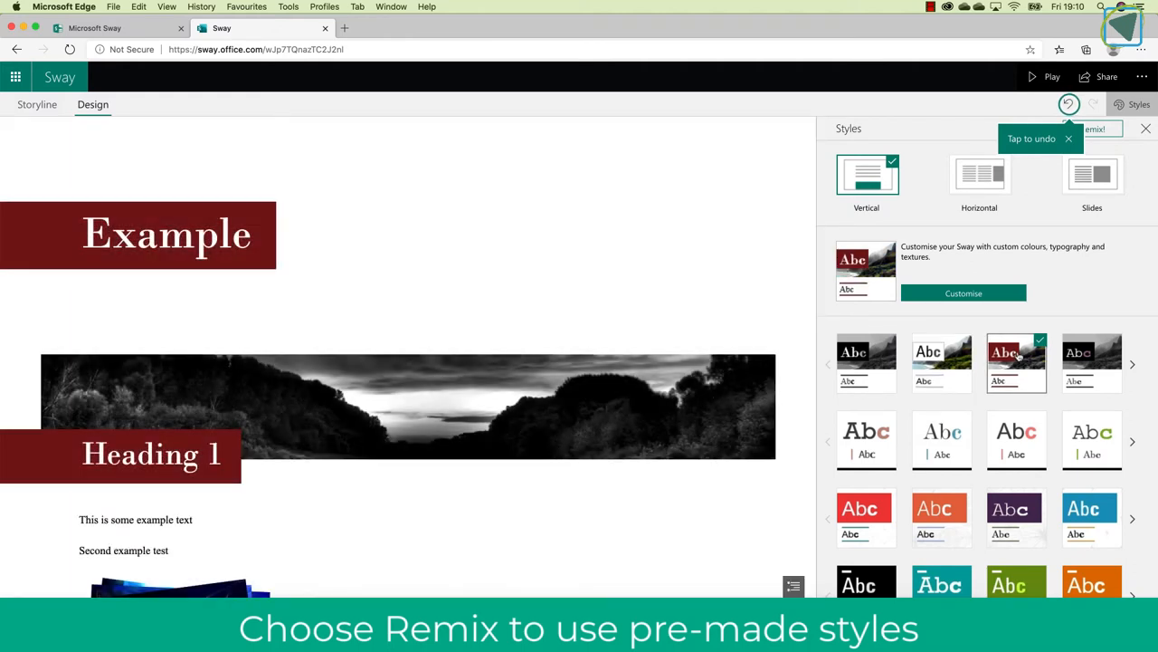
# Step: Choose the Horizontal layout and apply the blue lightning-pattern theme
pyautogui.click(979, 173)
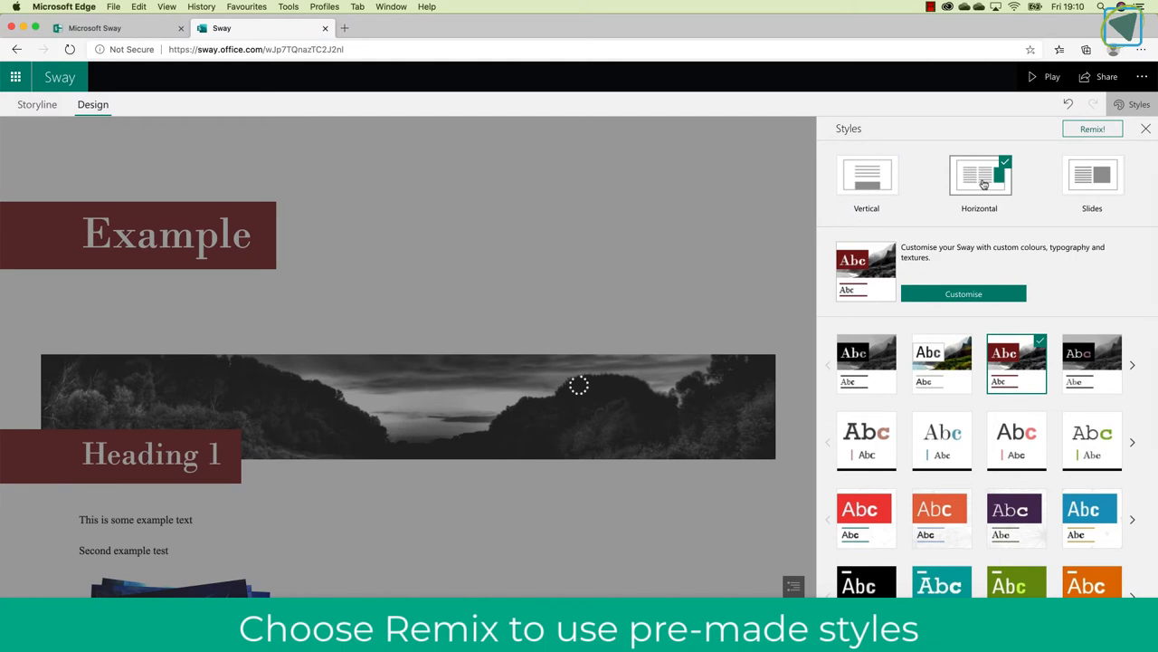
pyautogui.click(979, 174)
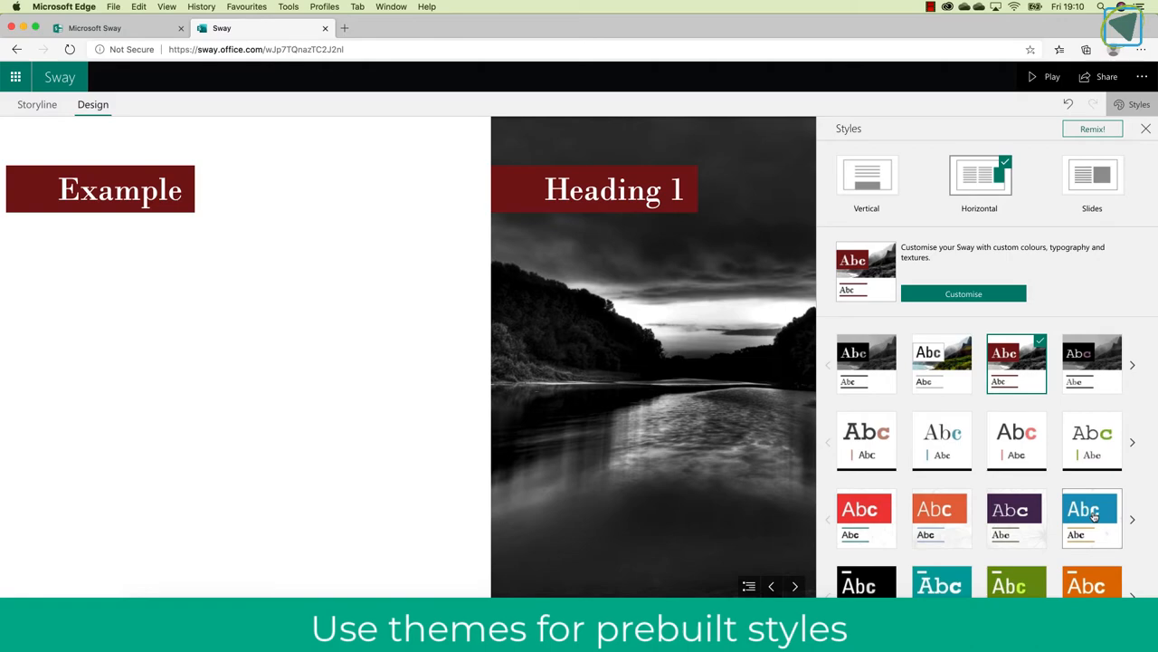
pyautogui.click(1091, 517)
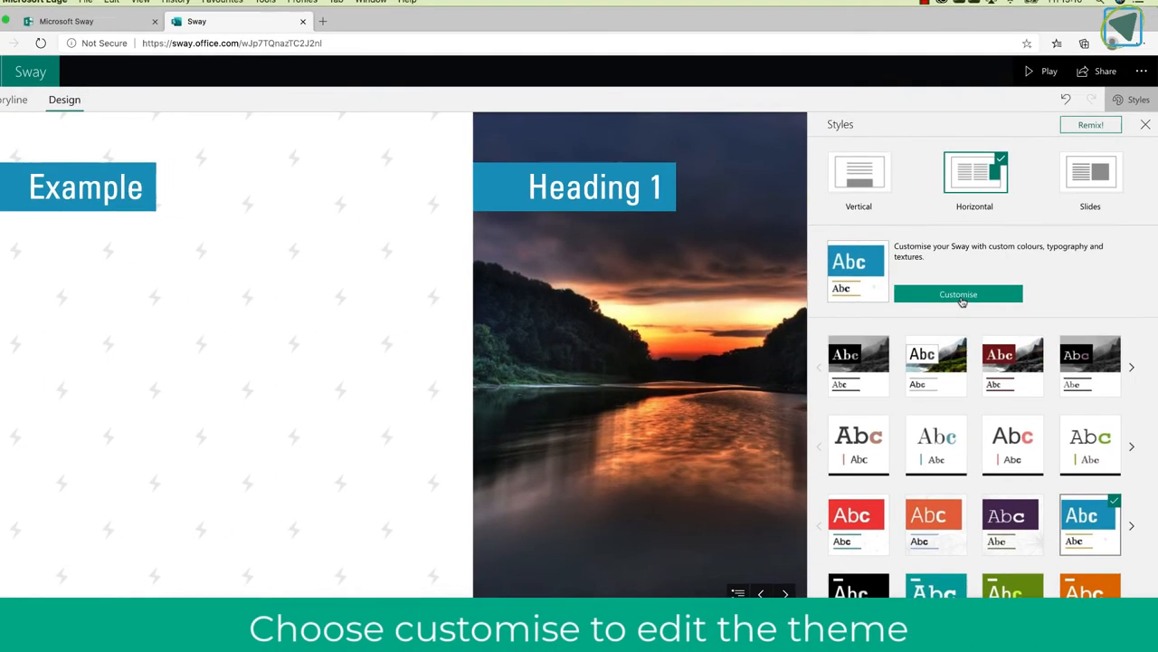
# Step: Give the lightning theme the bright red colour palette and preview the result
pyautogui.click(958, 294)
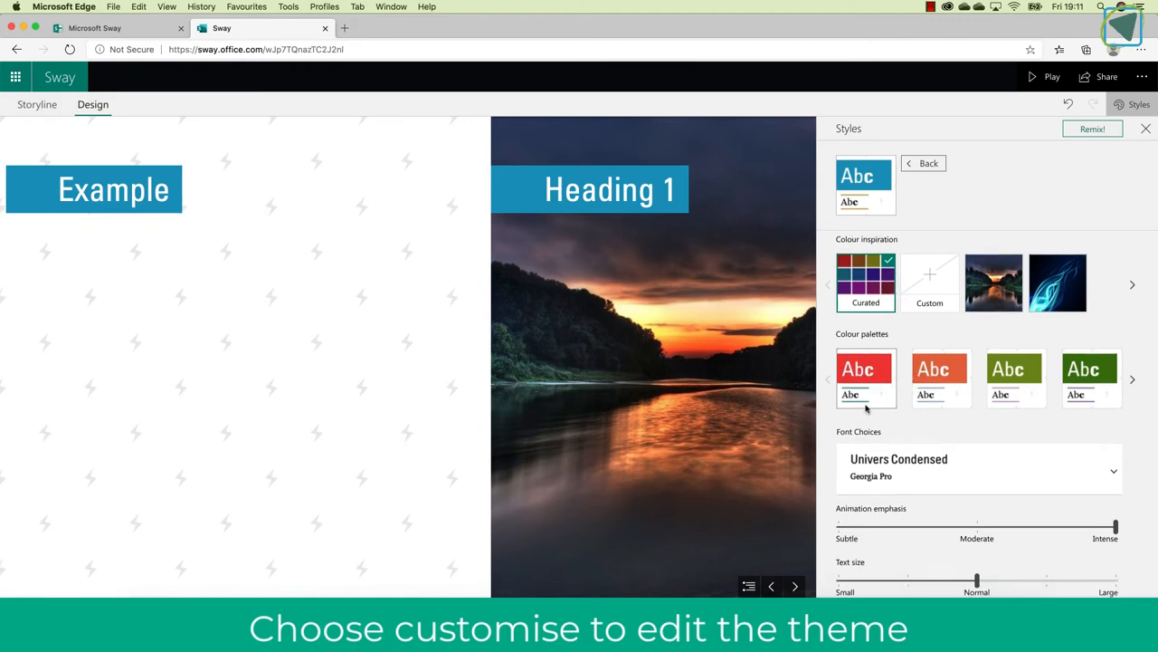
pyautogui.moveTo(864, 368)
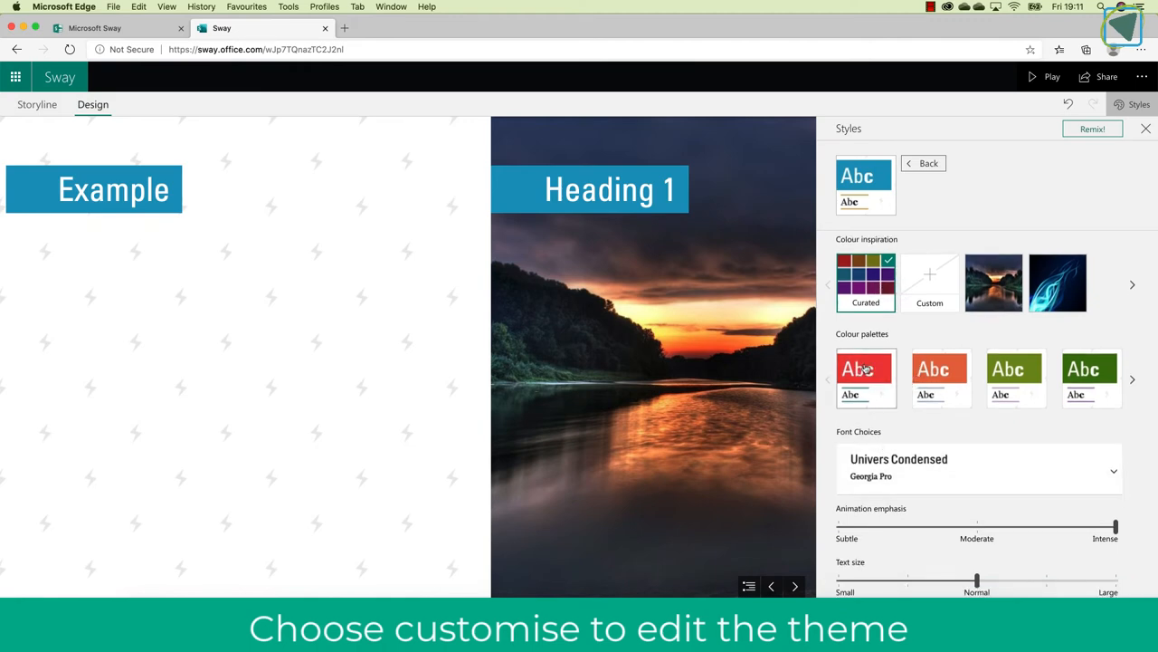
pyautogui.click(864, 378)
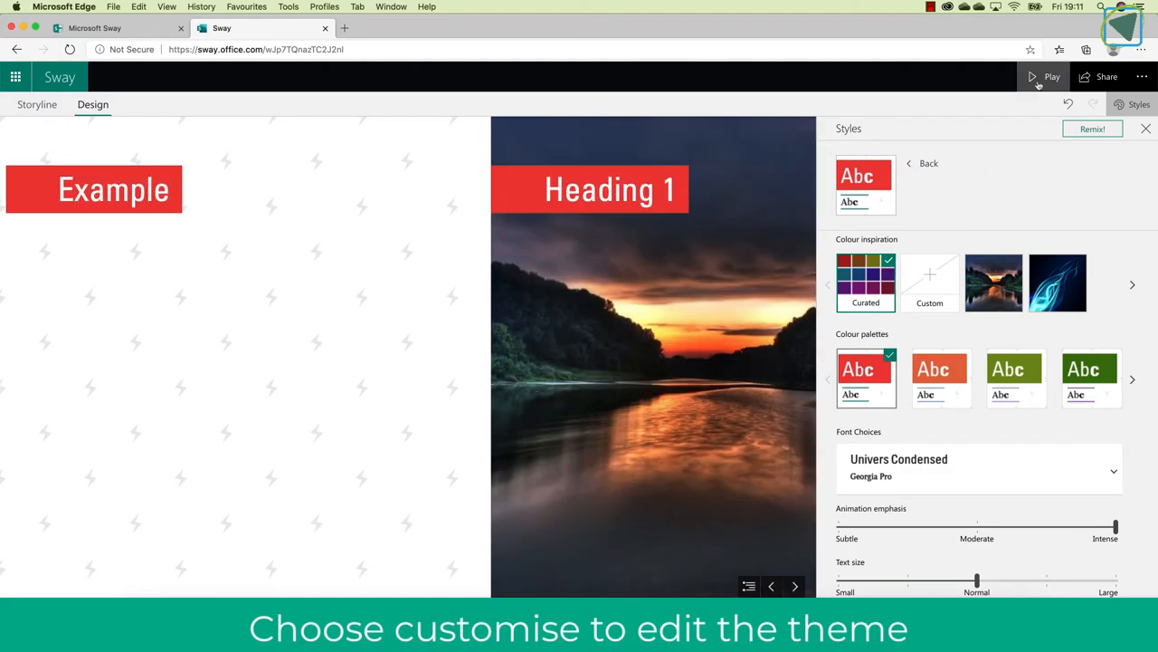
pyautogui.click(1052, 76)
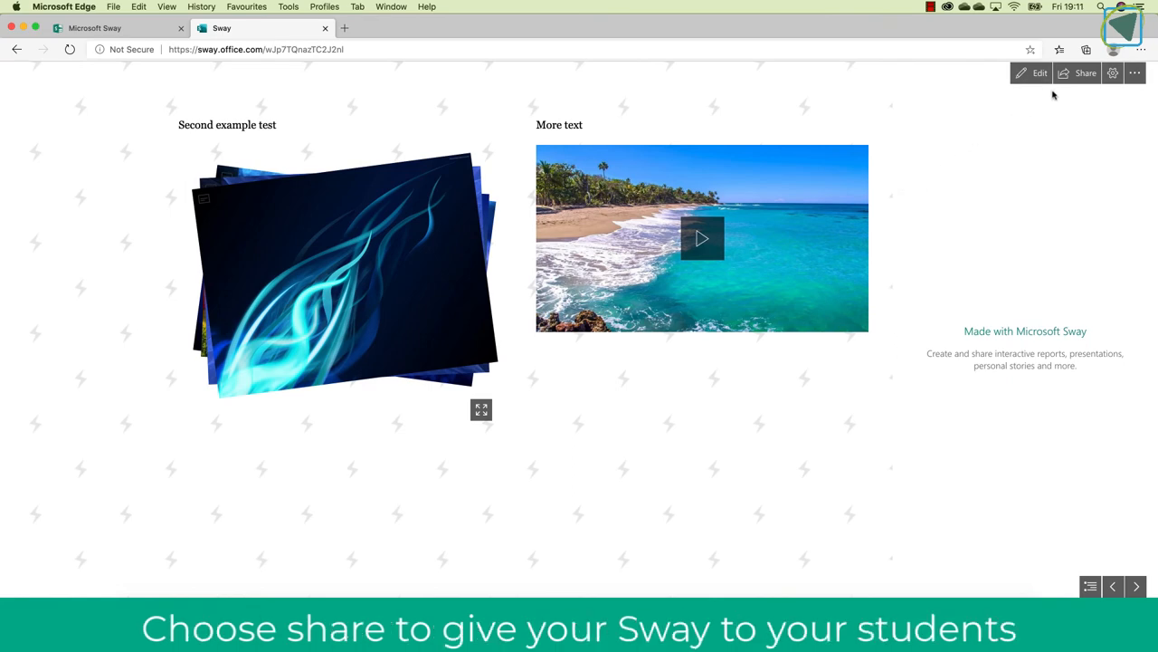
# Step: Copy the Sway's share link, then view and close the visual link
pyautogui.click(1085, 72)
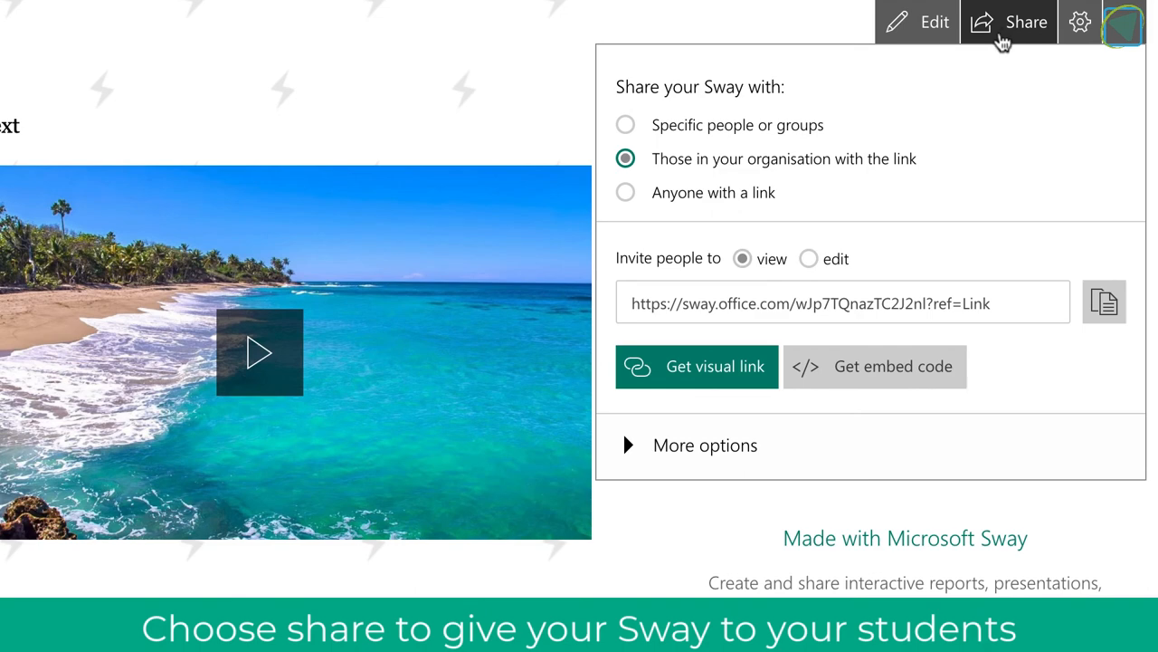
pyautogui.moveTo(753, 172)
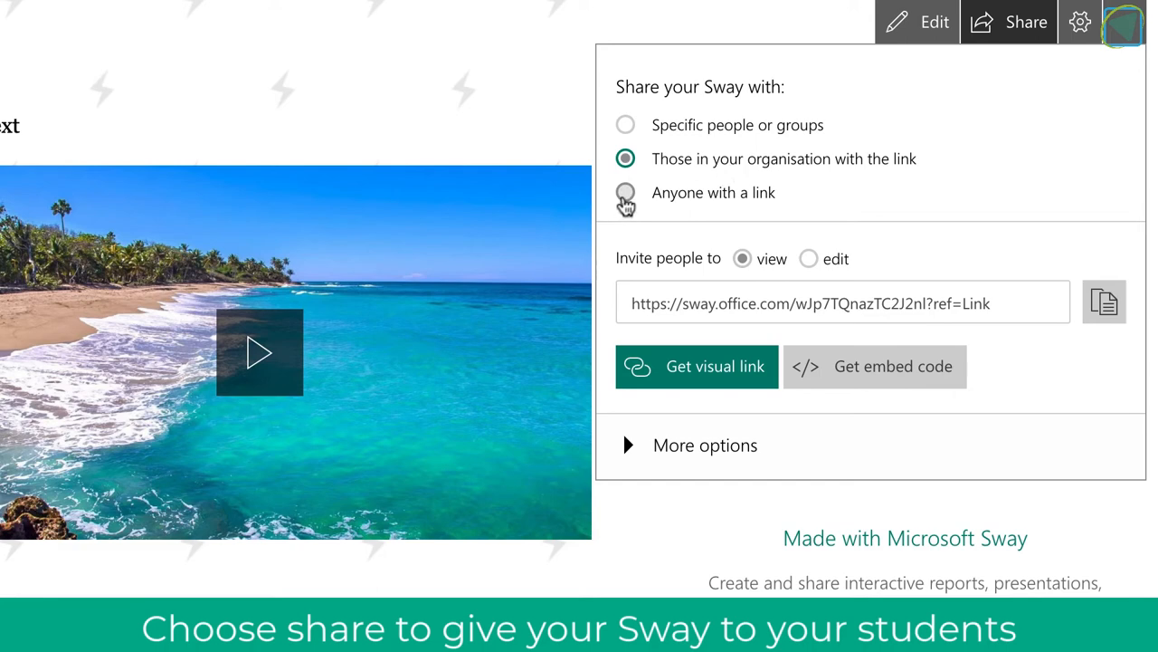
pyautogui.moveTo(804, 259)
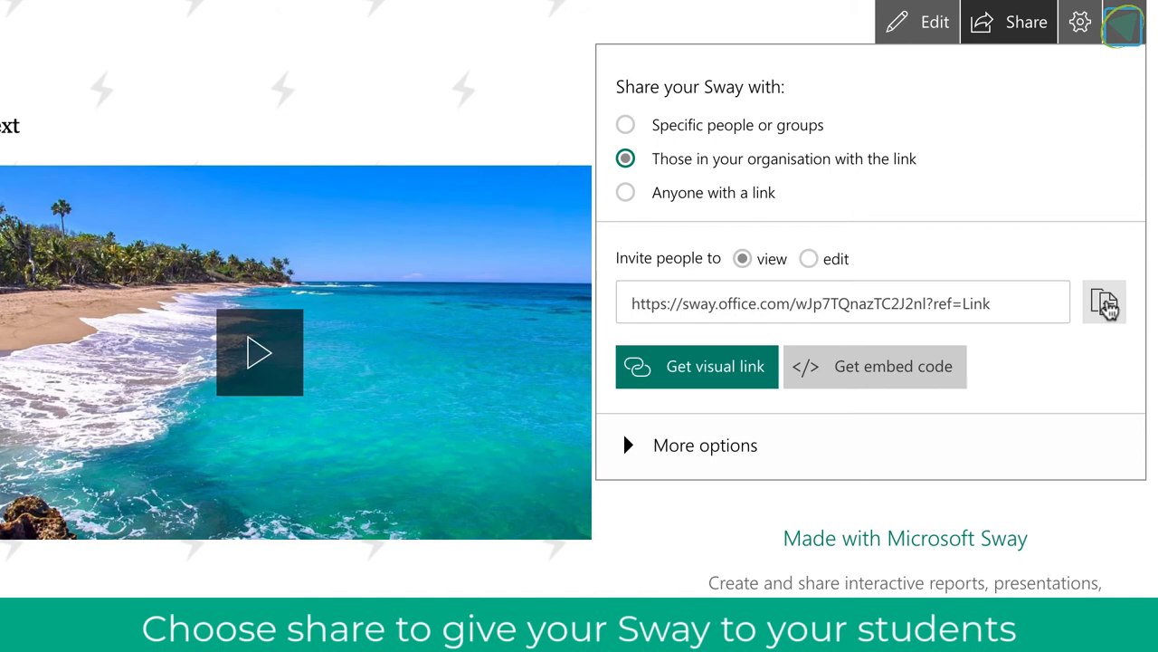
pyautogui.click(1103, 302)
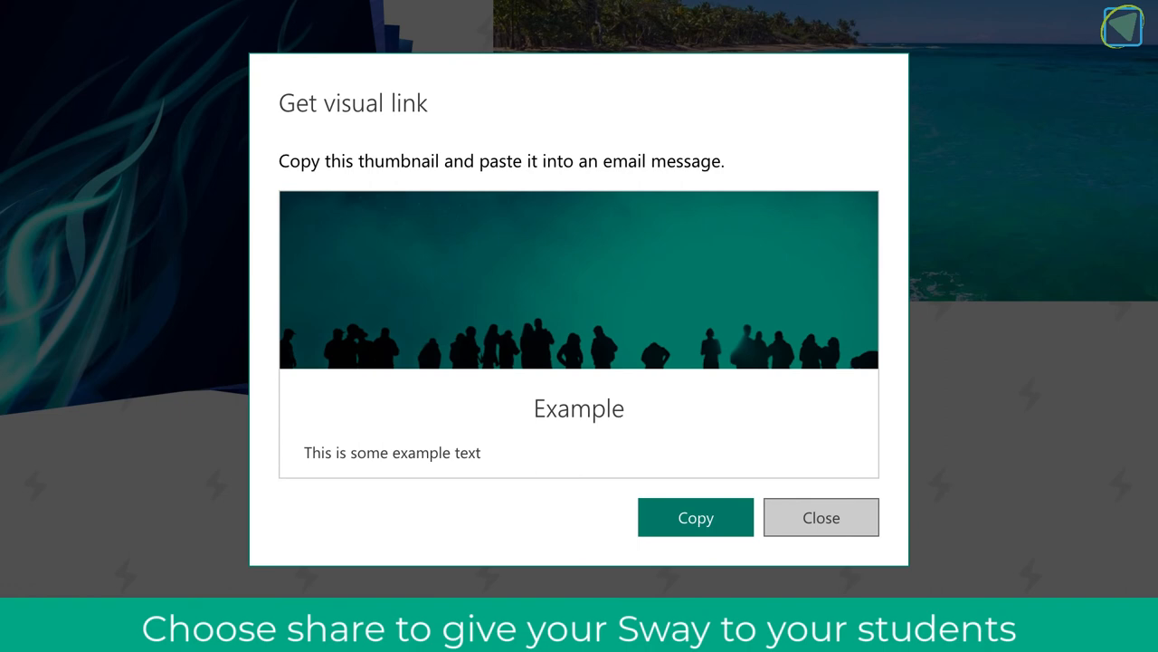
pyautogui.moveTo(861, 252)
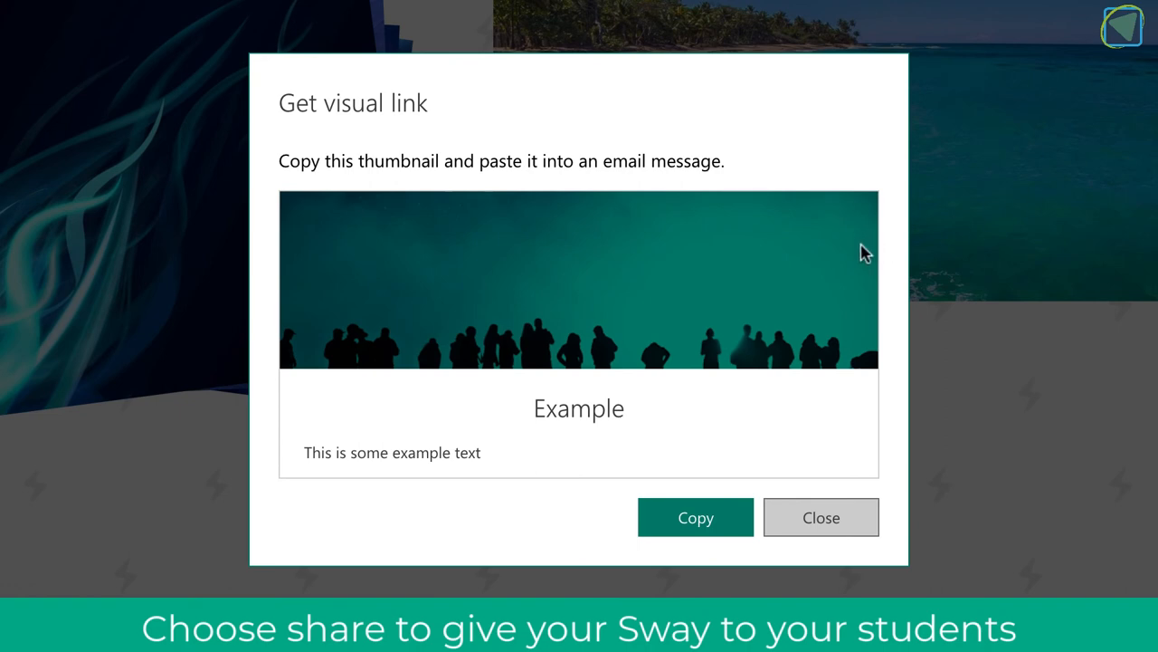
pyautogui.click(695, 517)
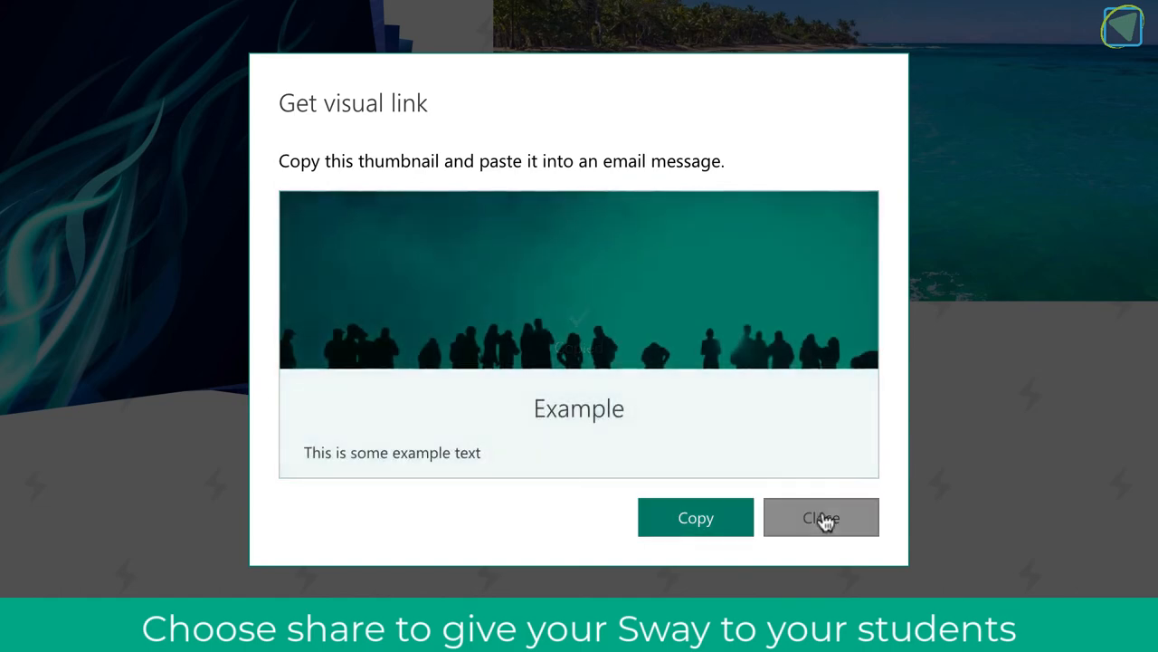
pyautogui.click(820, 517)
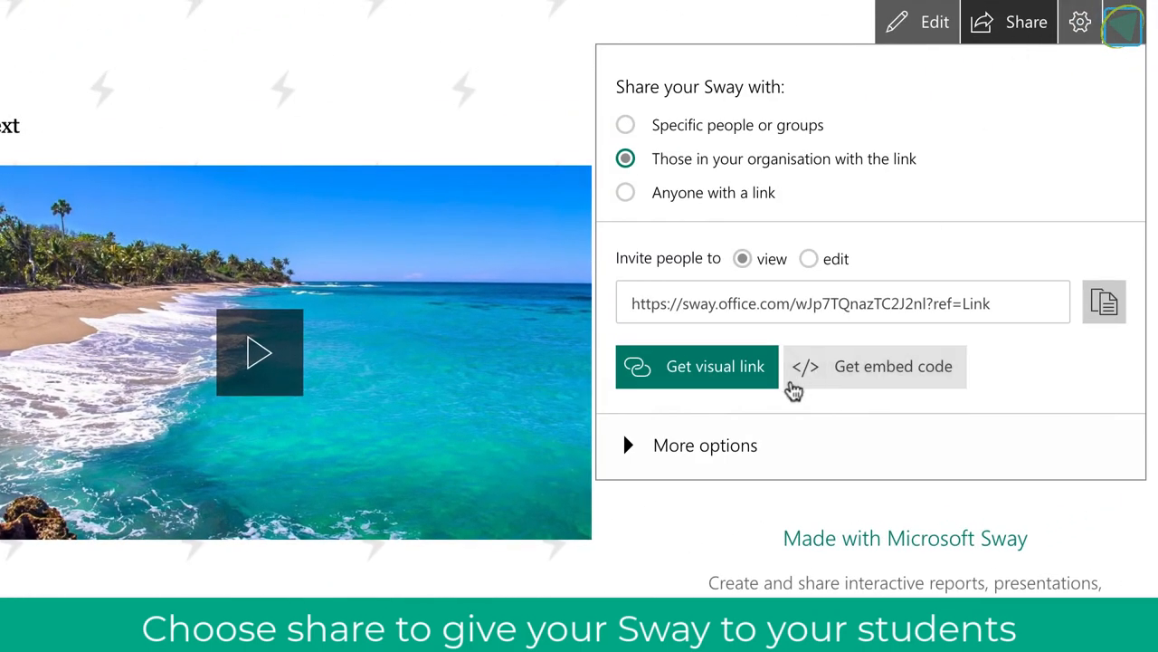
# Step: Under More options, let viewers see Share buttons
pyautogui.click(628, 445)
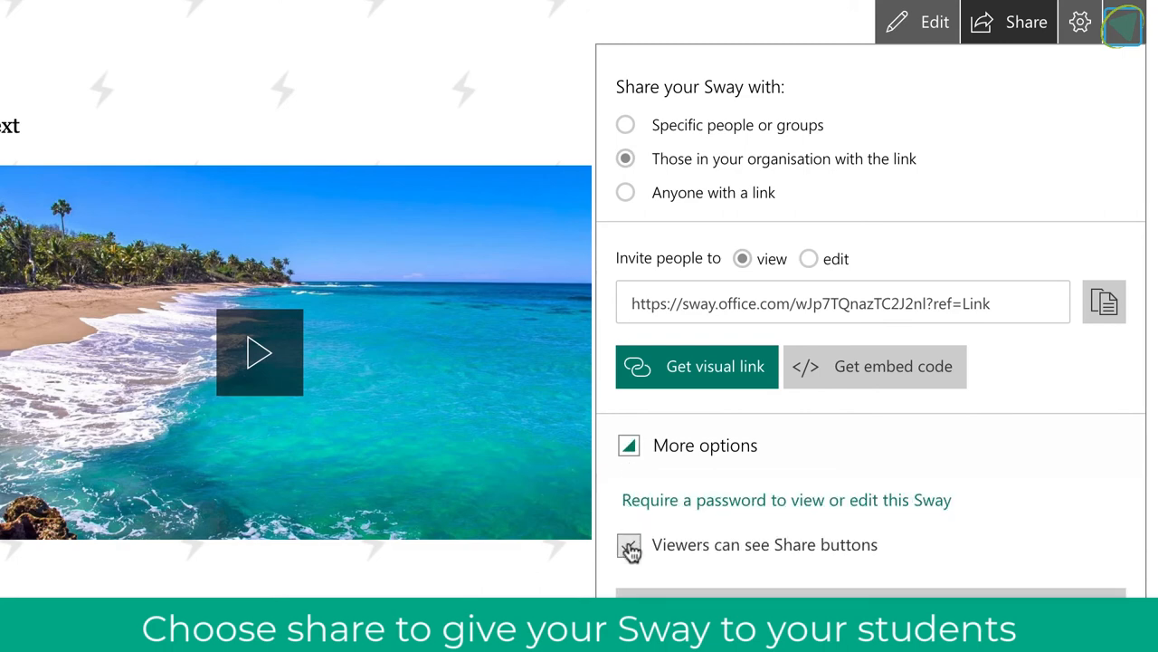
pyautogui.click(628, 544)
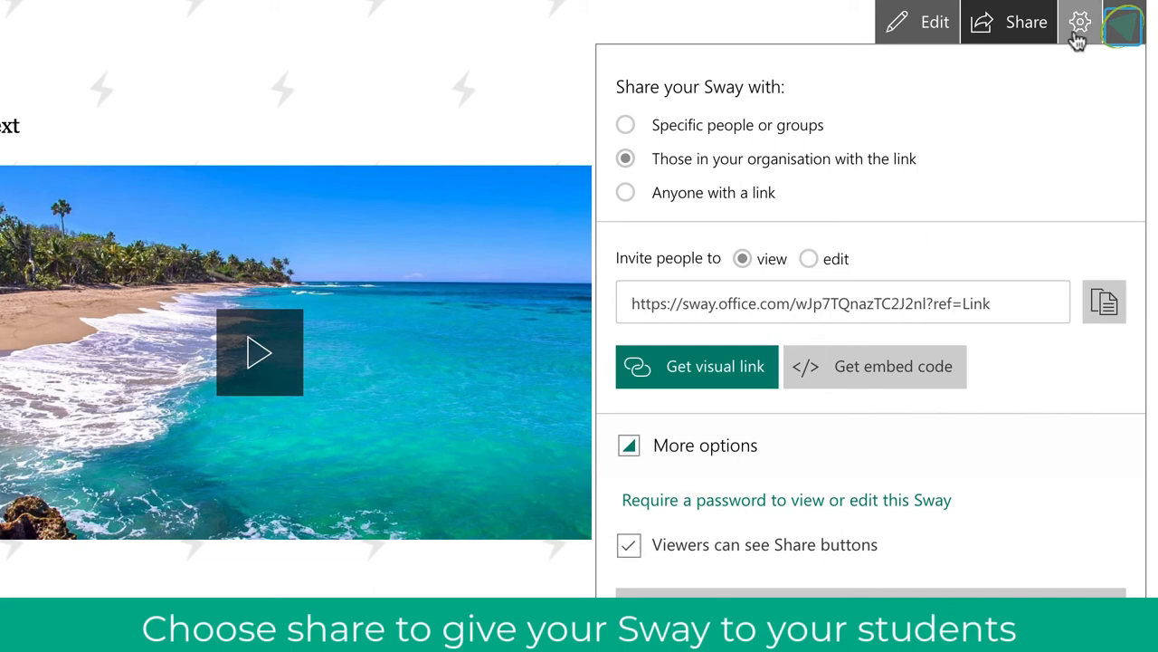
pyautogui.click(1079, 21)
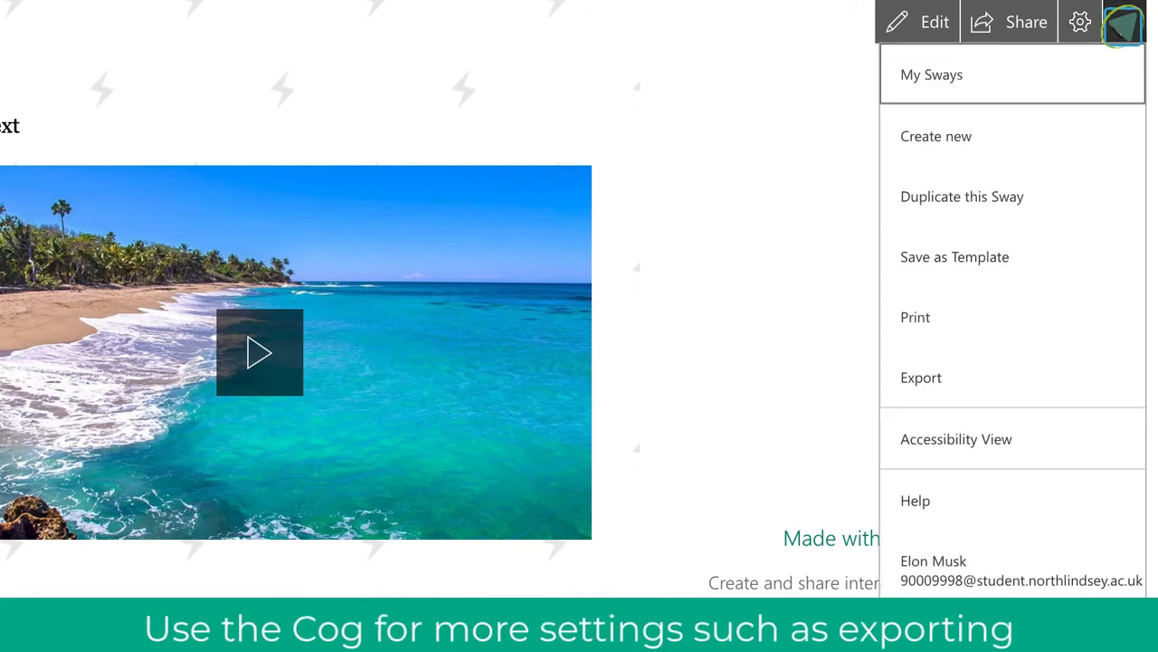
pyautogui.moveTo(1046, 74)
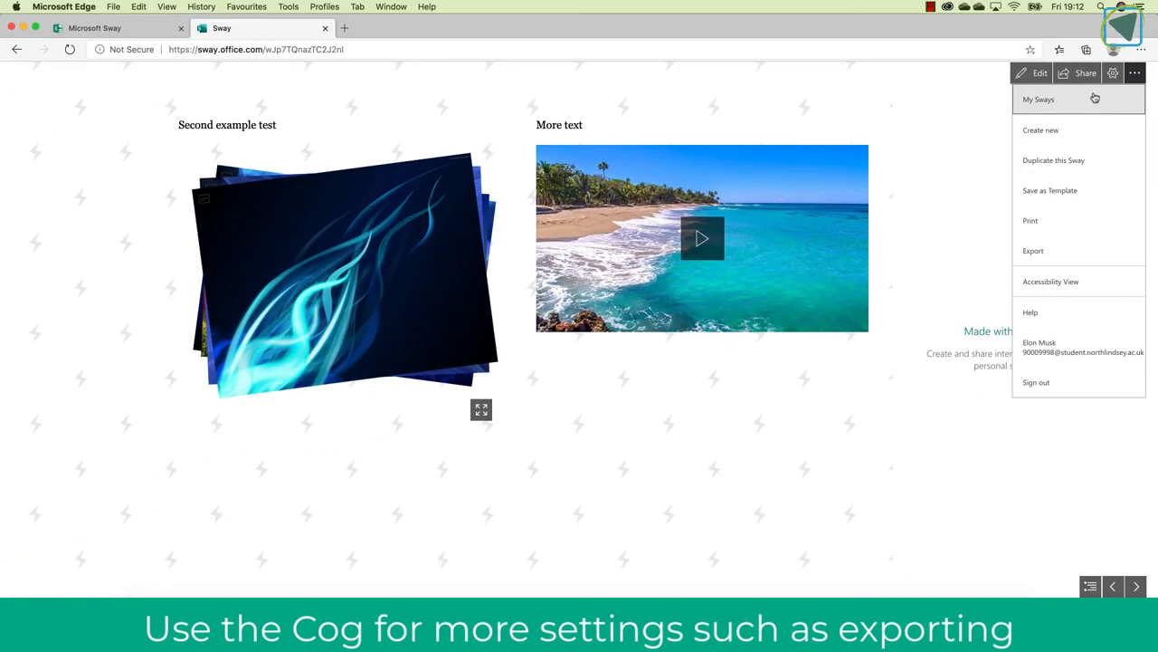
# Step: On the My Sways homepage, browse the Viewed, Analytics and Deleted lists
pyautogui.click(1038, 99)
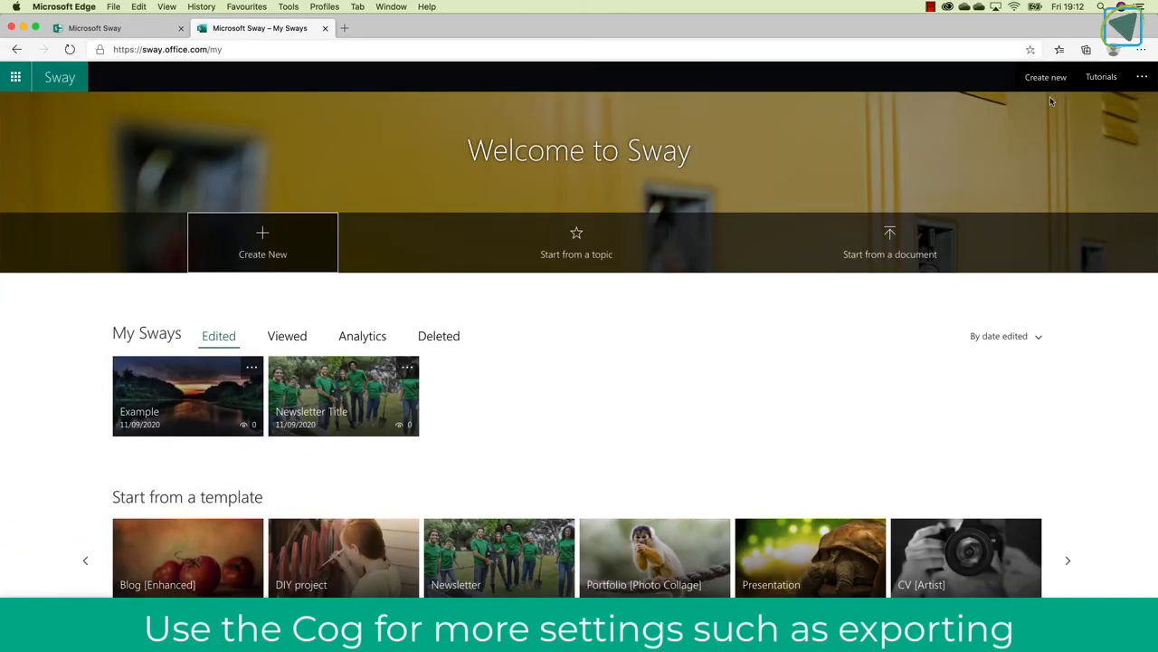
pyautogui.moveTo(772, 223)
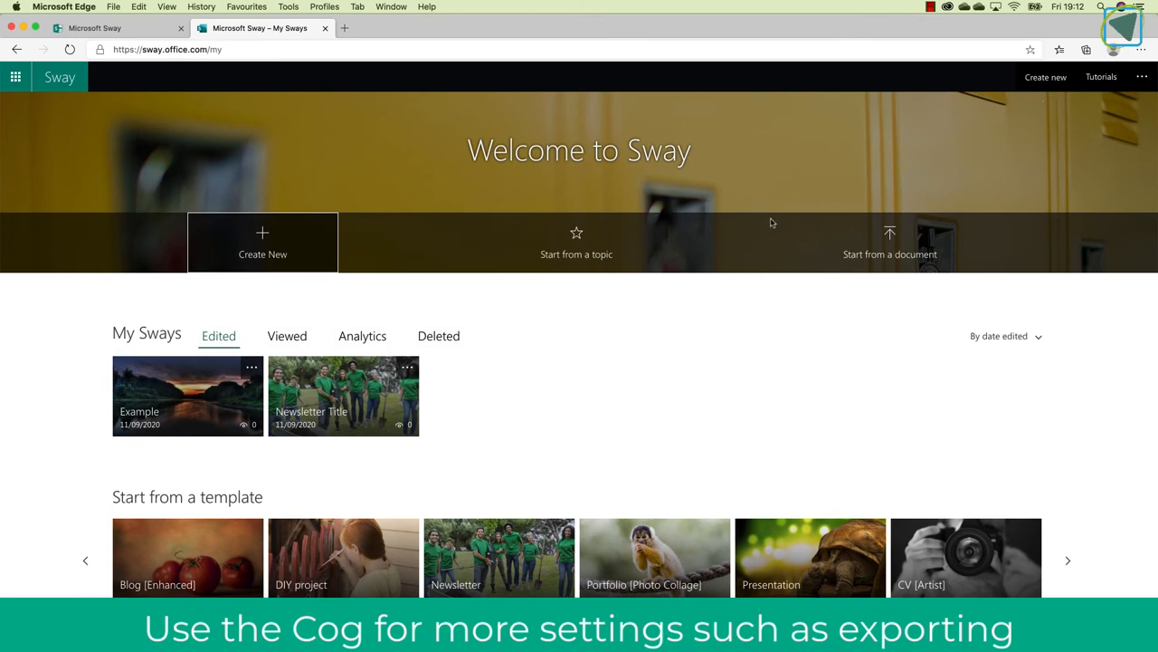
pyautogui.moveTo(627, 299)
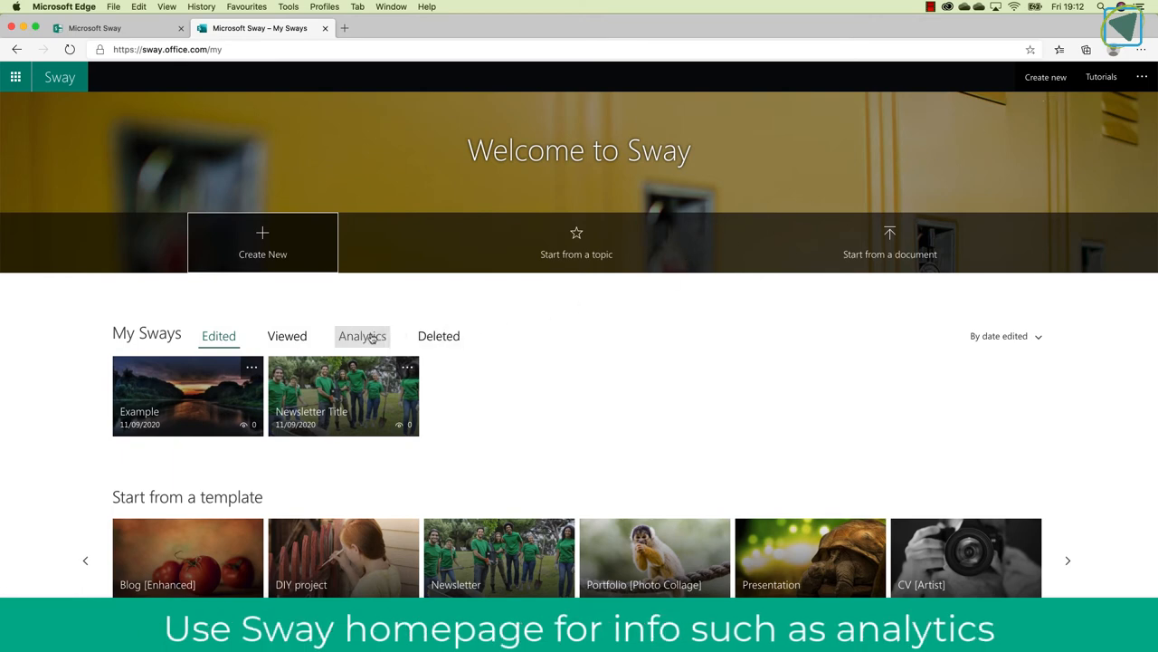
pyautogui.click(287, 336)
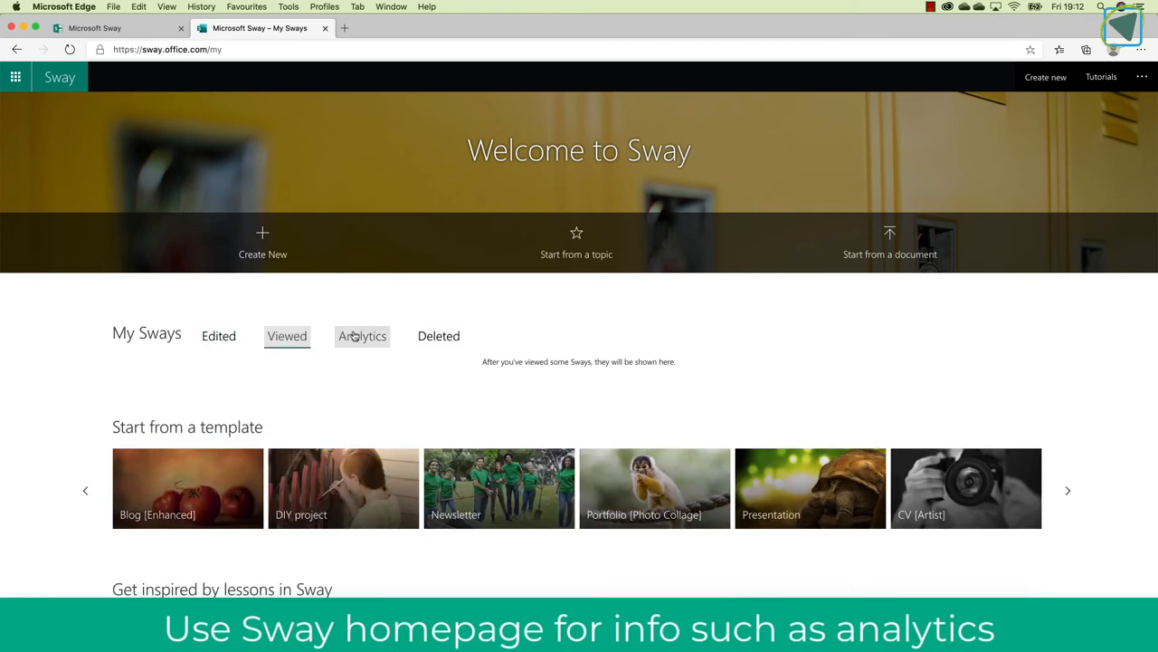
pyautogui.click(362, 336)
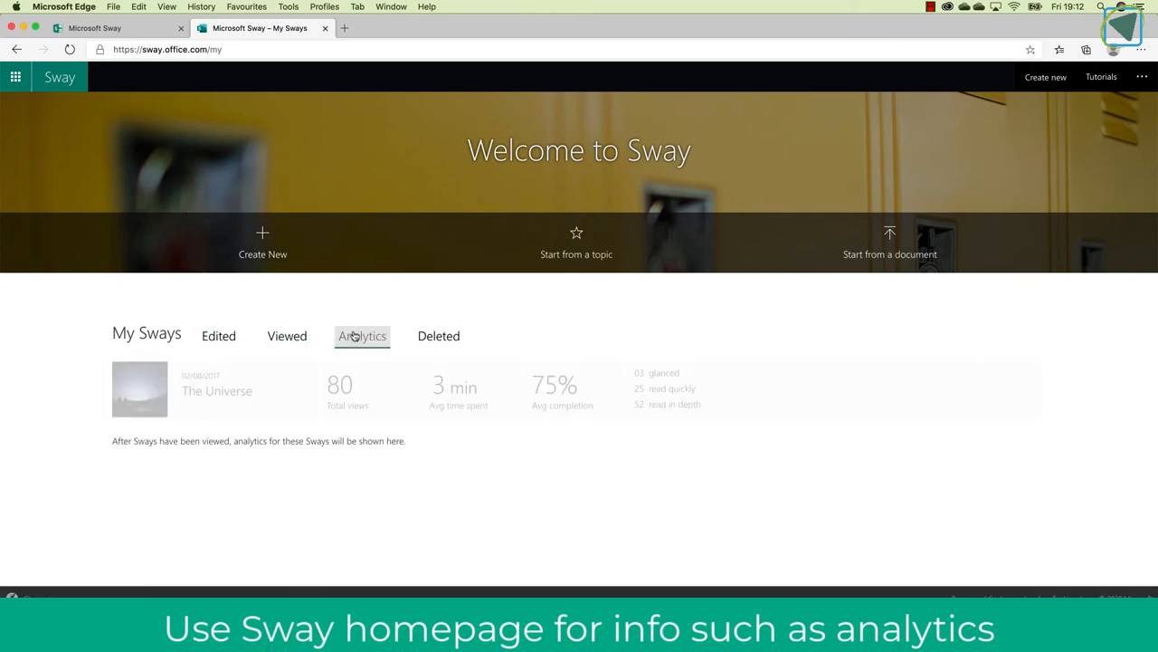
pyautogui.click(439, 336)
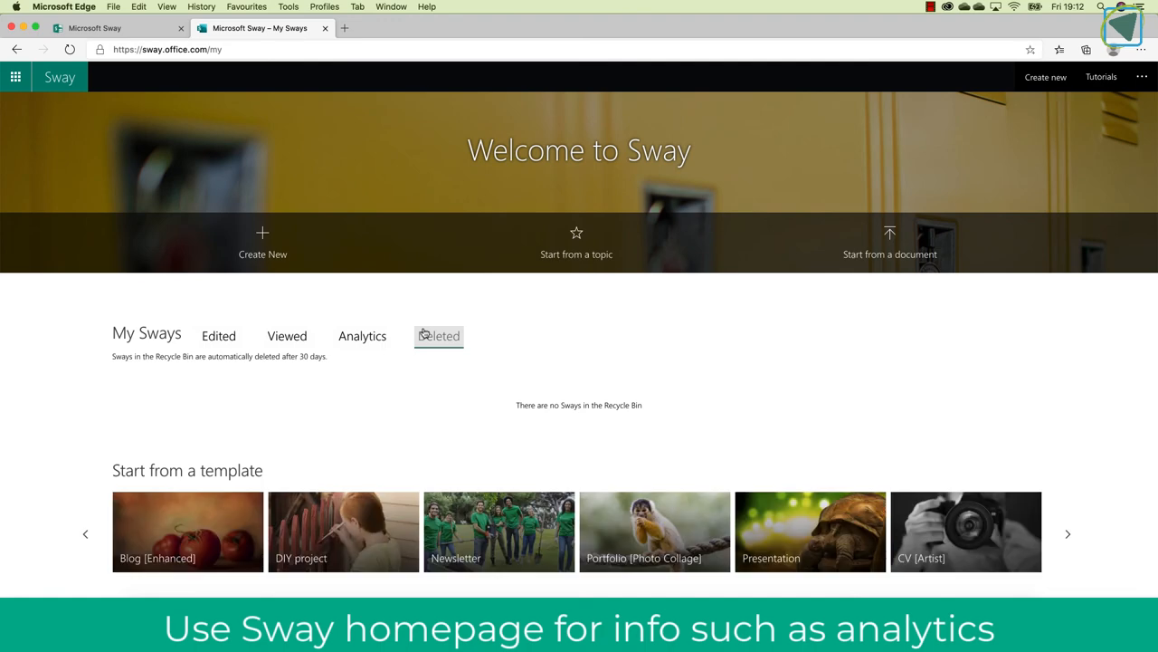
pyautogui.scroll(-3)
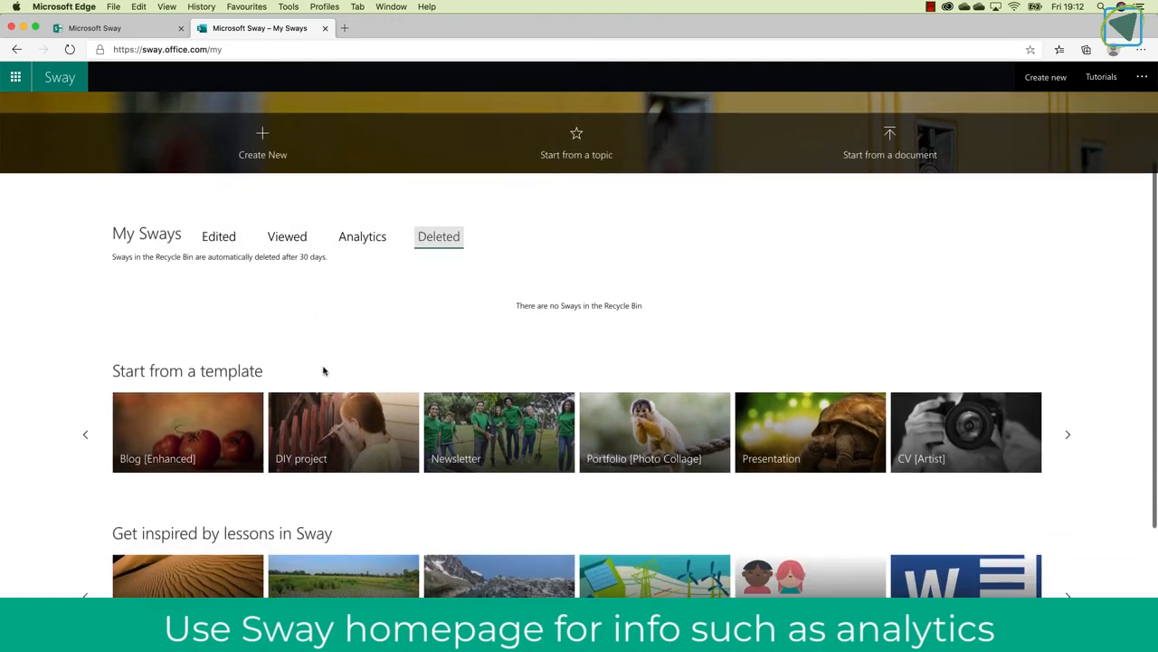
pyautogui.scroll(-3)
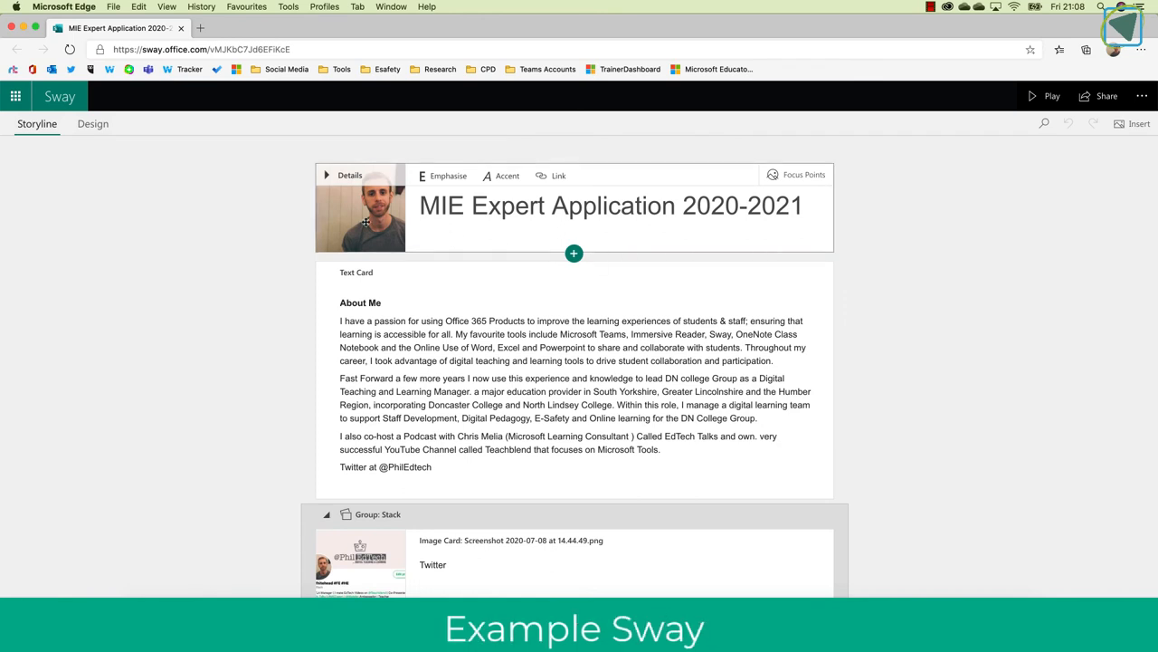
# Step: Scroll through the MIE Expert Application 2020-2021 storyline cards and play the Sway
pyautogui.scroll(-3)
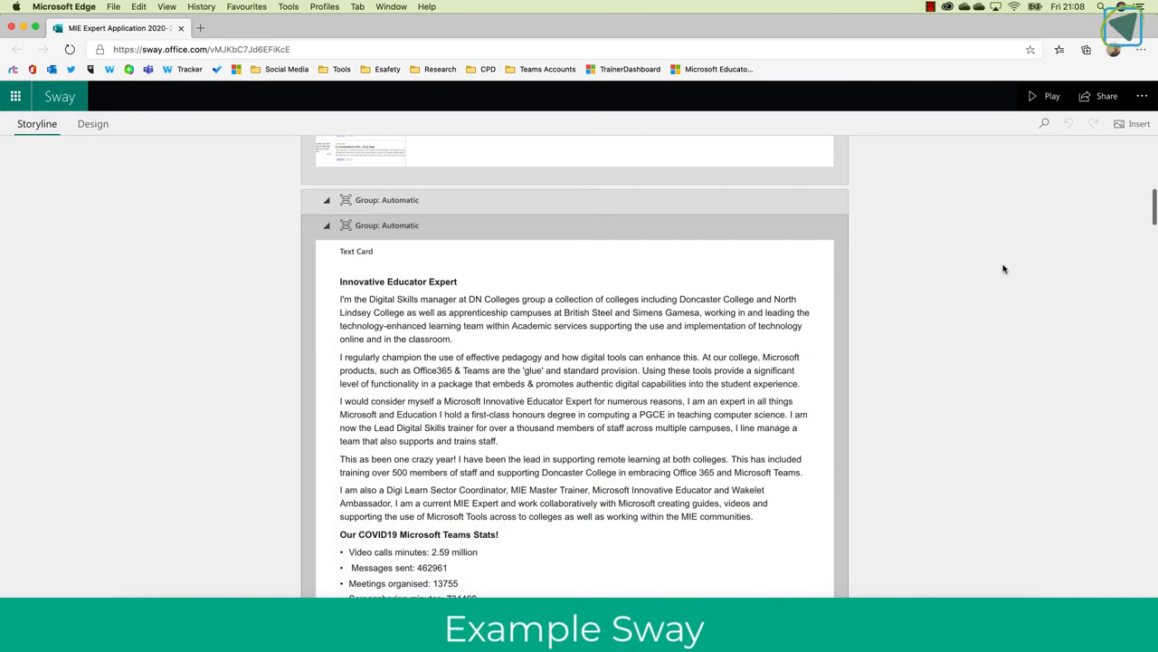
pyautogui.scroll(-3)
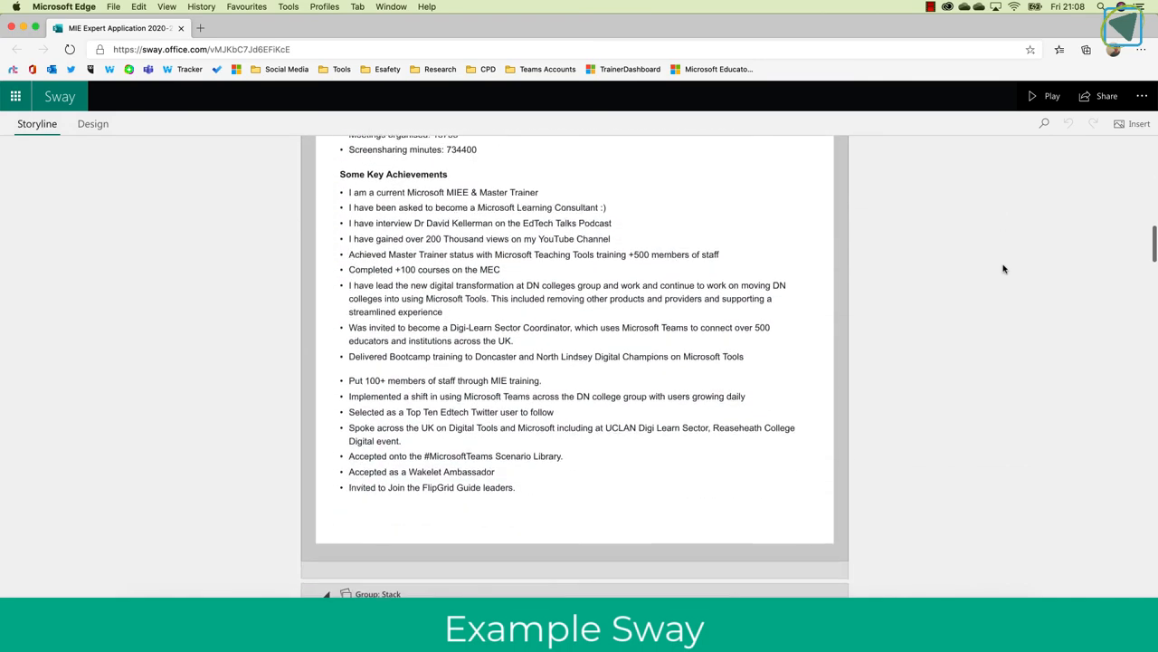
pyautogui.scroll(-3)
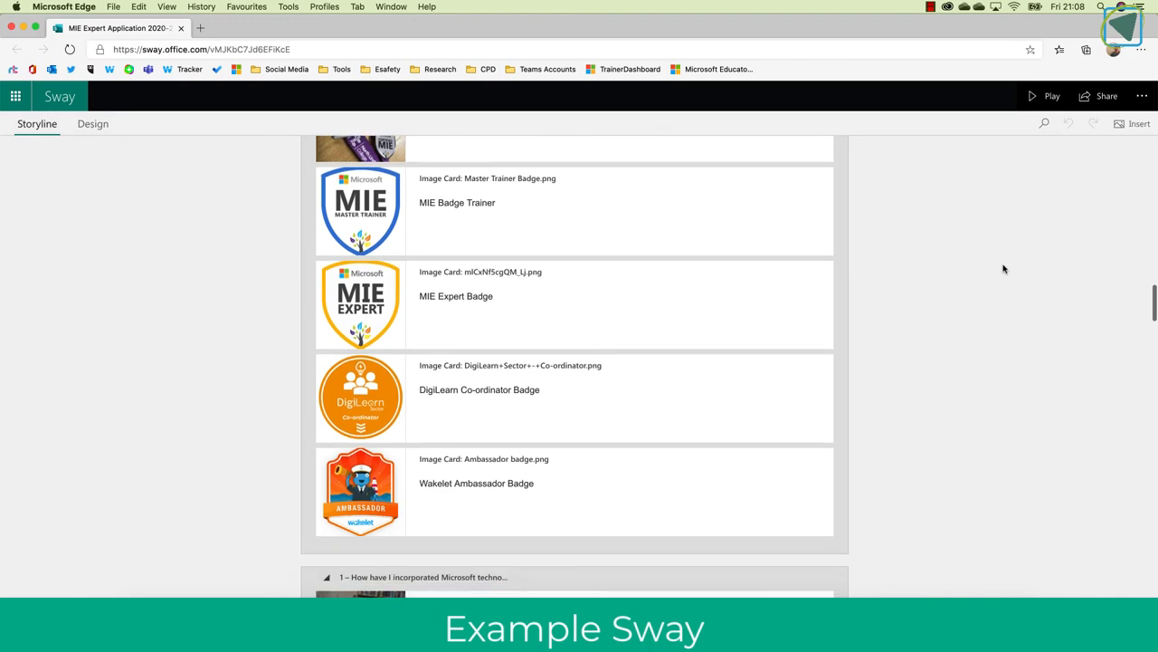
pyautogui.scroll(-3)
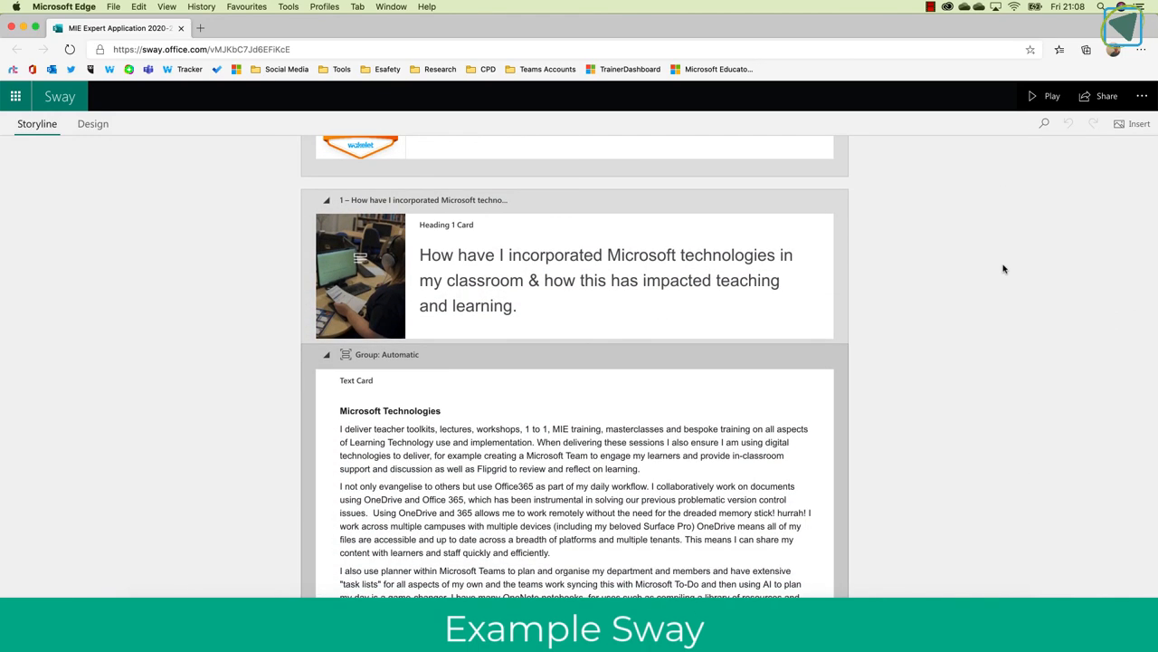
pyautogui.click(1045, 96)
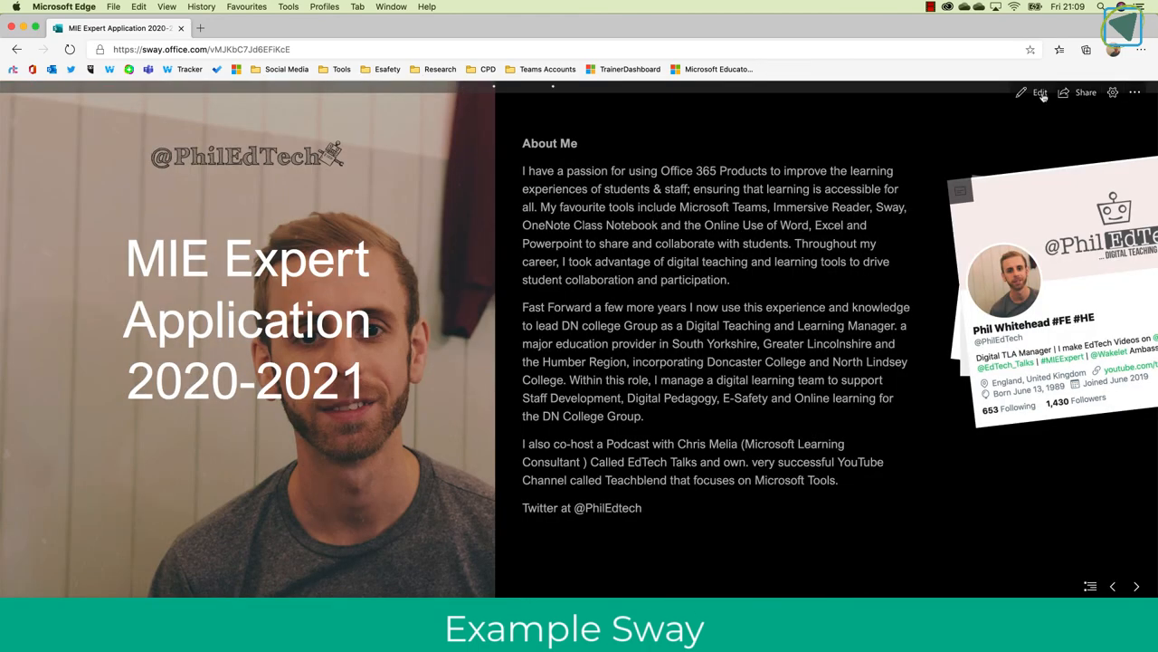
pyautogui.moveTo(830, 310)
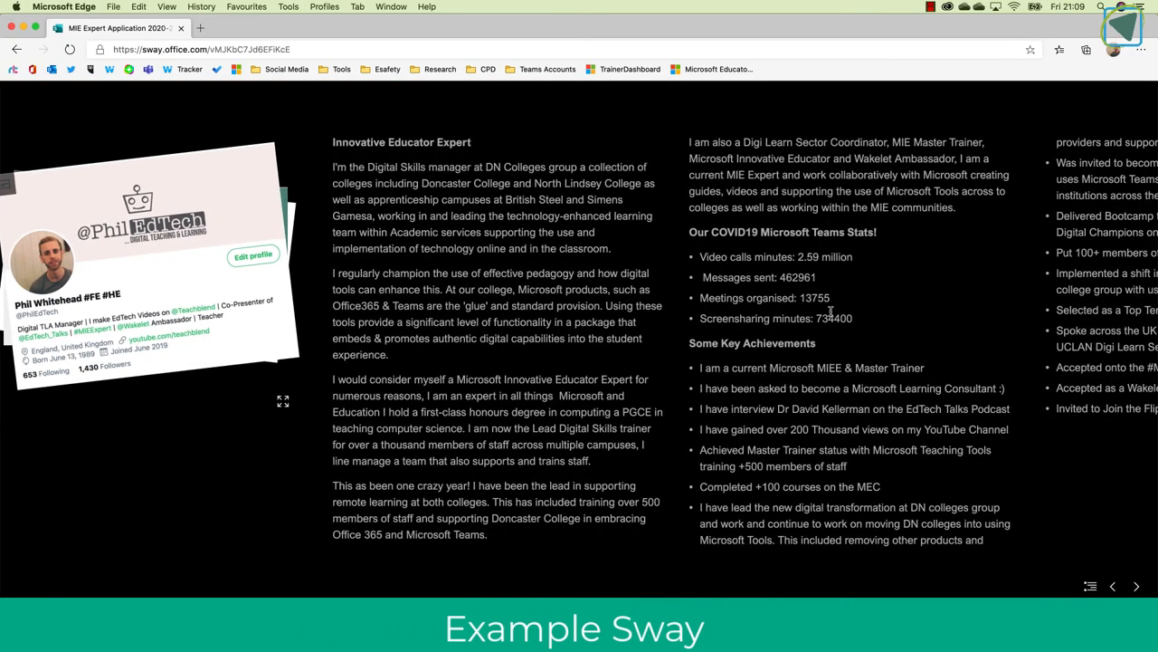
pyautogui.click(1135, 586)
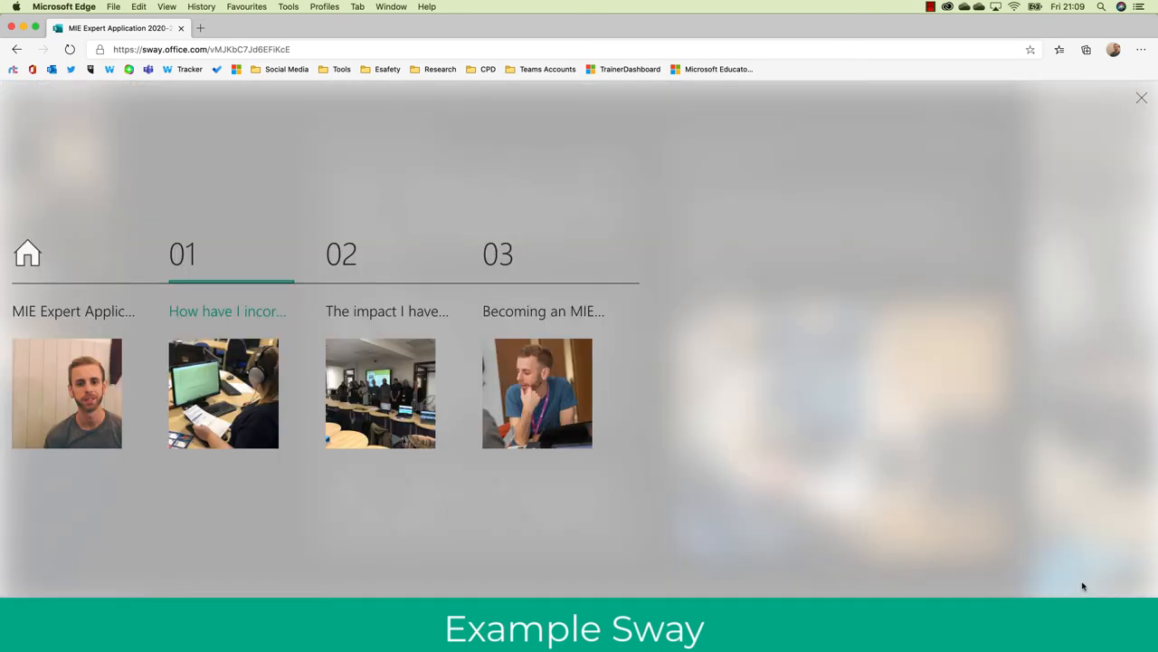
pyautogui.moveTo(341, 254)
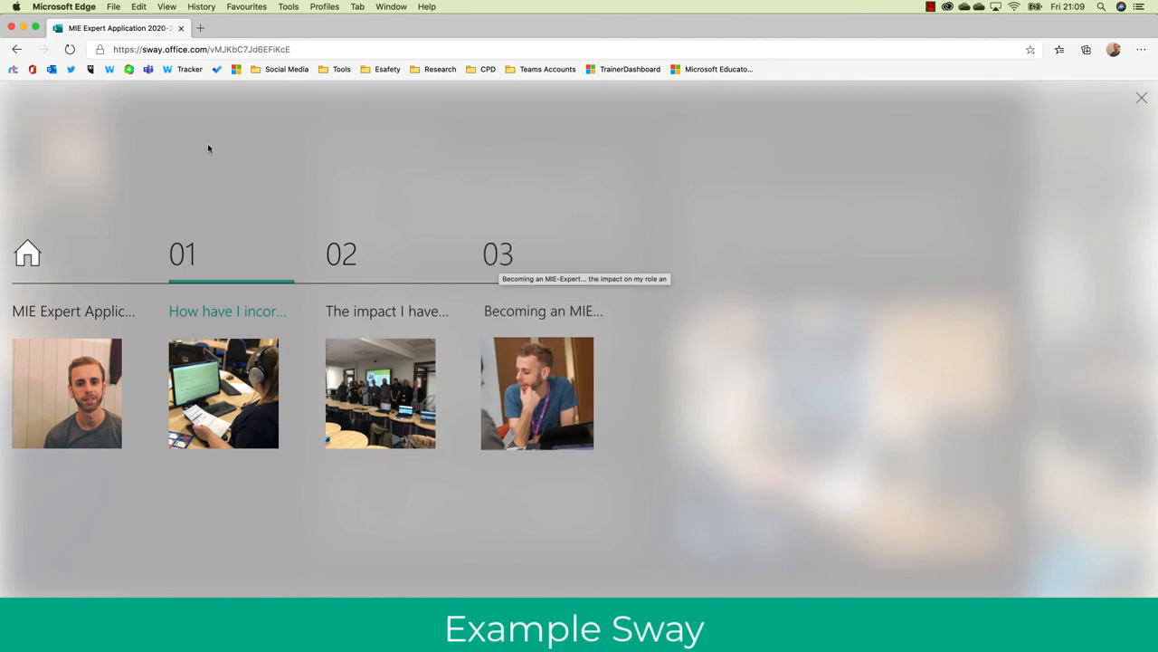
pyautogui.click(66, 393)
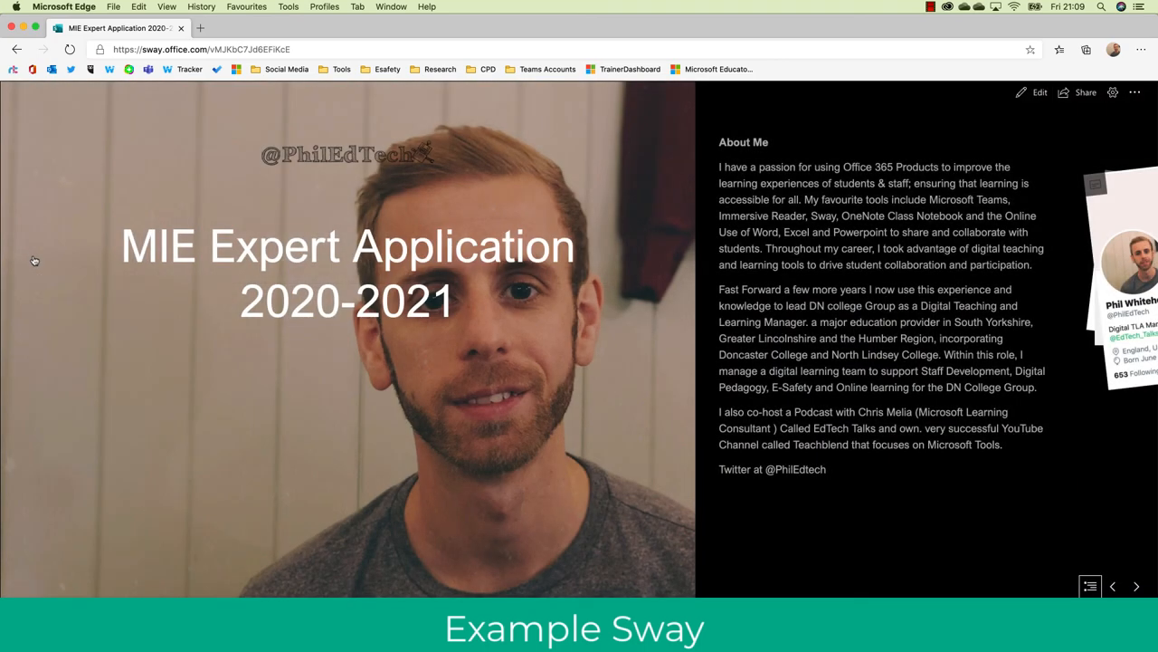